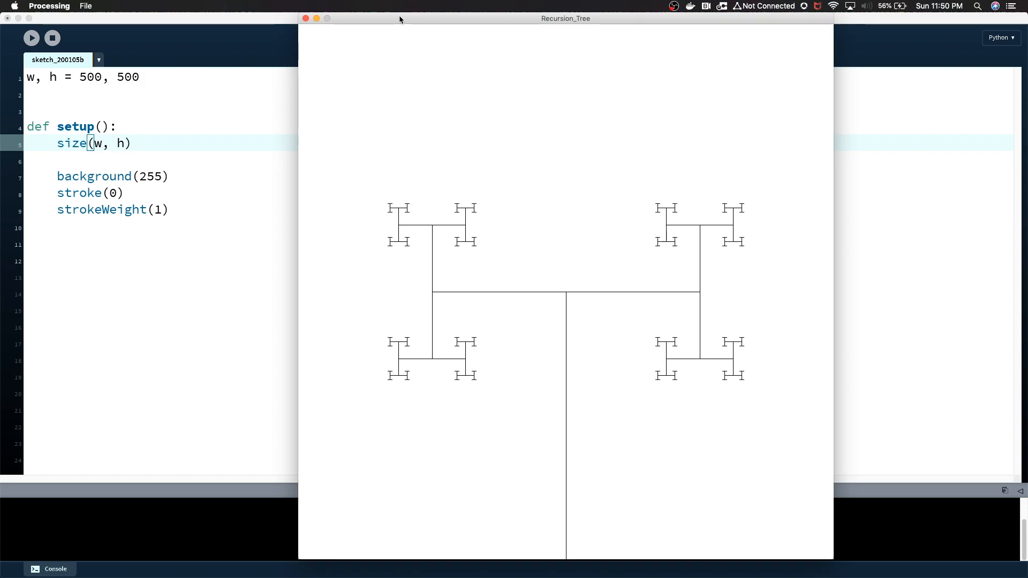
{"action": "mouse_move", "coordinate": [568, 299]}
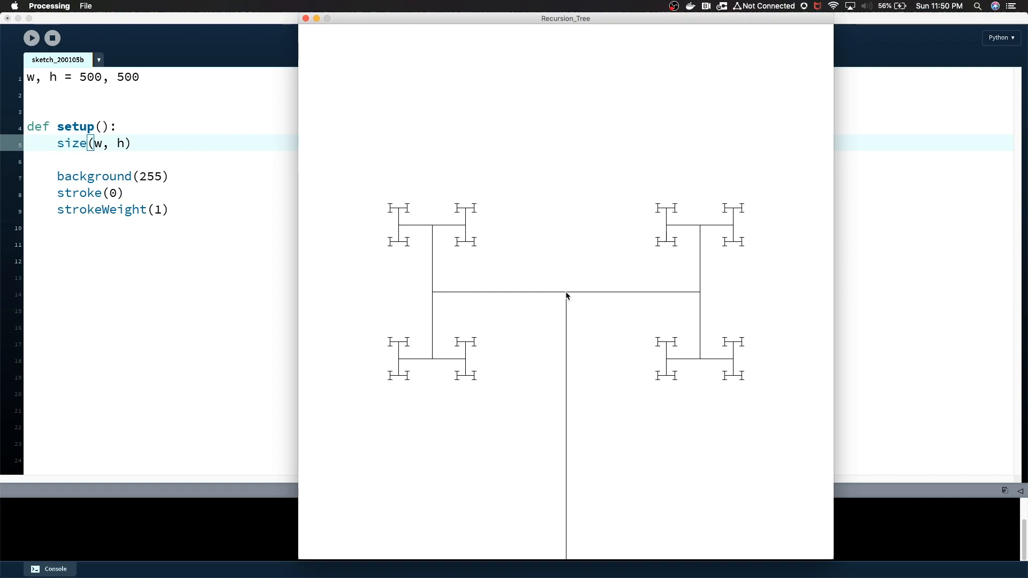
- Stop the running sketch and make room below the w, h = 500, 500 globals
{"action": "left_click", "coordinate": [51, 37]}
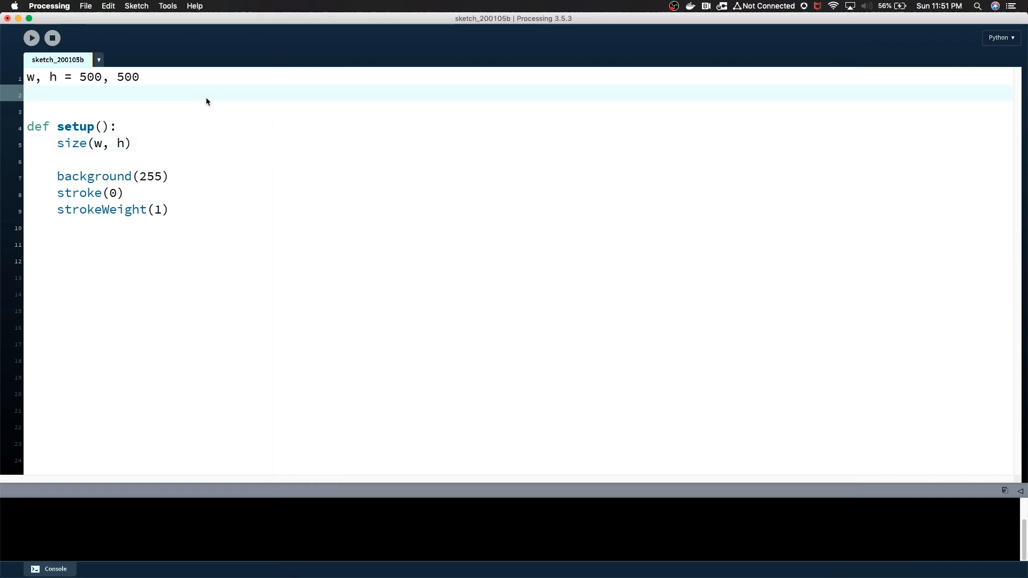
{"action": "key", "text": "Return"}
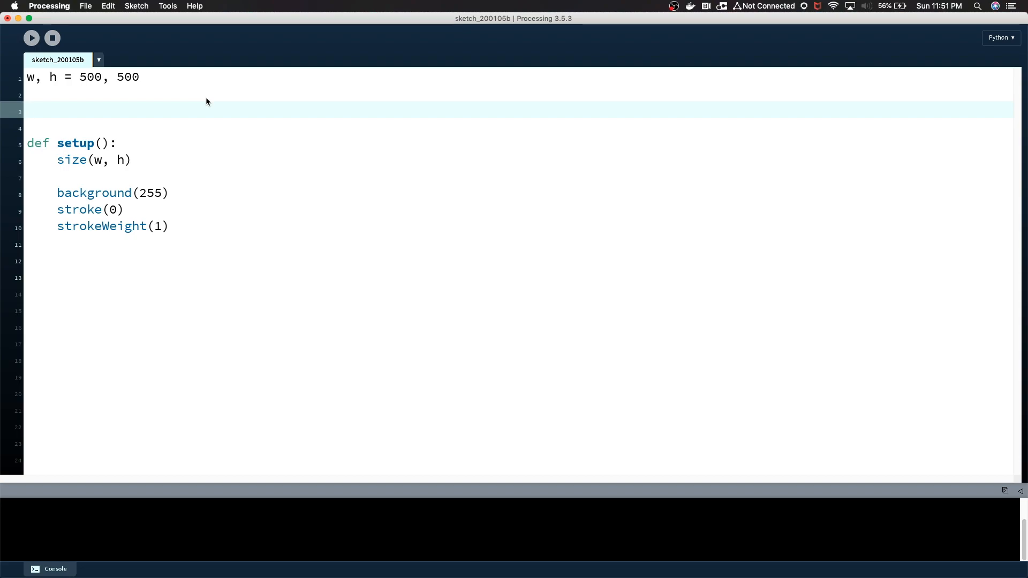
- Write the function header def draw_line(p, v, l): above setup
{"action": "type", "text": "de"}
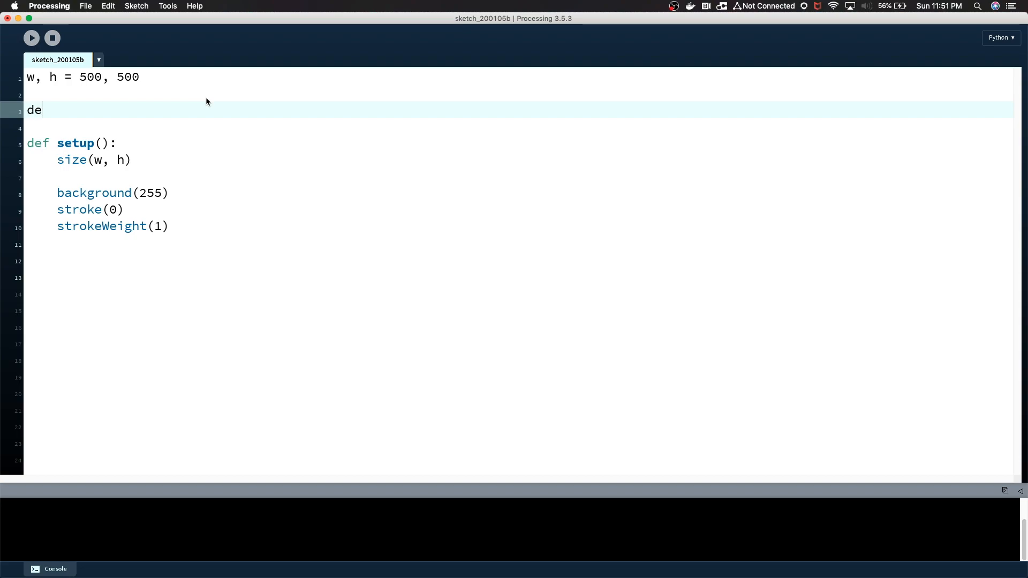
{"action": "type", "text": "f draw)"}
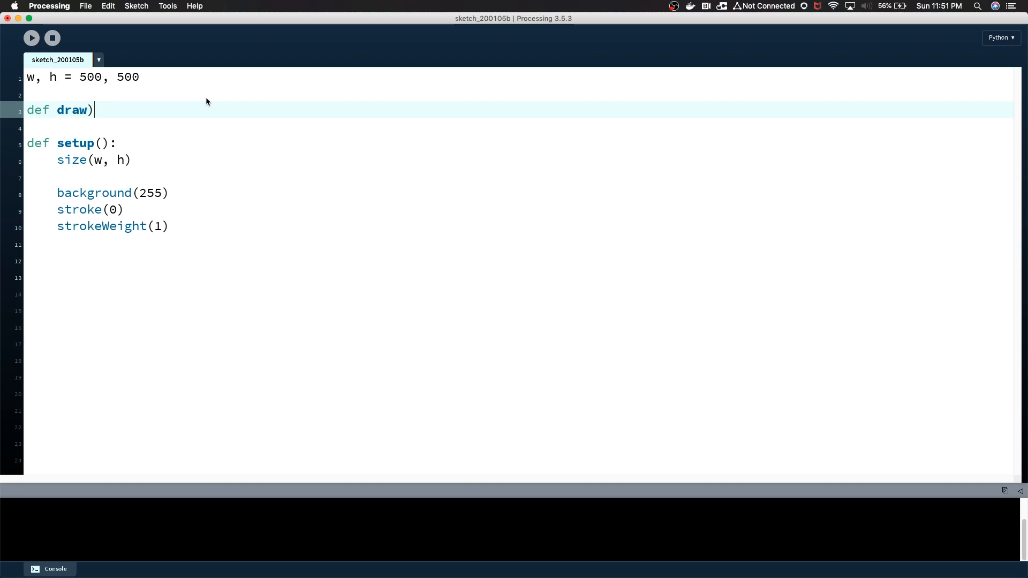
{"action": "type", "text": "_line("}
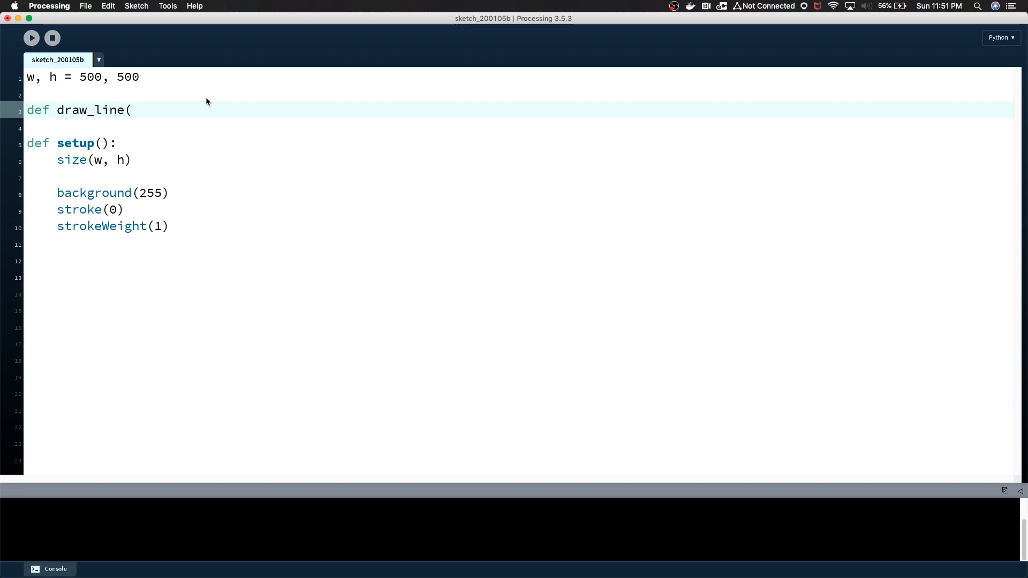
{"action": "type", "text": "p"}
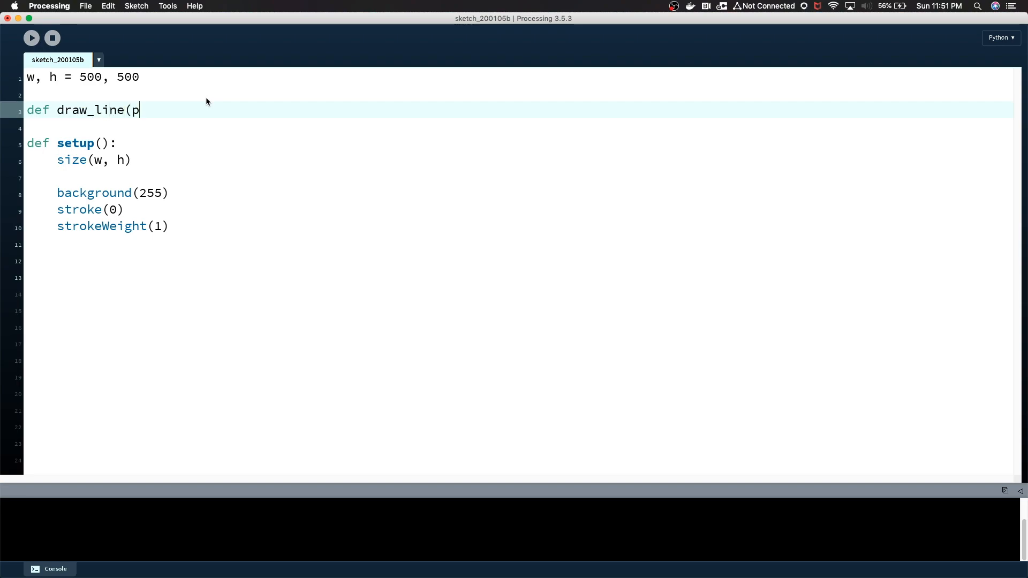
{"action": "type", "text": ","}
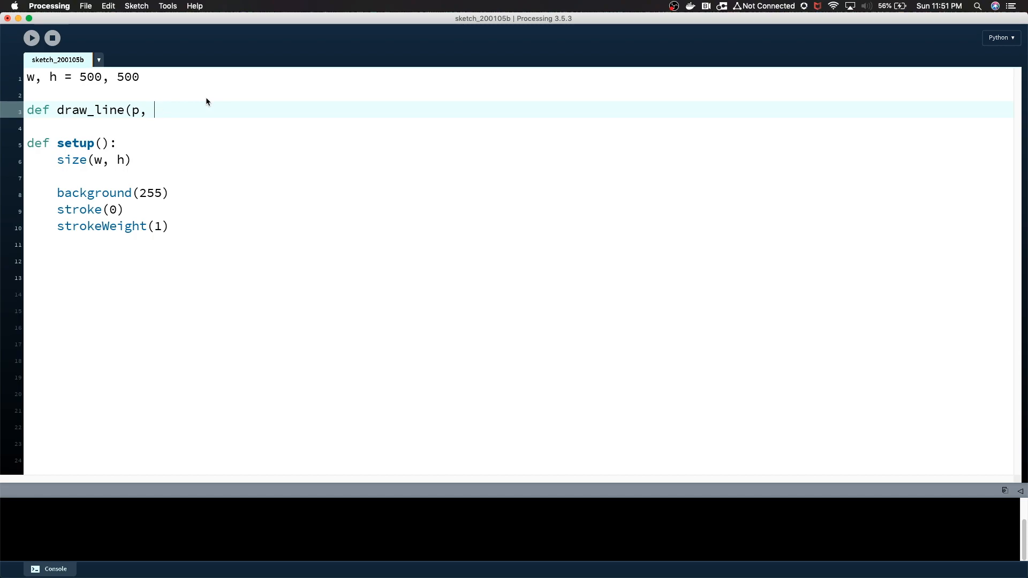
{"action": "type", "text": "v,"}
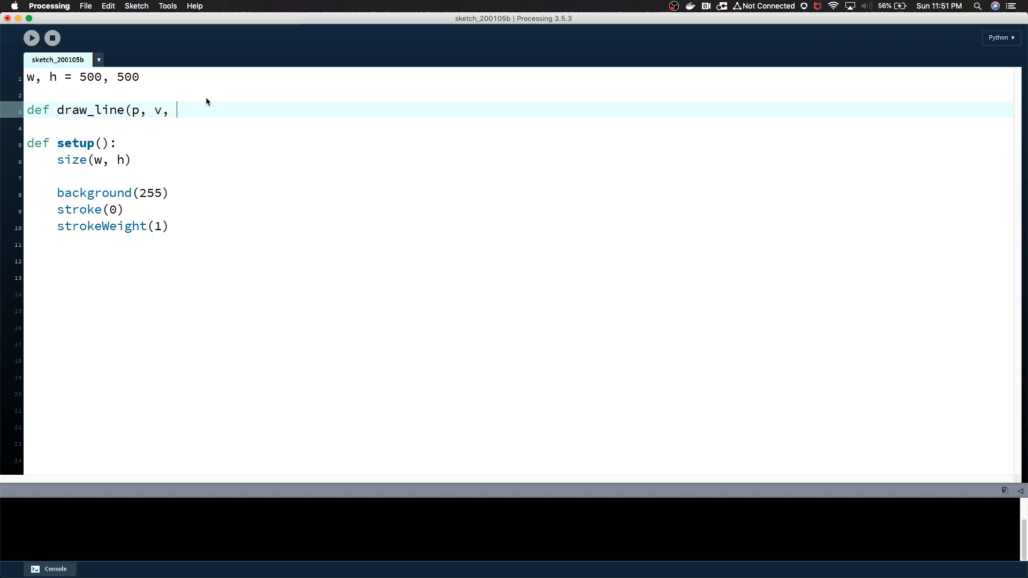
{"action": "type", "text": "l):"}
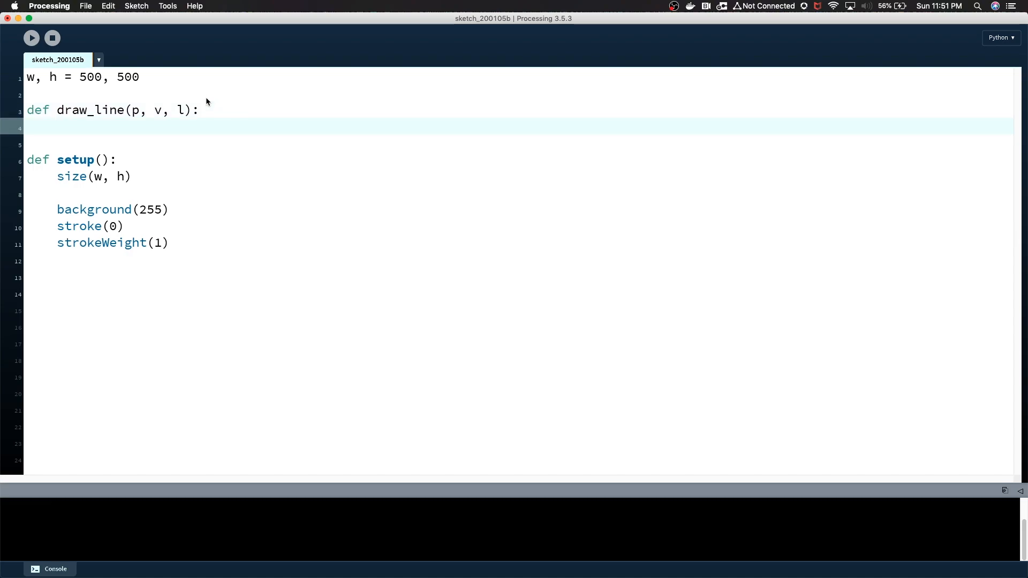
- Add the standalone direction tuple (1.0, 0.0) on its own line above draw_line
{"action": "key", "text": "Return"}
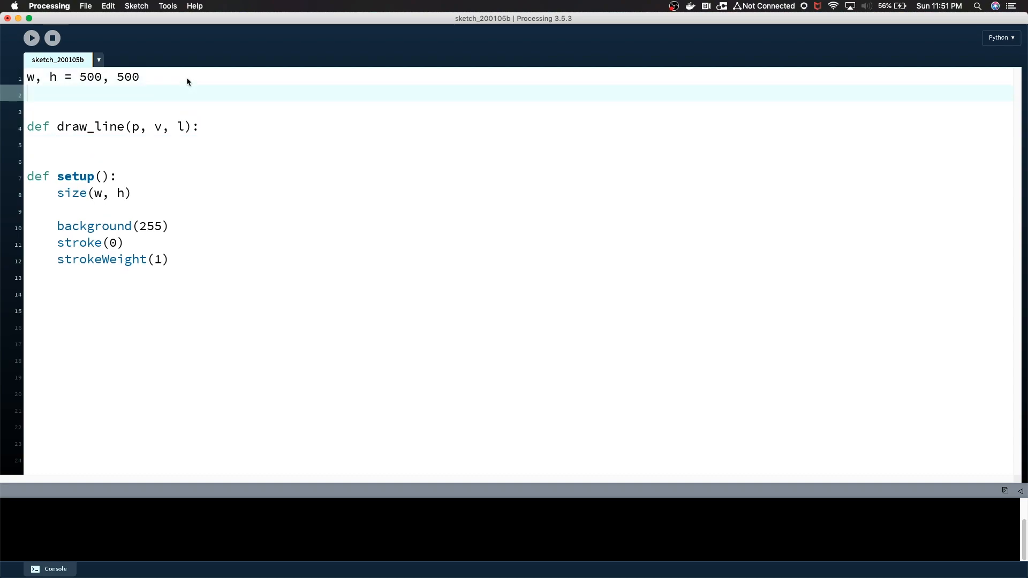
{"action": "key", "text": "Return"}
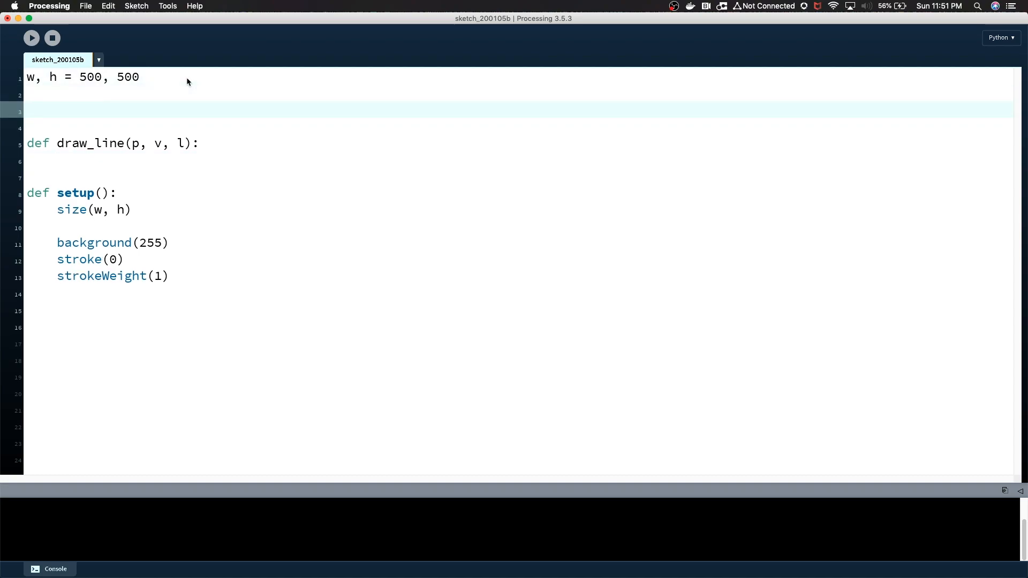
{"action": "type", "text": "(1.0"}
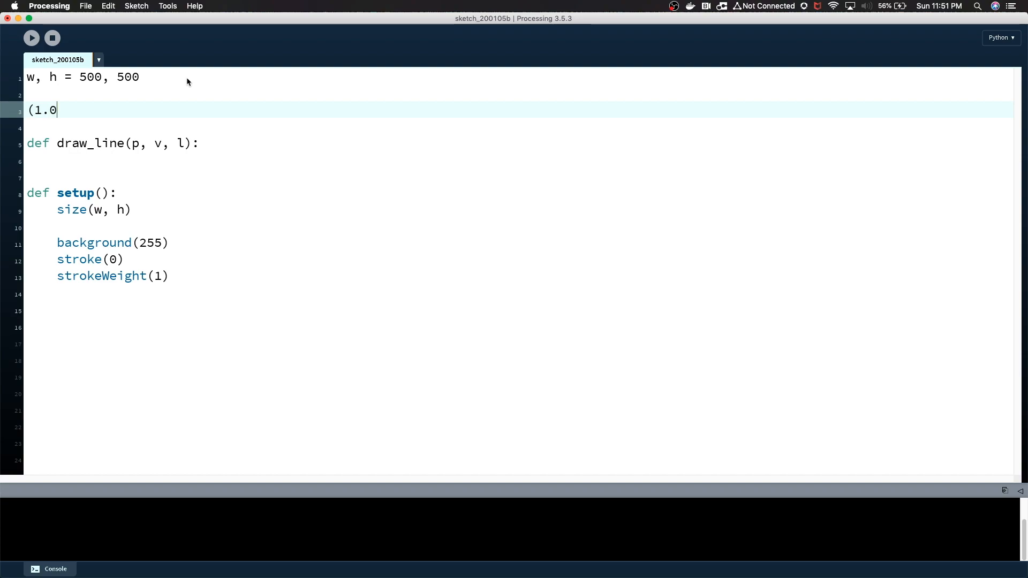
{"action": "type", "text": ","}
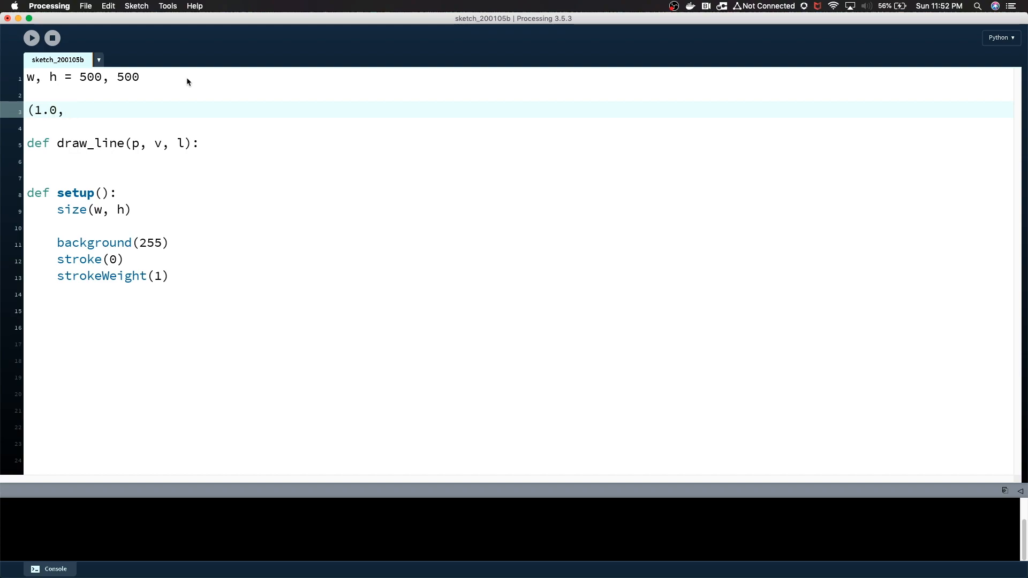
{"action": "type", "text": "0.0)"}
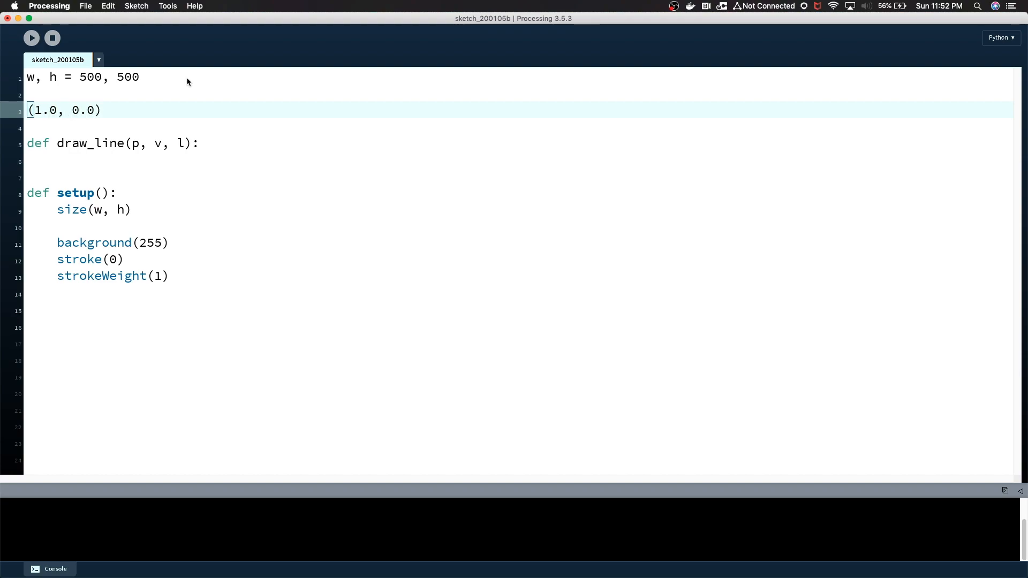
- Highlight the 1.0 value and the p parameter while explaining, then move into draw_line's body
{"action": "double_click", "coordinate": [41, 110]}
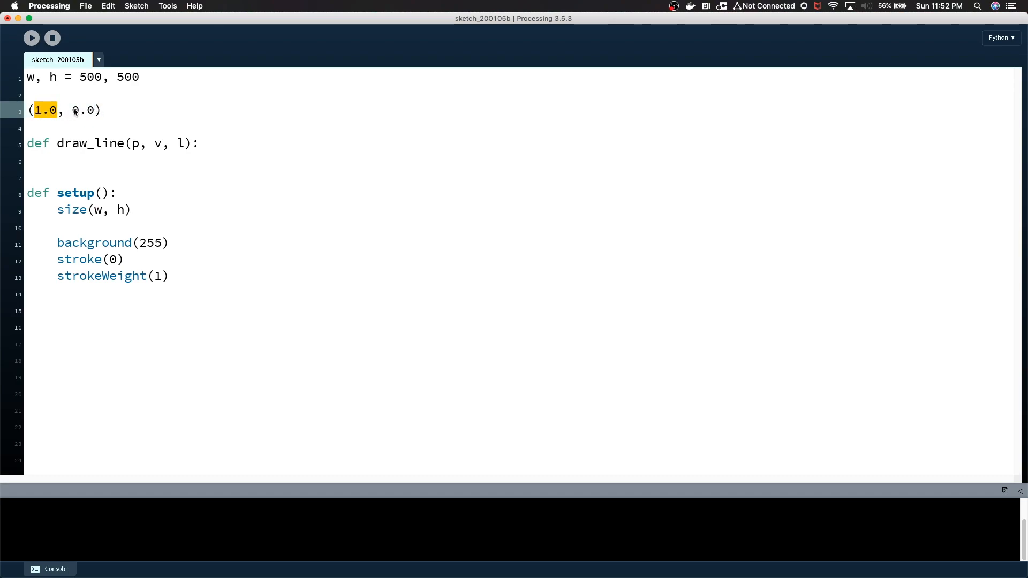
{"action": "left_click", "coordinate": [155, 142]}
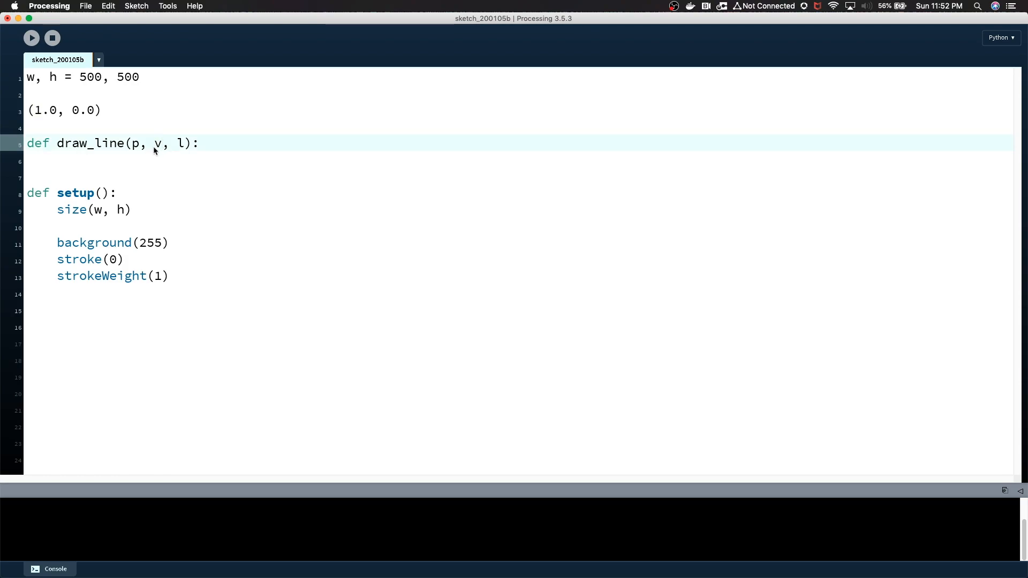
{"action": "double_click", "coordinate": [135, 143]}
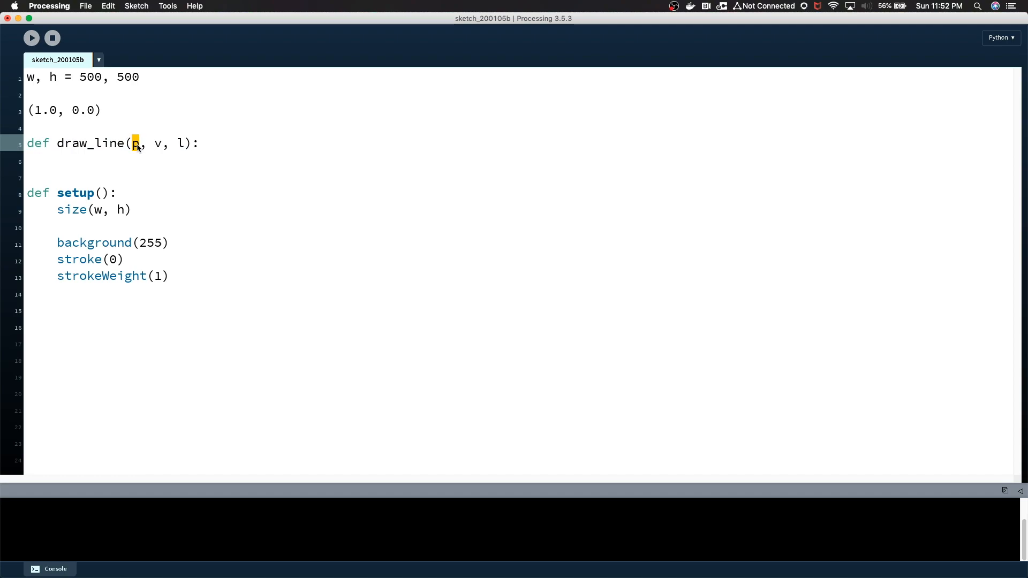
{"action": "left_click", "coordinate": [175, 162]}
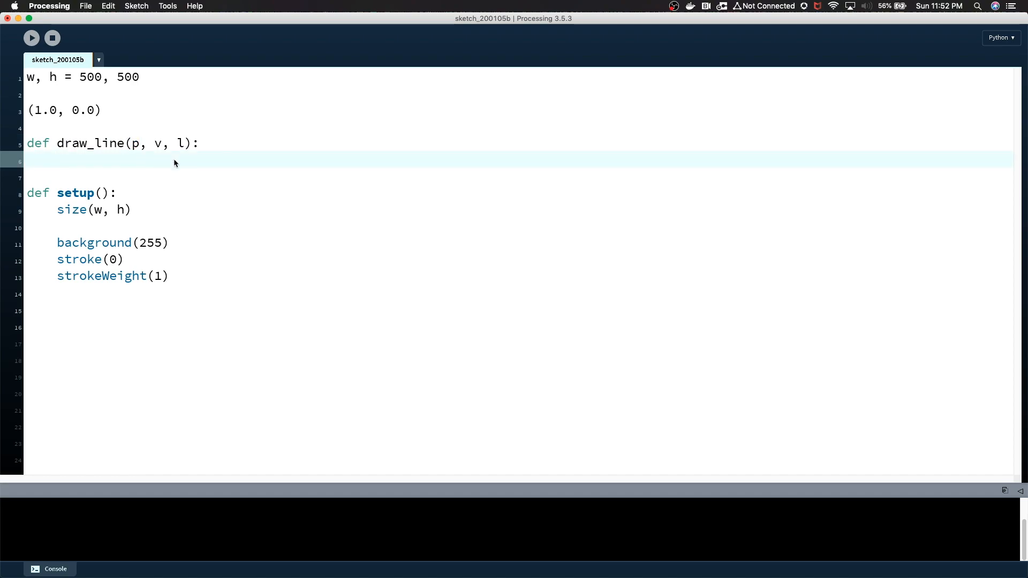
- Set start_point = p and end_point = (p[0] + v[0]*l, p[1] + v[1]*l) in draw_line
{"action": "type", "text": "start_point = p"}
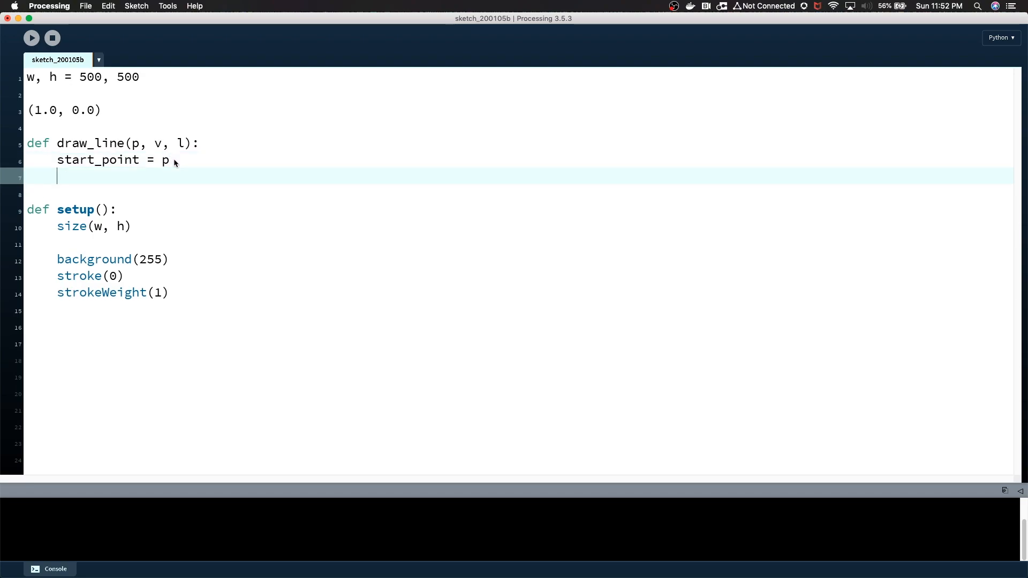
{"action": "type", "text": "end_point =-"}
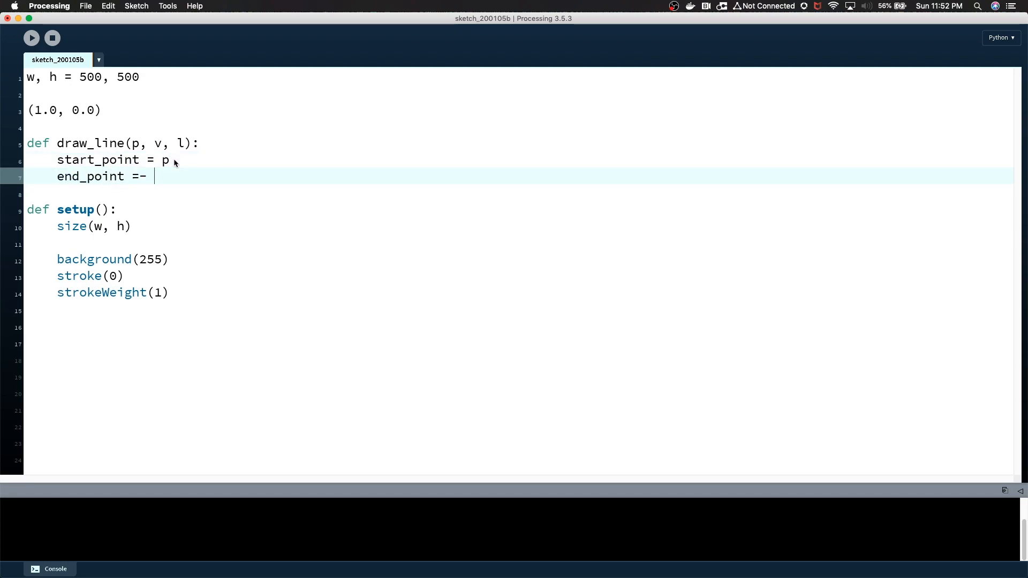
{"action": "type", "text": "(,"}
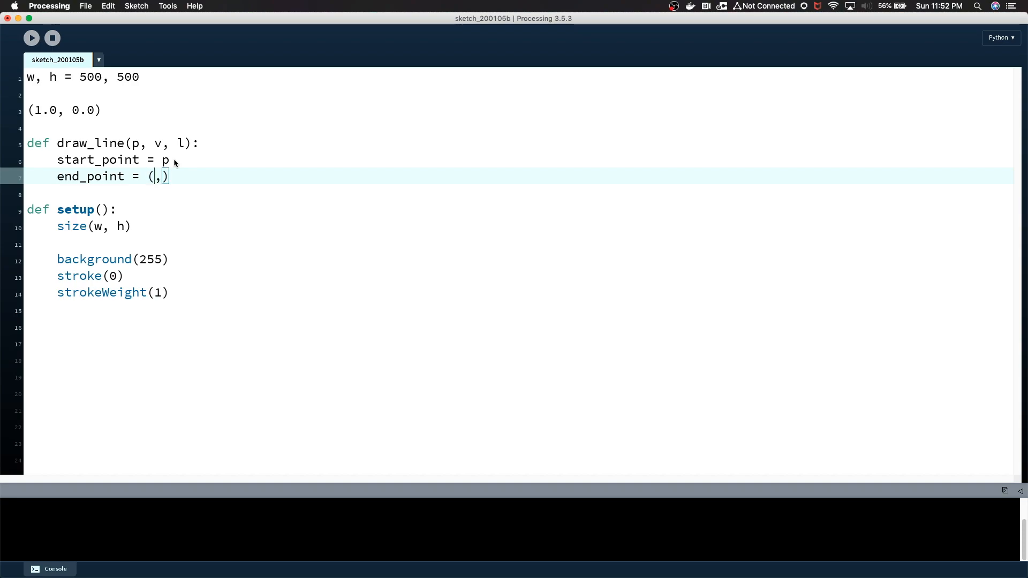
{"action": "type", "text": "p"}
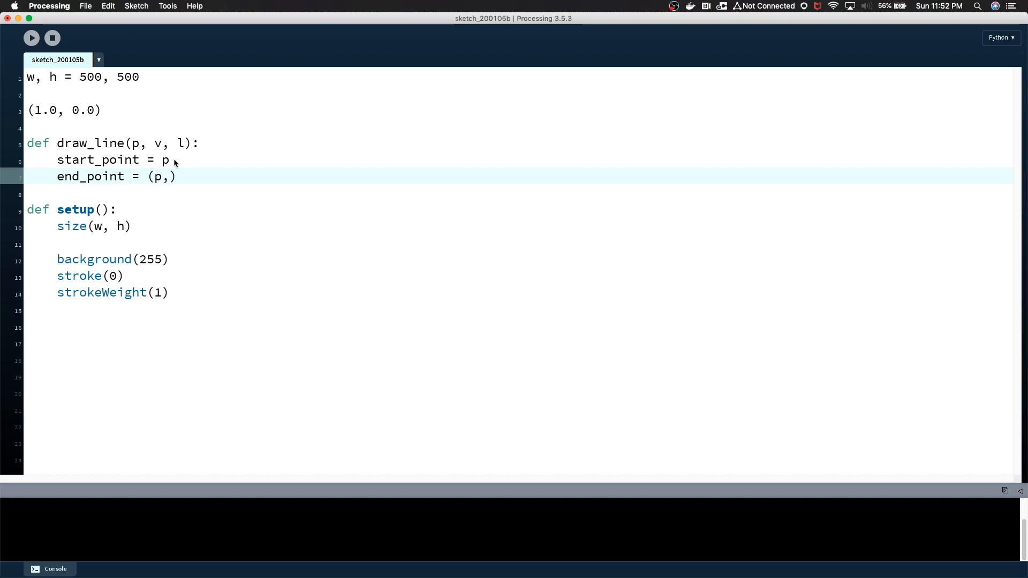
{"action": "type", "text": "[0]"}
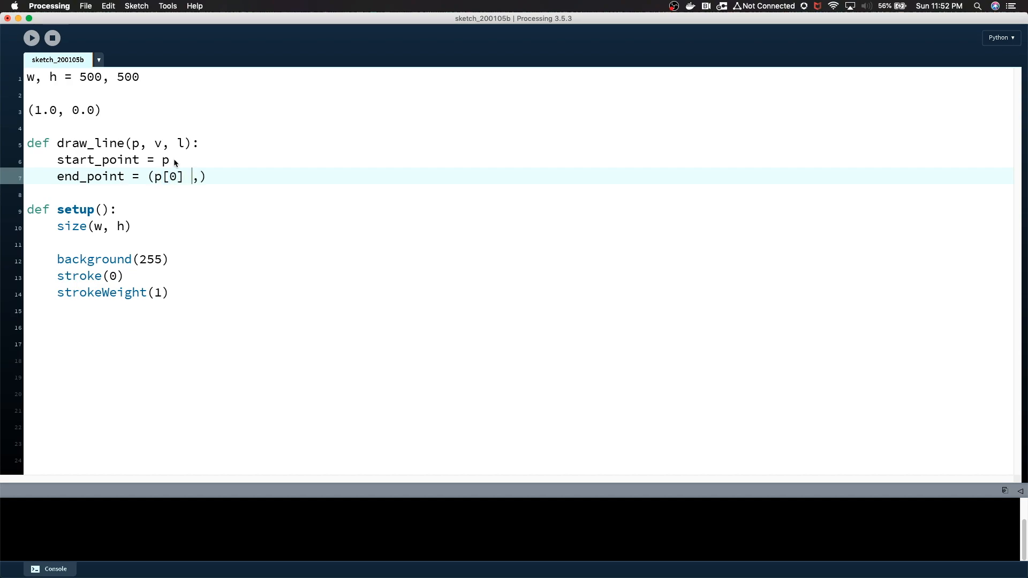
{"action": "type", "text": "+ v"}
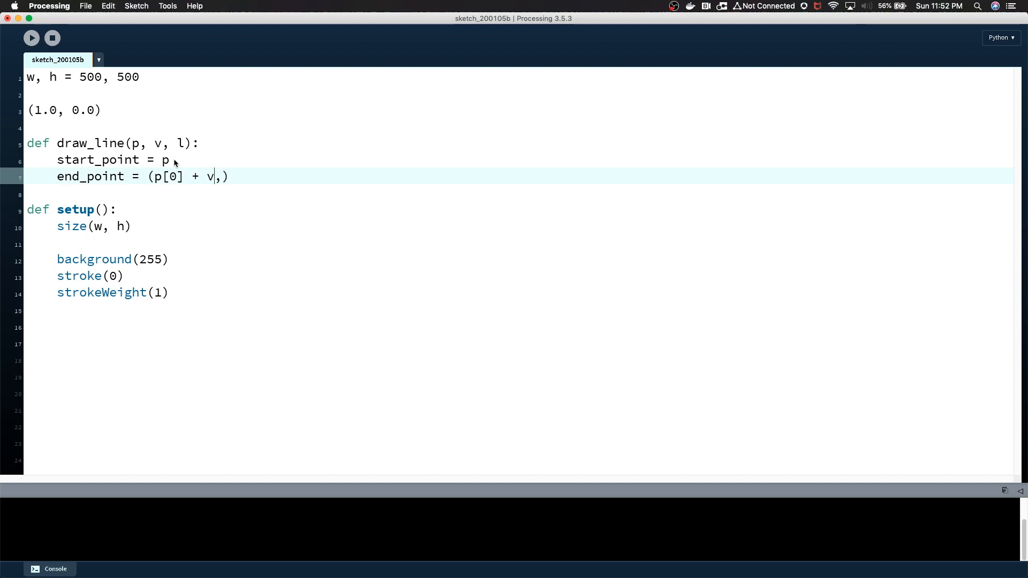
{"action": "type", "text": "[0"}
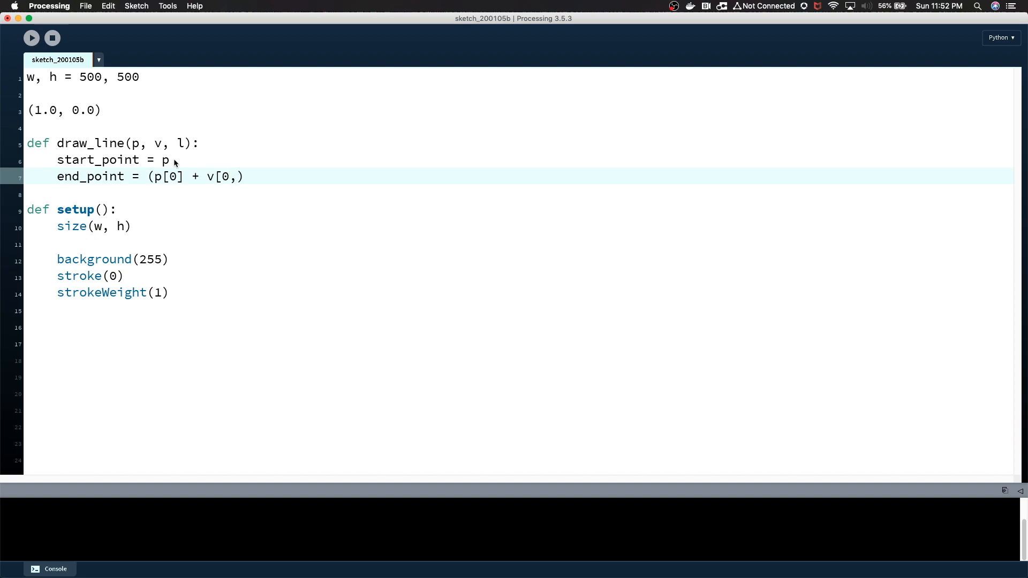
{"action": "type", "text": "*"}
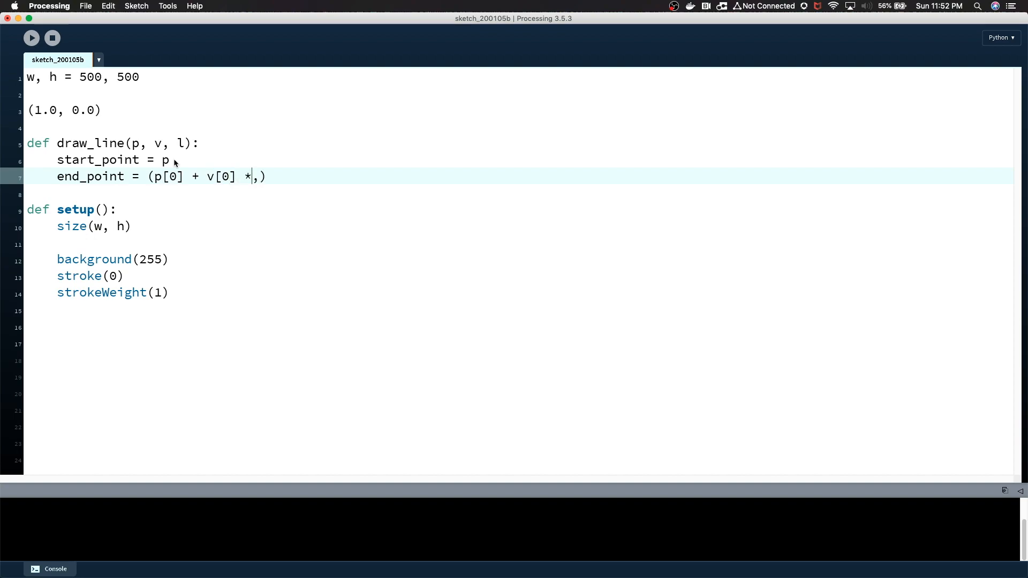
{"action": "type", "text": "l"}
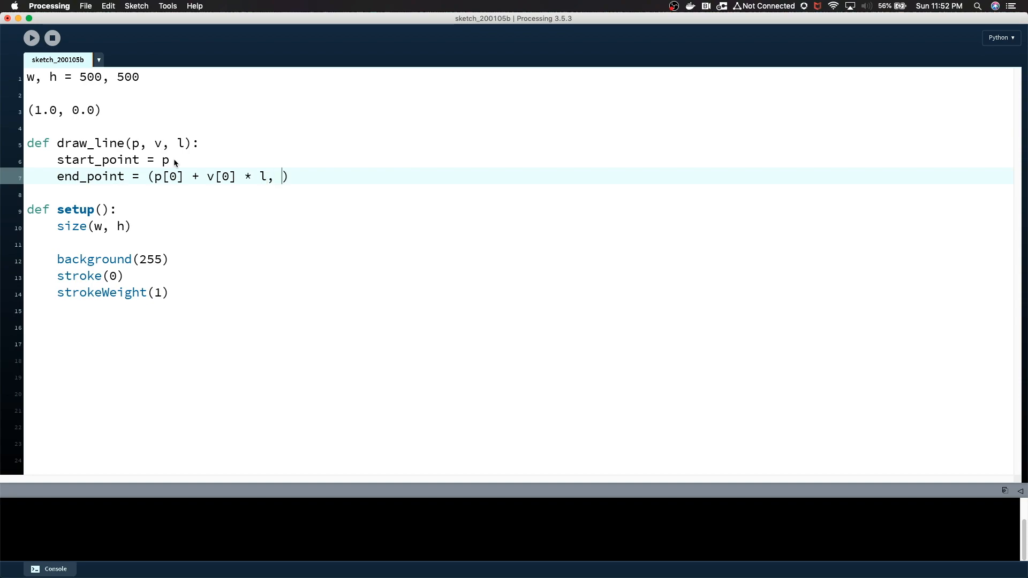
{"action": "key", "text": "backspace"}
{"action": "type", "text": "p[1] + v[1] * l"}
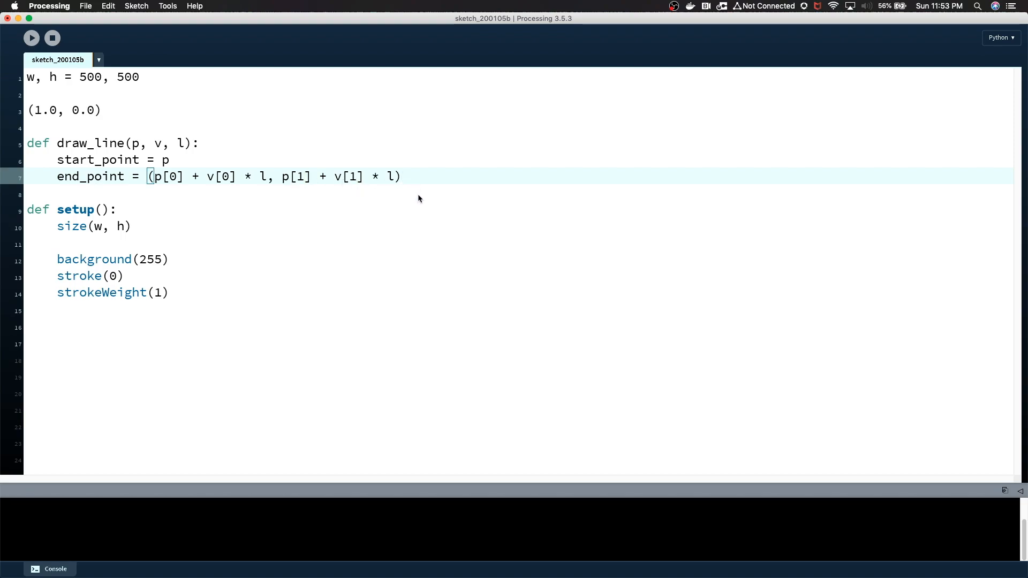
- Add a line(start_point, end_point) call and begin indexing the points
{"action": "key", "text": "Return"}
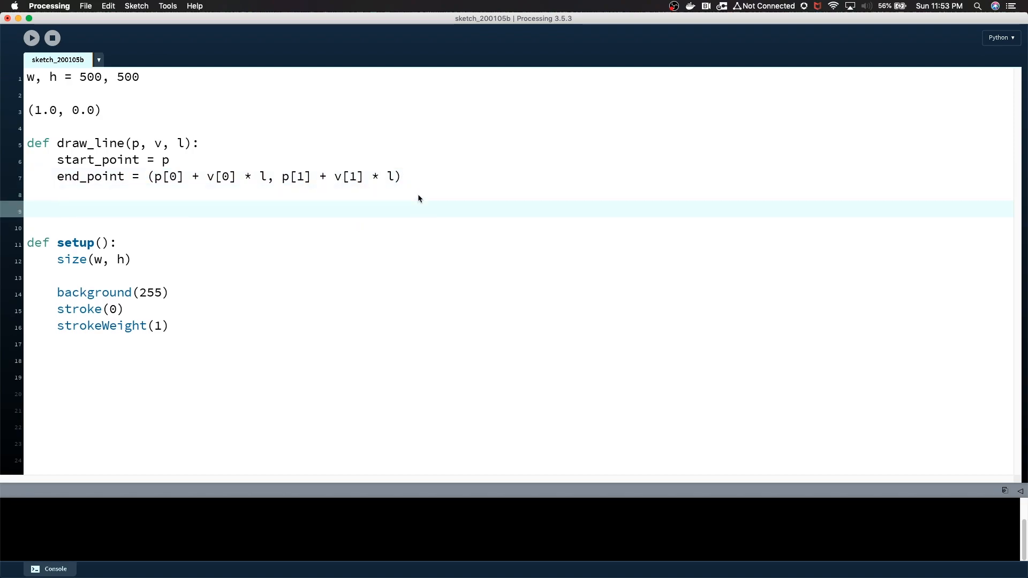
{"action": "type", "text": "line("}
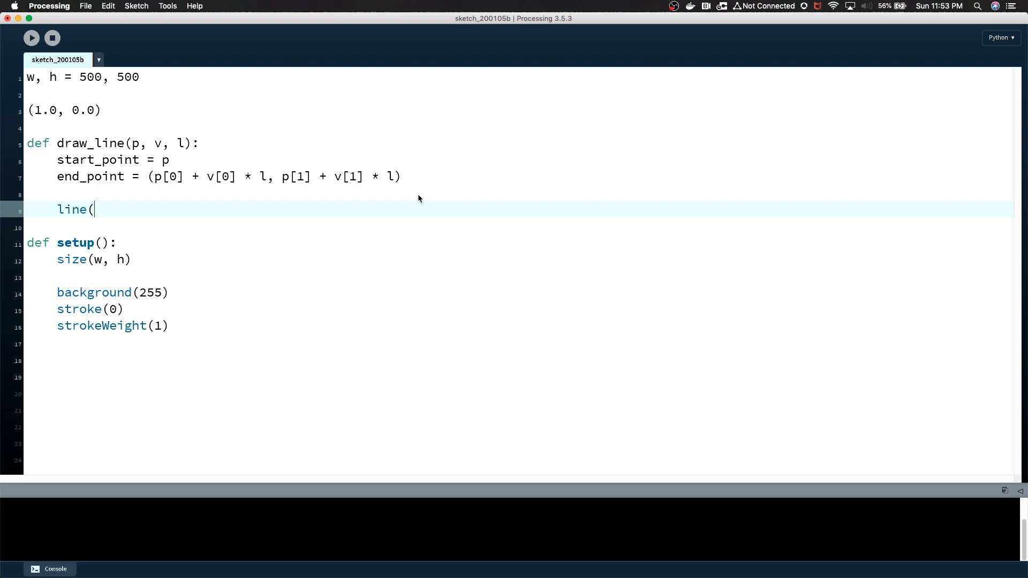
{"action": "type", "text": "start_poi"}
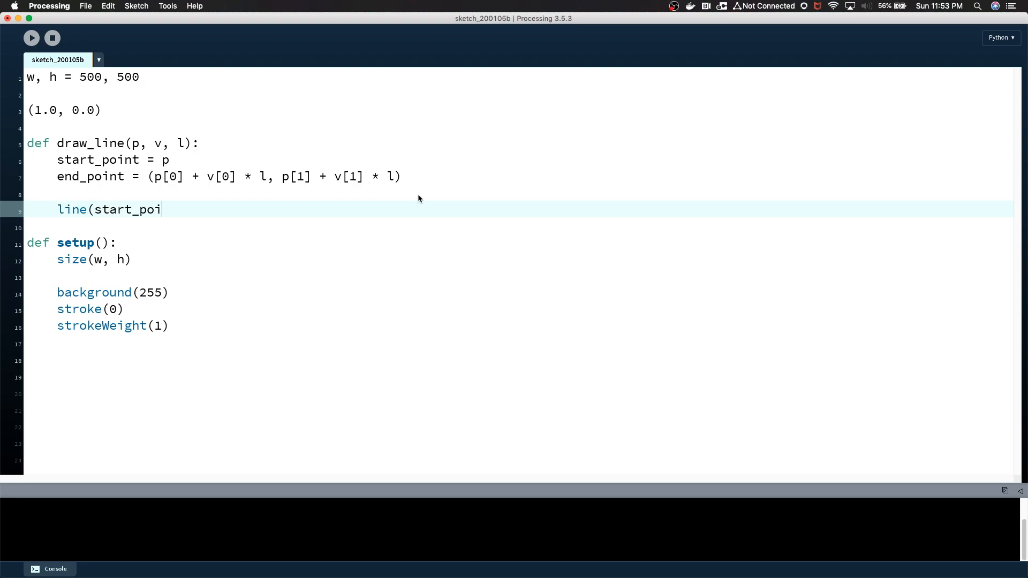
{"action": "type", "text": "nt,"}
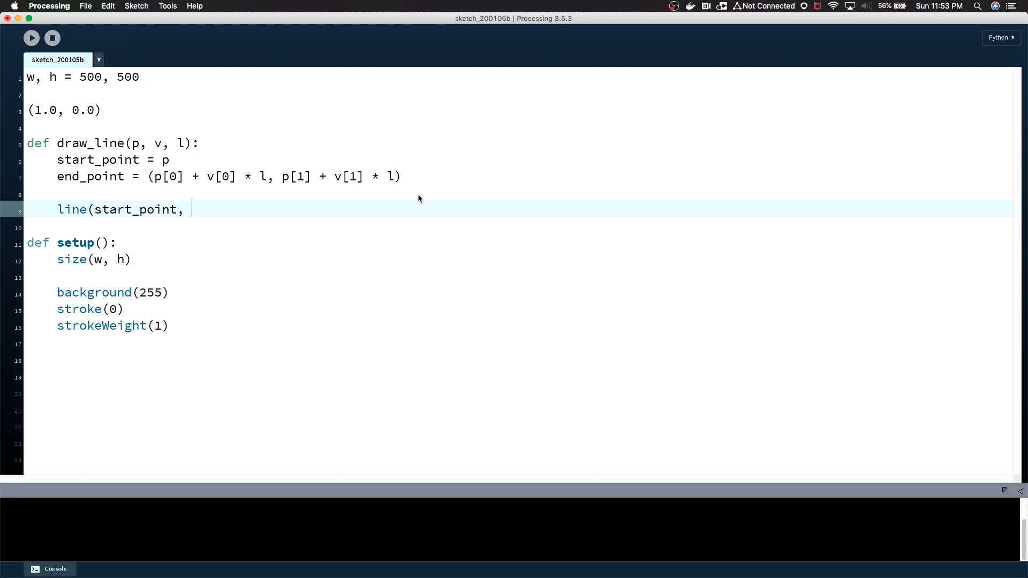
{"action": "type", "text": "end_point)"}
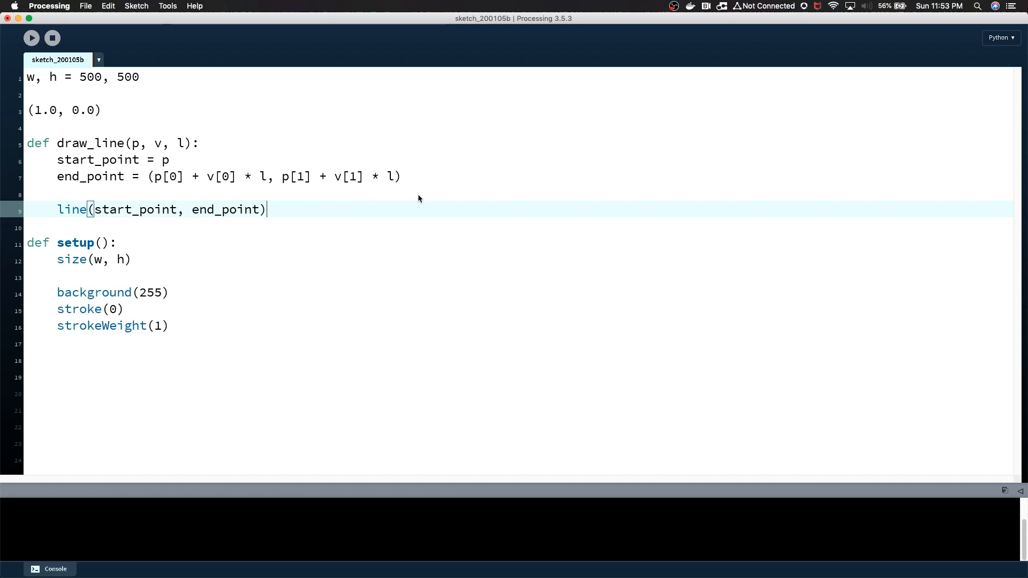
{"action": "mouse_move", "coordinate": [177, 214]}
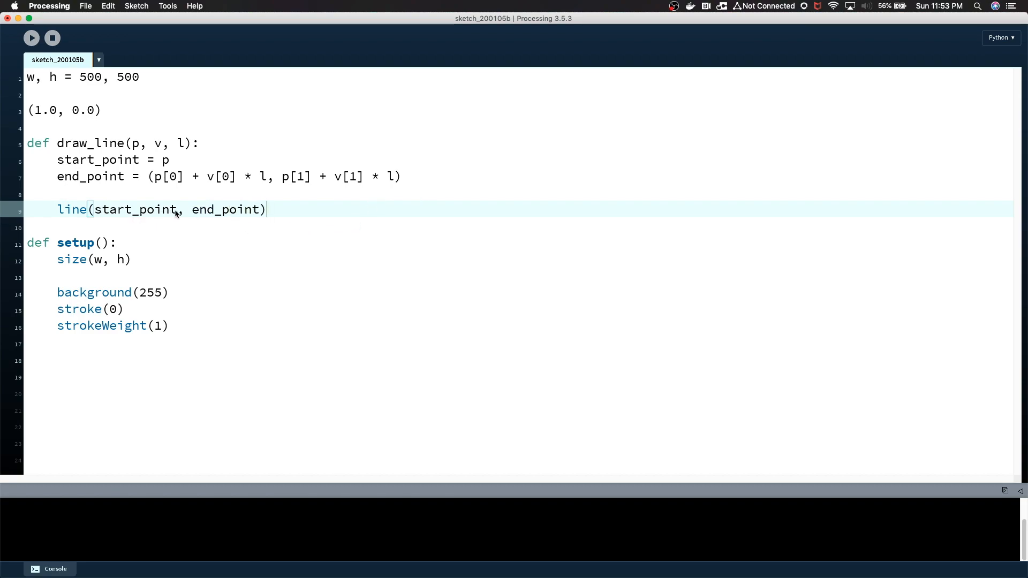
{"action": "type", "text": "[0"}
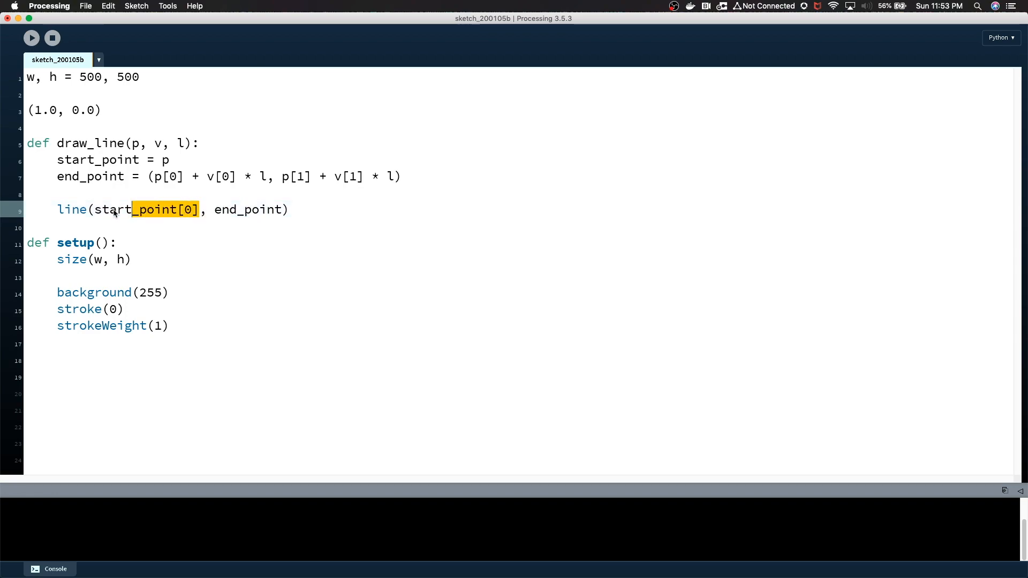
- Split the arguments into start_point[0], start_point[1], end_point[0], end_point[0]
{"action": "left_click", "coordinate": [214, 209]}
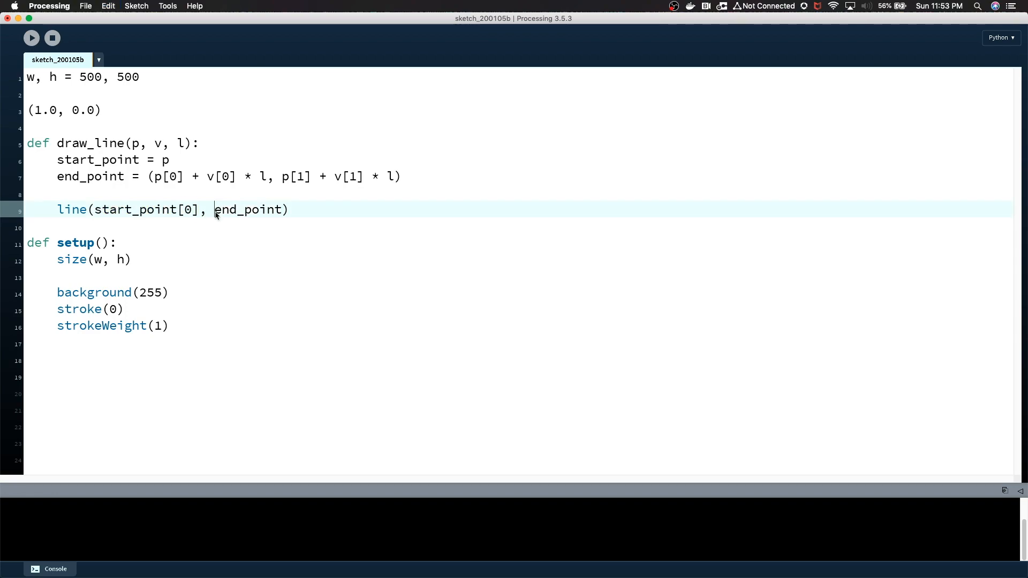
{"action": "type", "text": "start_point[0],"}
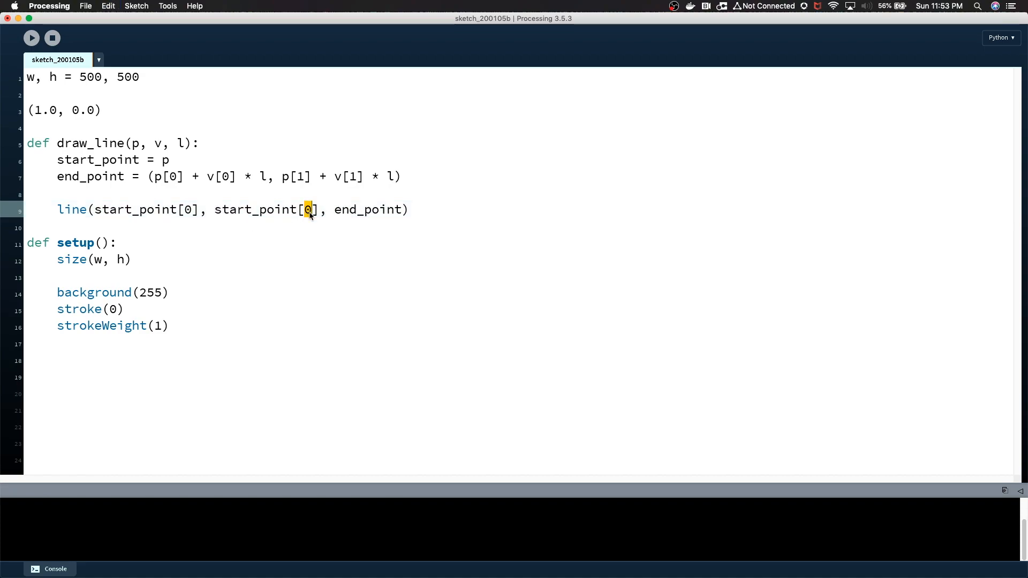
{"action": "type", "text": "1"}
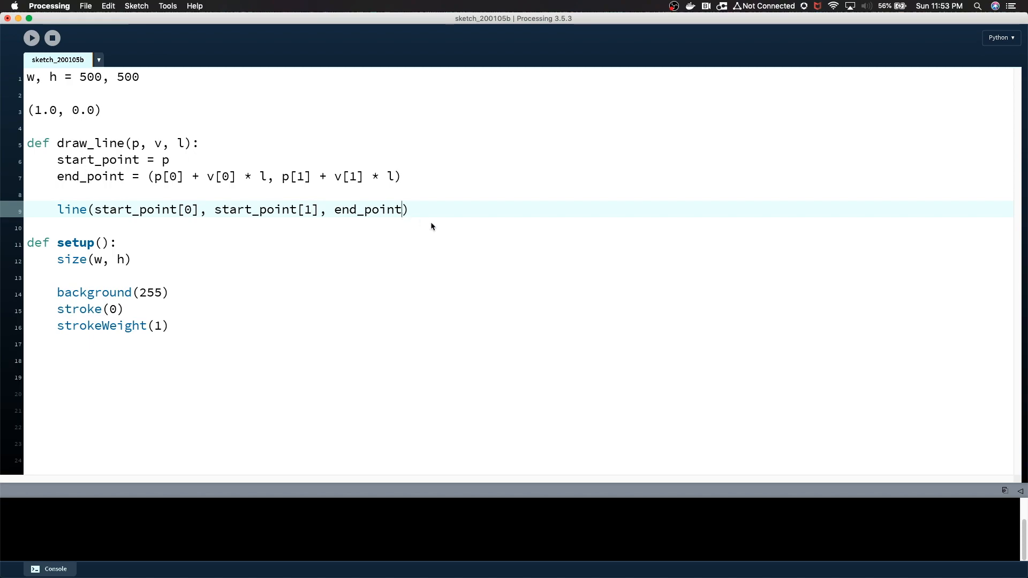
{"action": "type", "text": "[0],"}
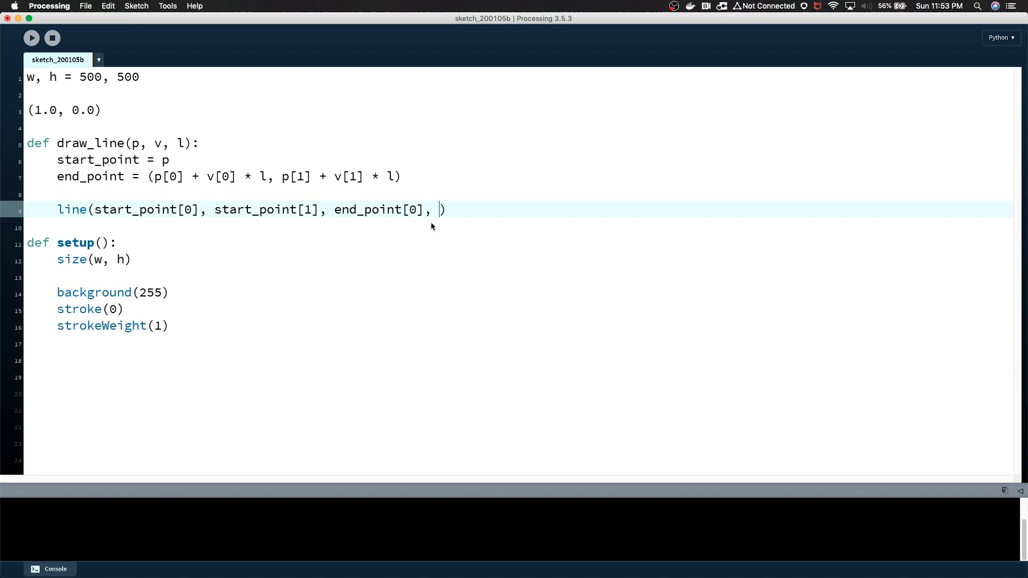
{"action": "double_click", "coordinate": [373, 209]}
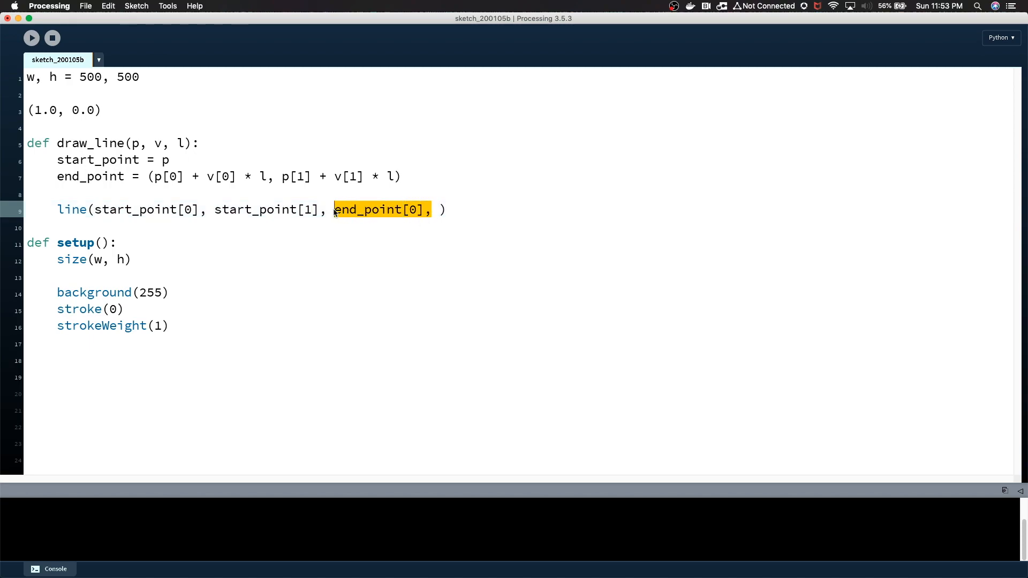
{"action": "type", "text": "end_point[0],"}
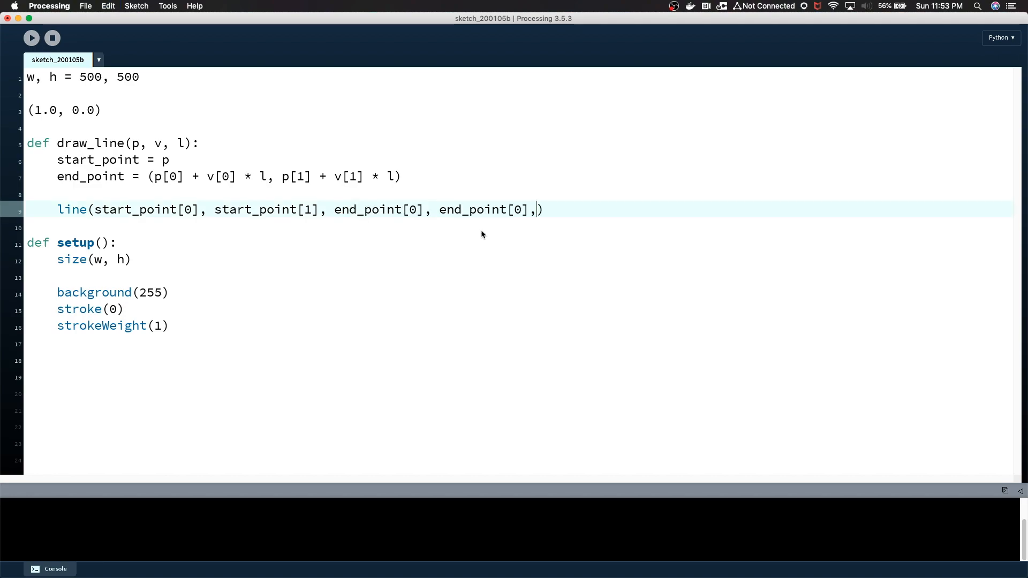
- Call draw_line at the end of setup from the canvas centre (w/2, h/2)
{"action": "left_click", "coordinate": [31, 38]}
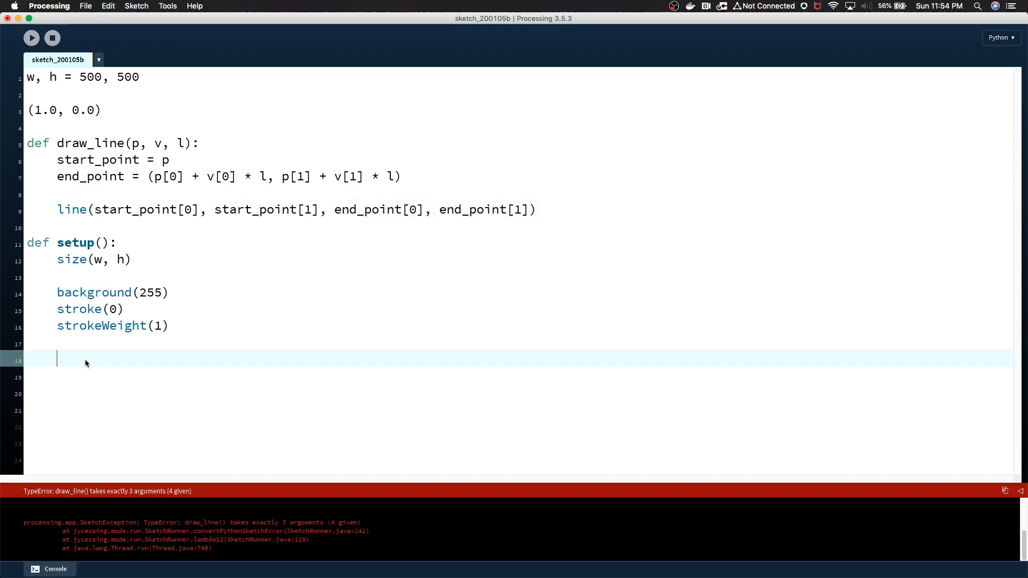
{"action": "type", "text": "dra"}
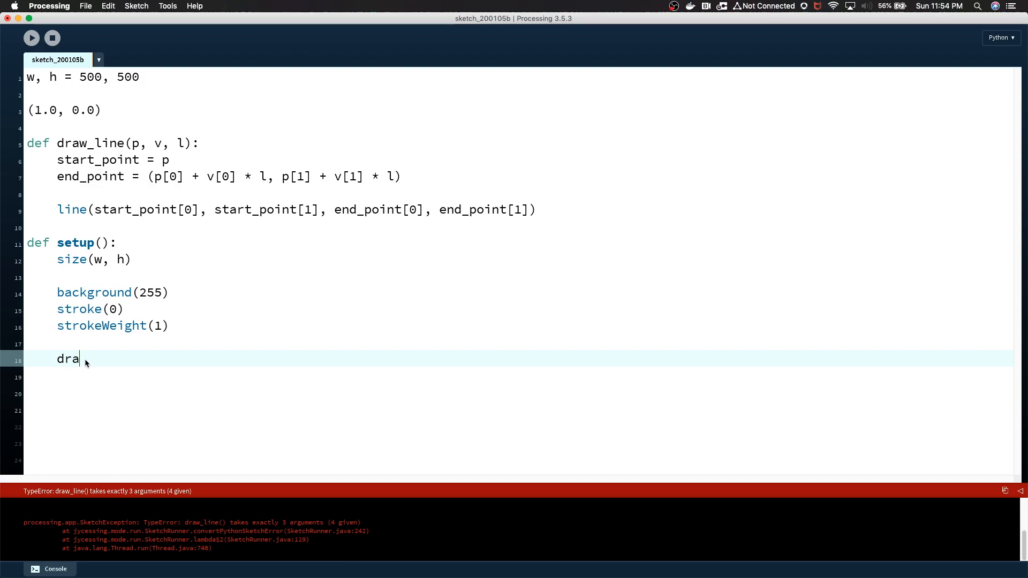
{"action": "type", "text": "w_line("}
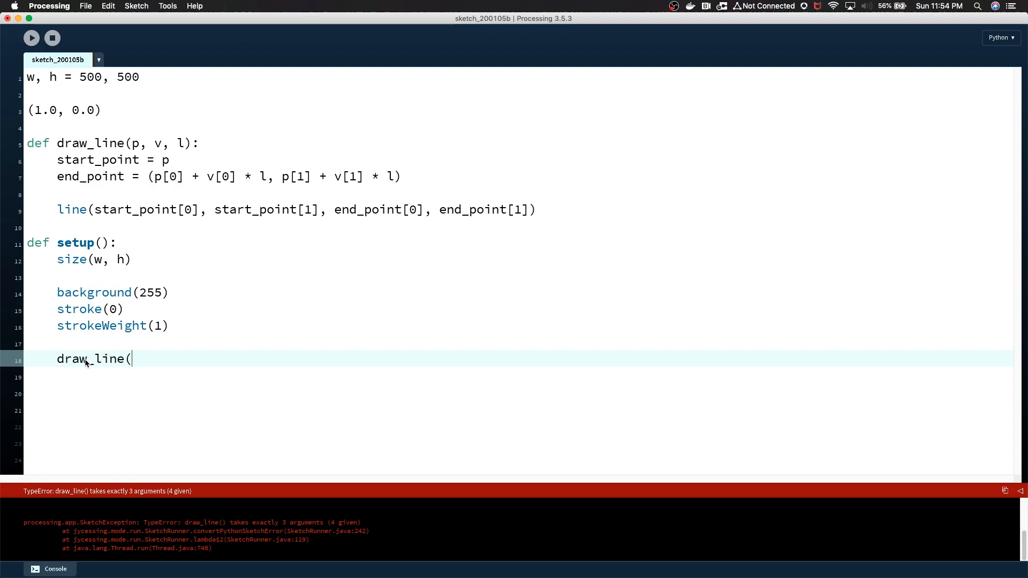
{"action": "type", "text": "("}
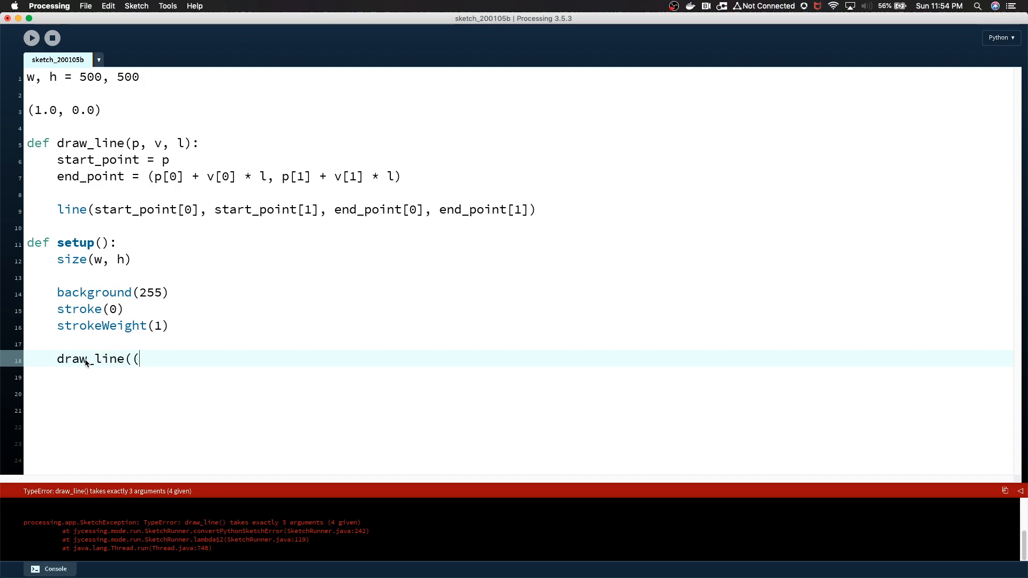
{"action": "type", "text": "500,"}
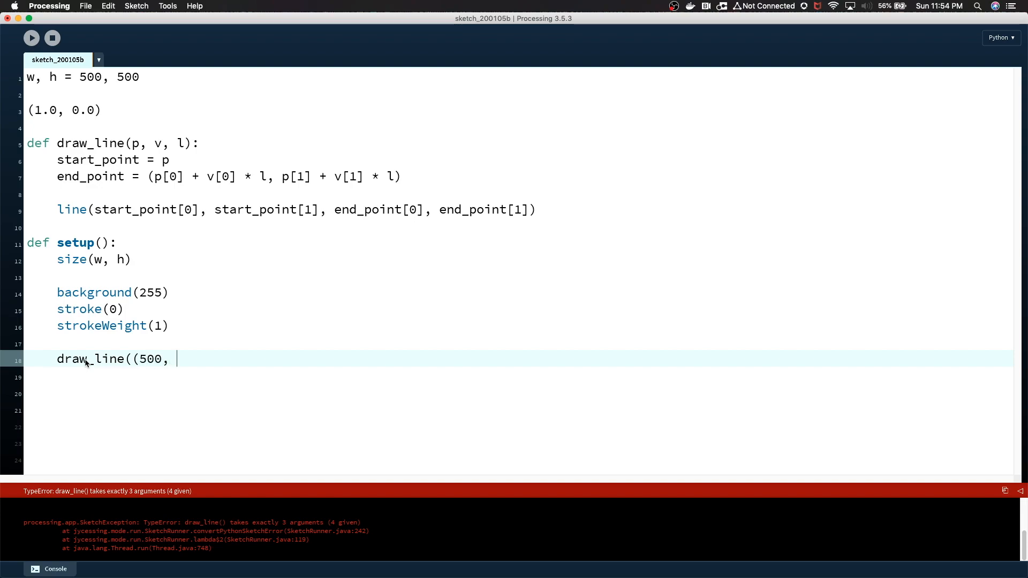
{"action": "type", "text": "500)"}
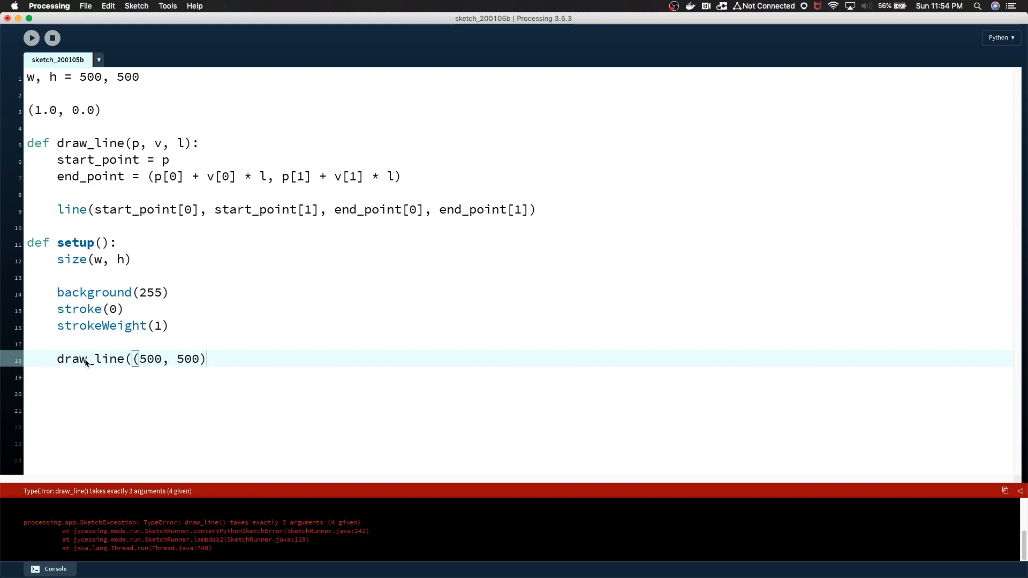
{"action": "key", "text": "backspace"}
{"action": "type", "text": "w/2"}
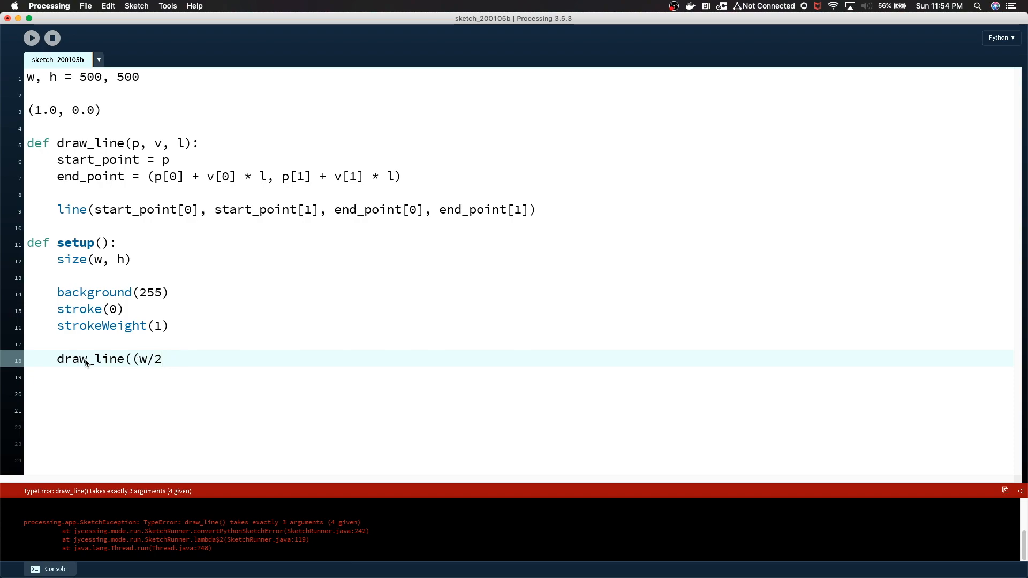
{"action": "type", "text": ", h/2)"}
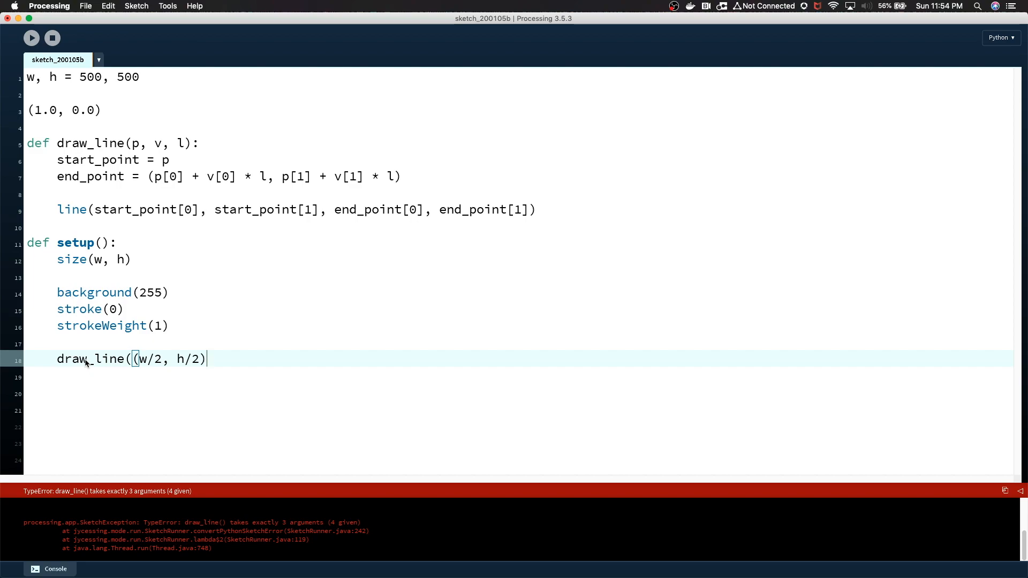
- Pass PVector(1.0, 0.0) as direction and 100 as length to the draw_line call
{"action": "type", "text": ","}
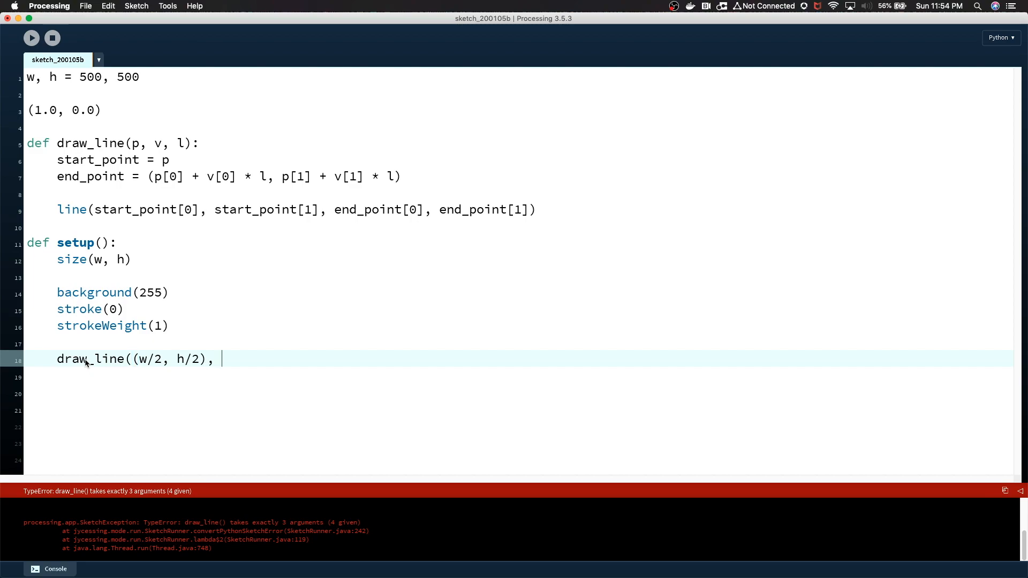
{"action": "type", "text": "PVecto"}
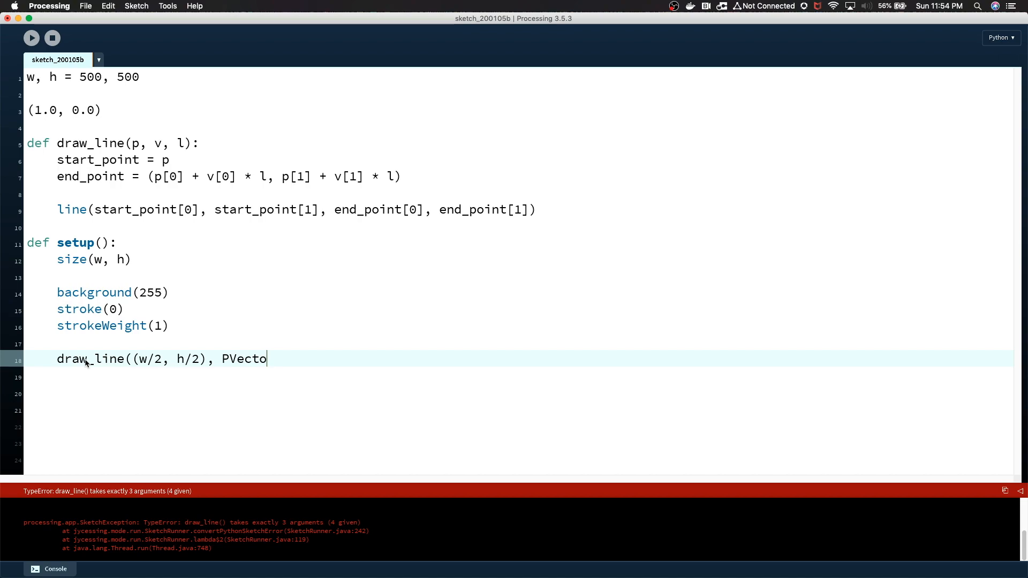
{"action": "type", "text": "r(1."}
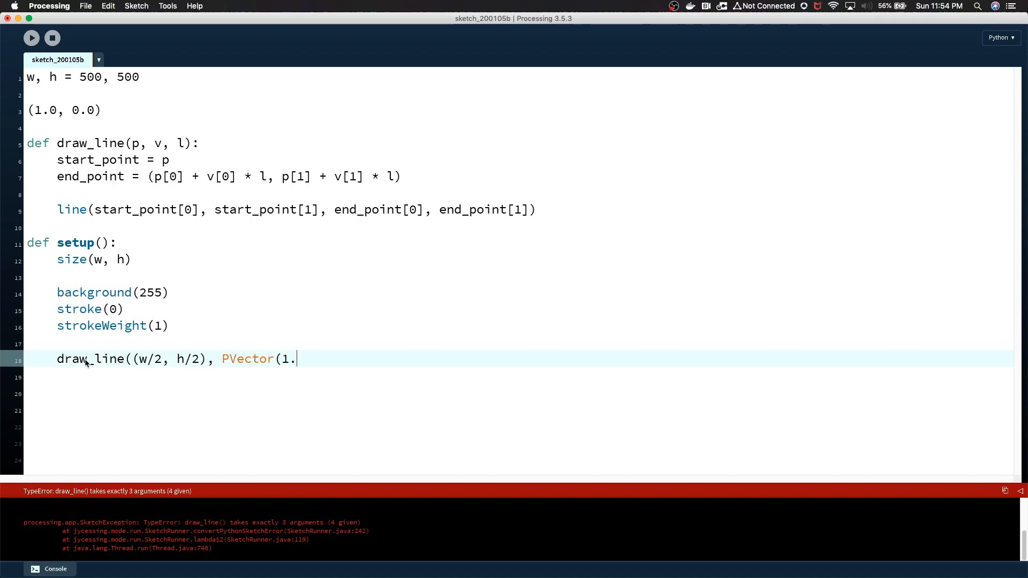
{"action": "type", "text": "0,"}
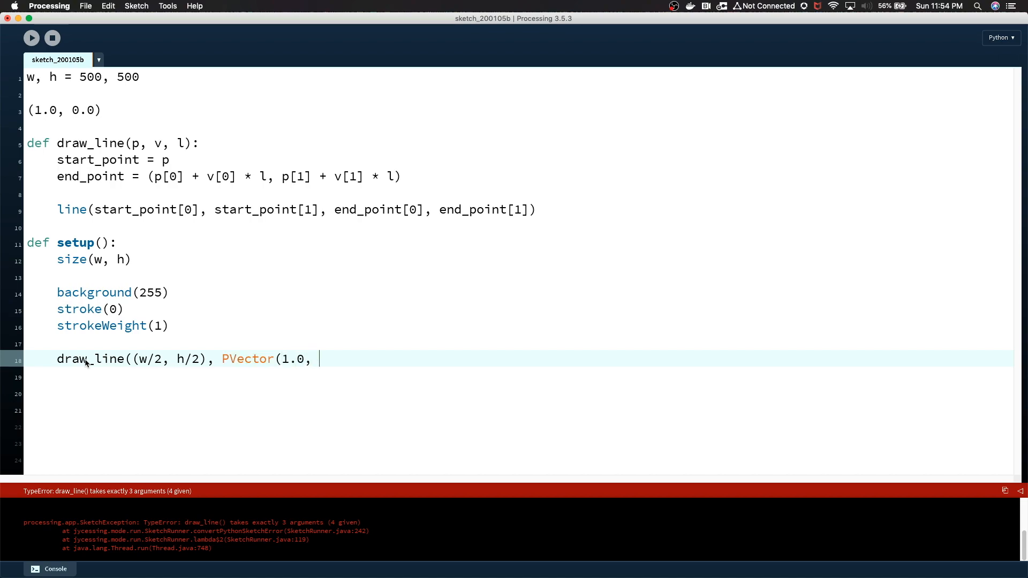
{"action": "type", "text": "0.0),"}
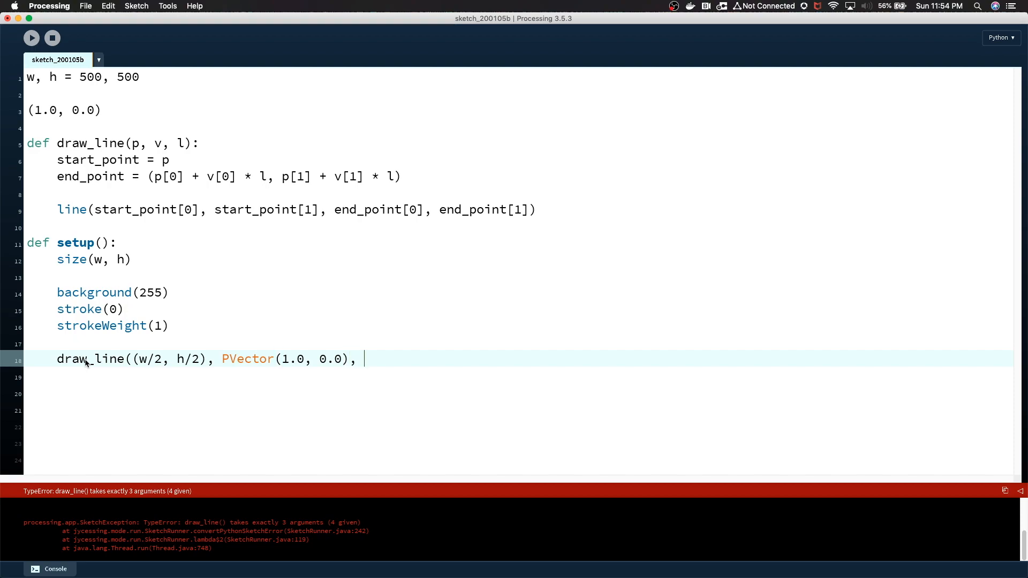
{"action": "type", "text": "100)"}
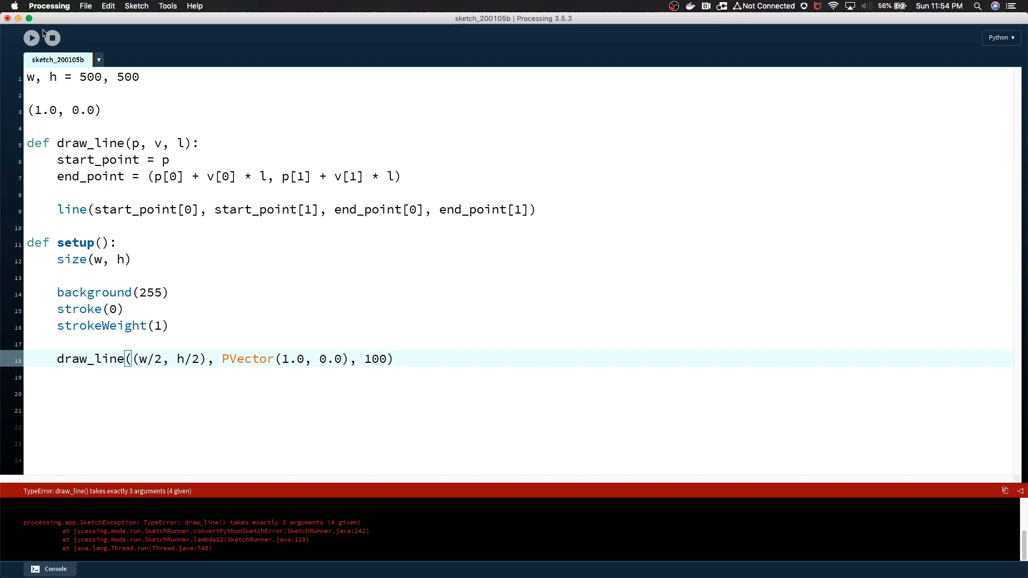
- Raise strokeWeight to 2 and run the sketch to see the 100-pixel line from the centre
{"action": "left_click", "coordinate": [31, 38]}
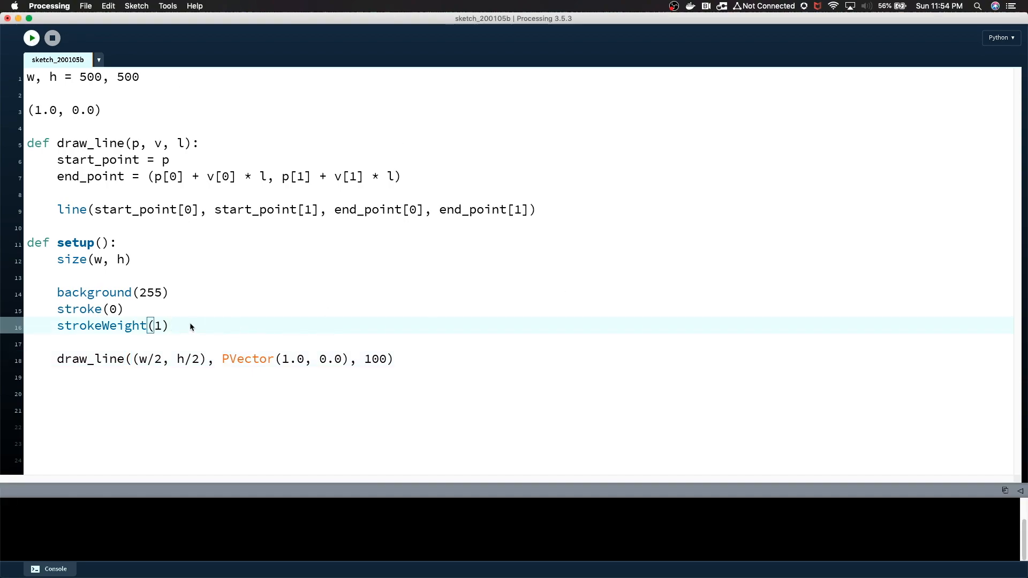
{"action": "type", "text": "2"}
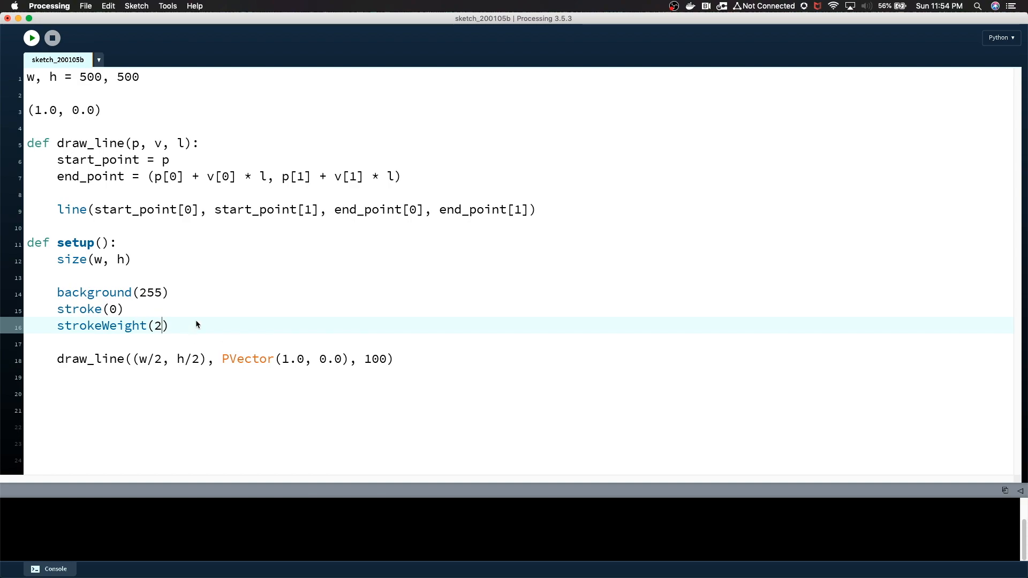
{"action": "left_click", "coordinate": [31, 37]}
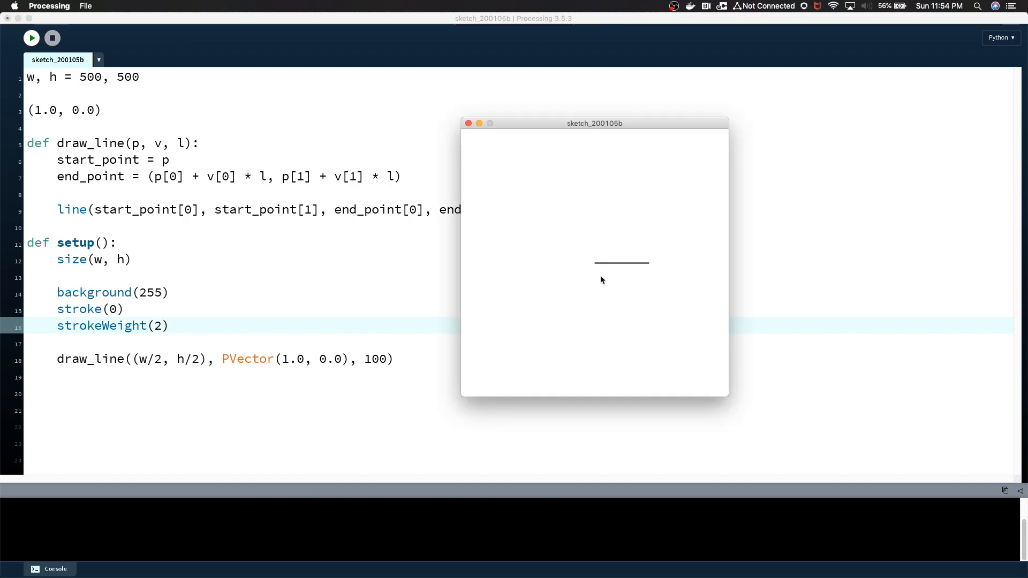
{"action": "mouse_move", "coordinate": [269, 339]}
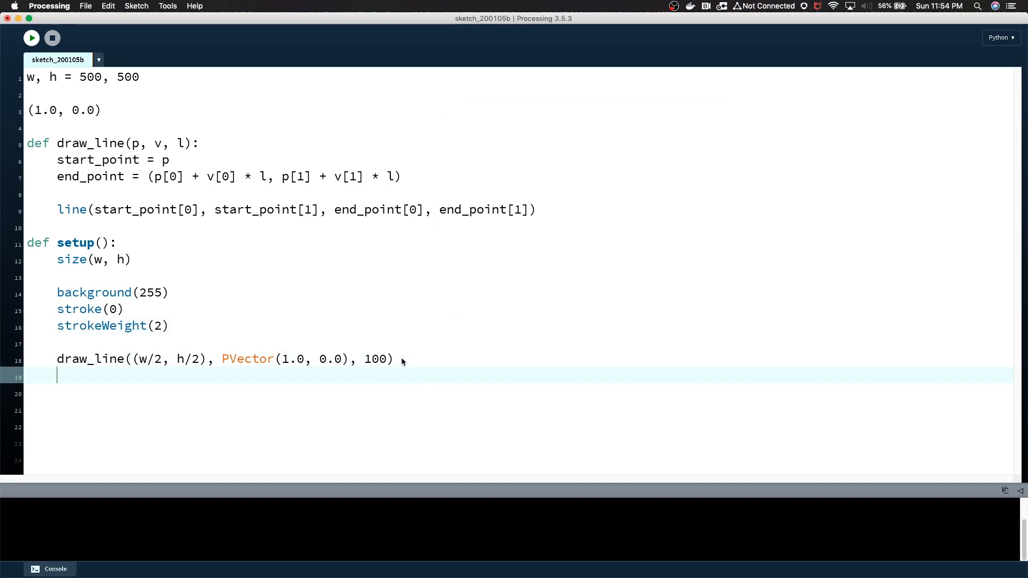
{"action": "left_click", "coordinate": [536, 209]}
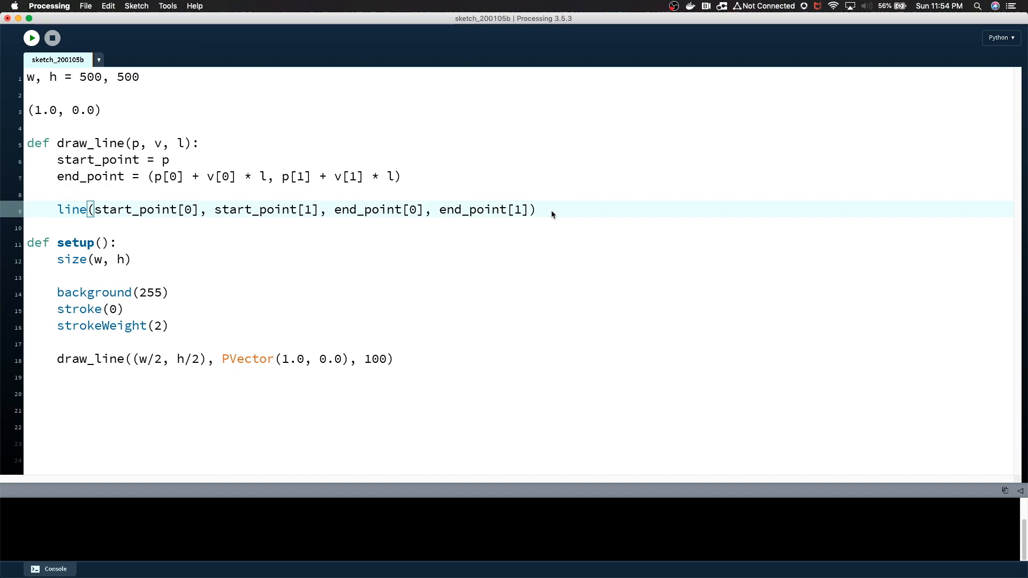
- Add circle(end_point[0], end_point[1], 8) to draw_line and run to see the circle-tipped line
{"action": "type", "text": "circle("}
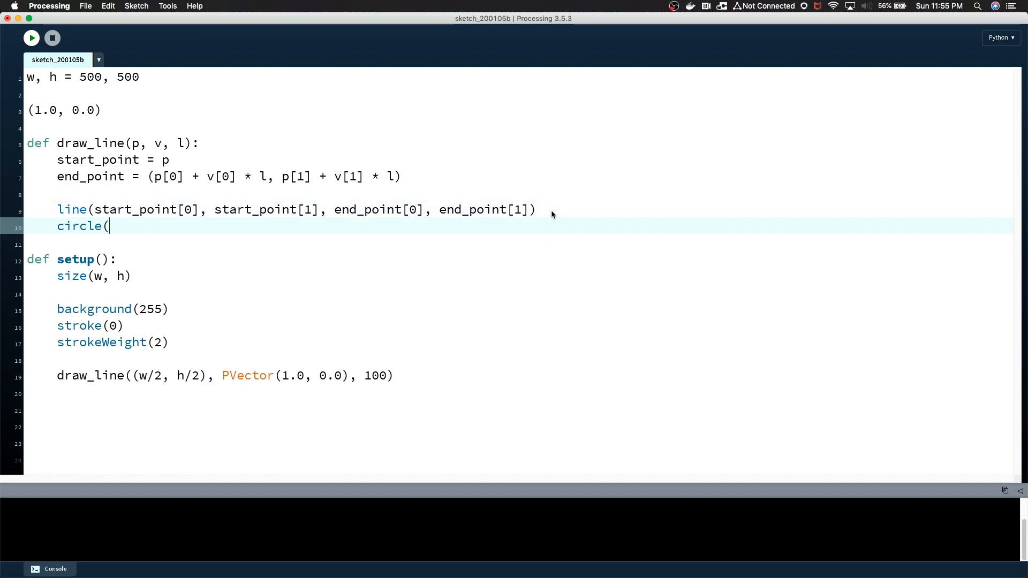
{"action": "type", "text": "end_"}
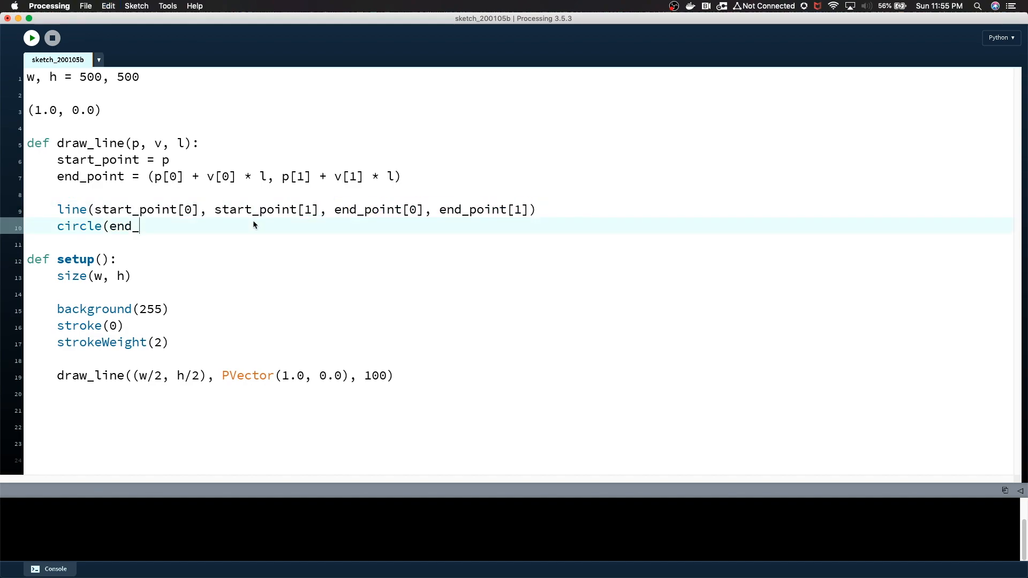
{"action": "type", "text": "point[0], end_point[1]"}
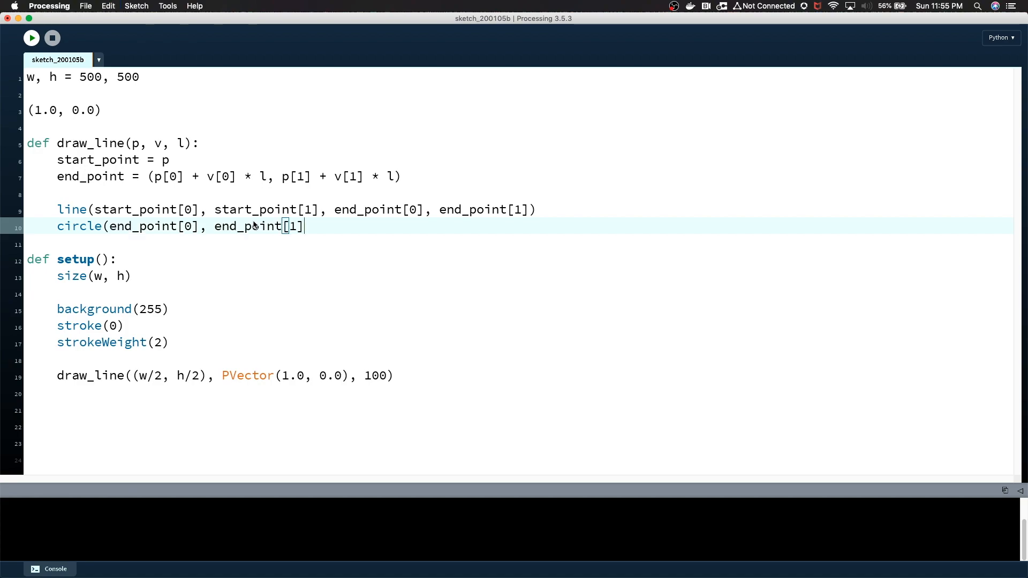
{"action": "type", "text": ","}
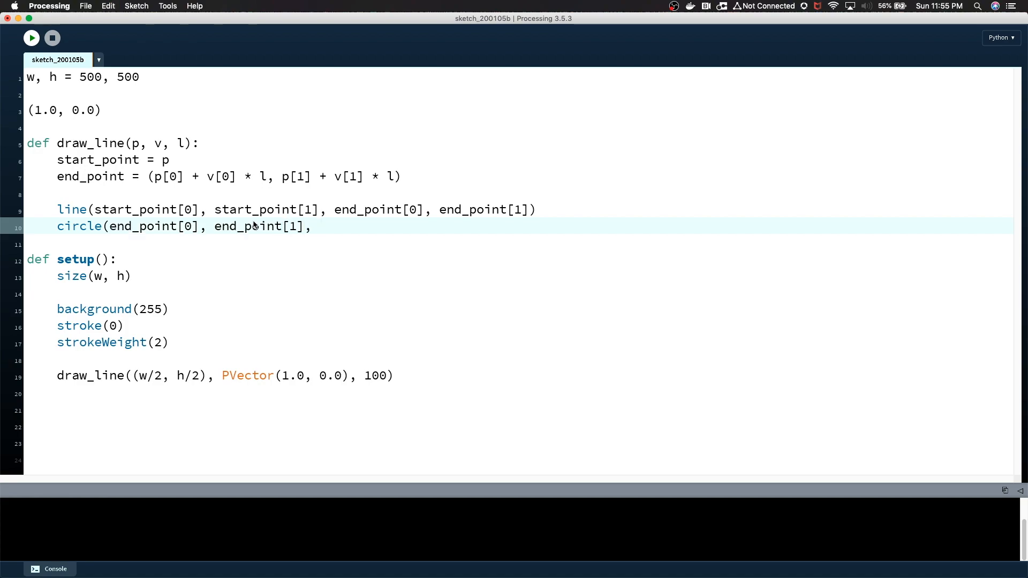
{"action": "type", "text": "8)"}
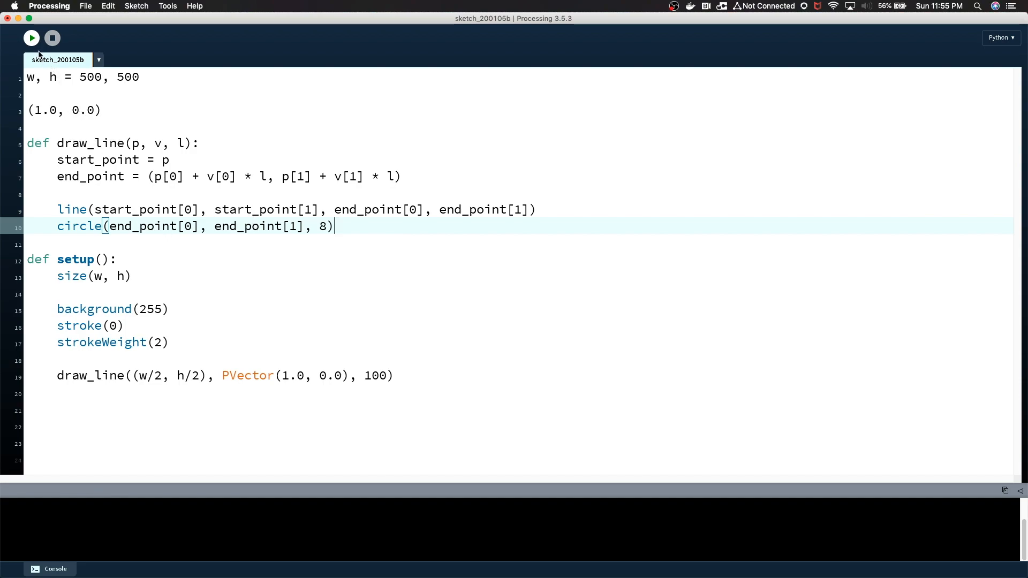
{"action": "left_click", "coordinate": [31, 37]}
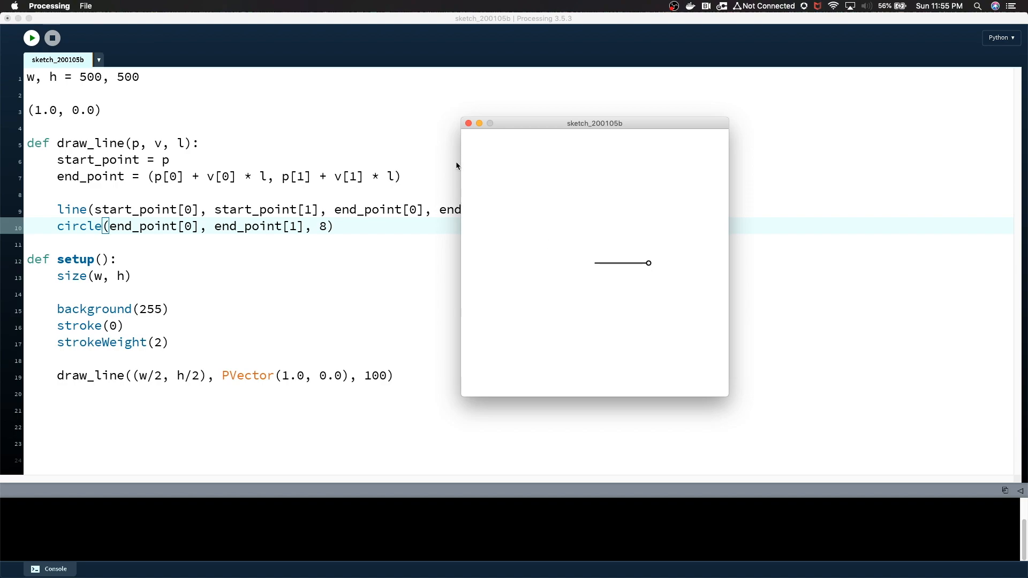
{"action": "mouse_move", "coordinate": [604, 358]}
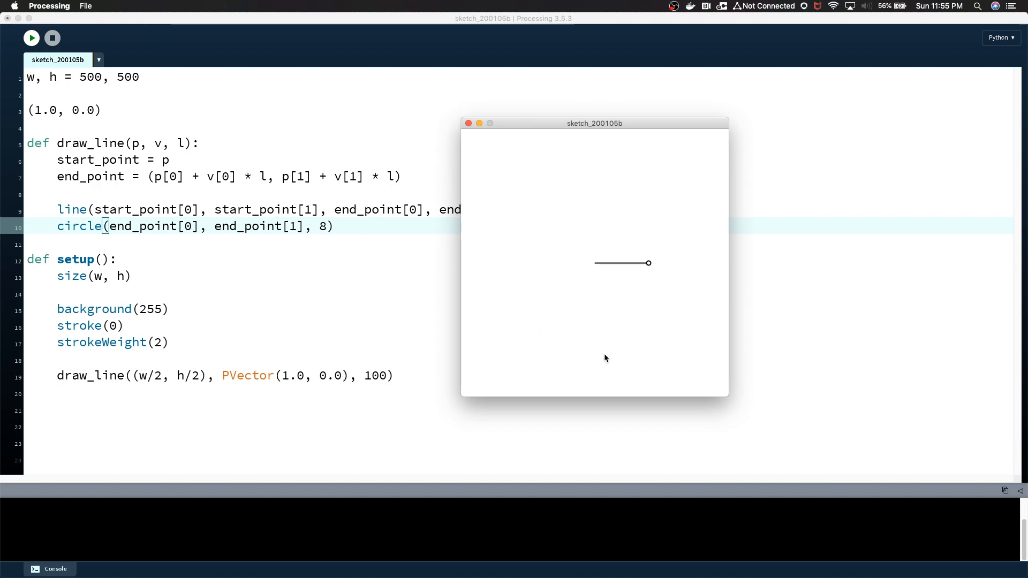
{"action": "mouse_move", "coordinate": [588, 285]}
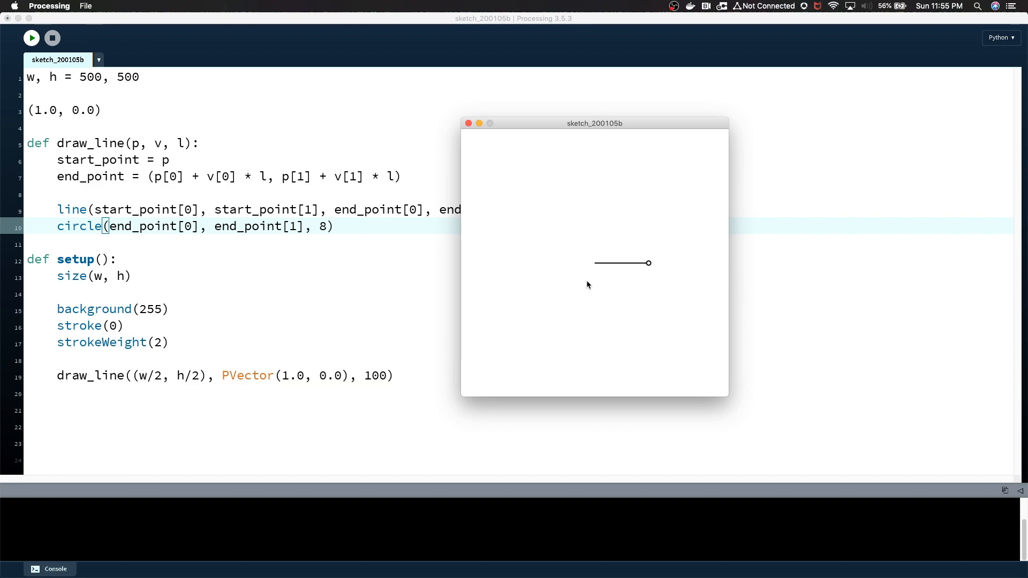
{"action": "mouse_move", "coordinate": [359, 335]}
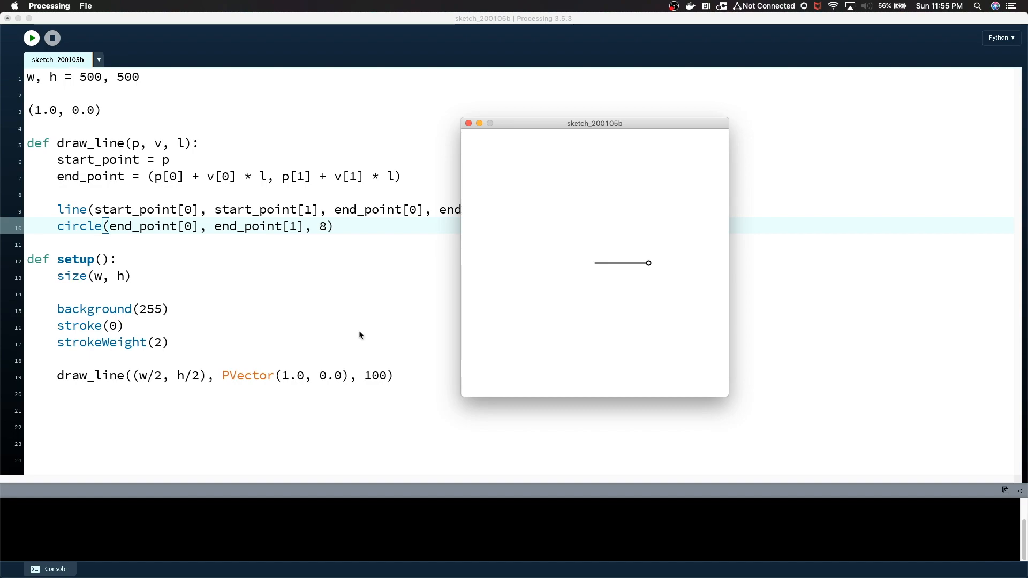
{"action": "mouse_move", "coordinate": [269, 385]}
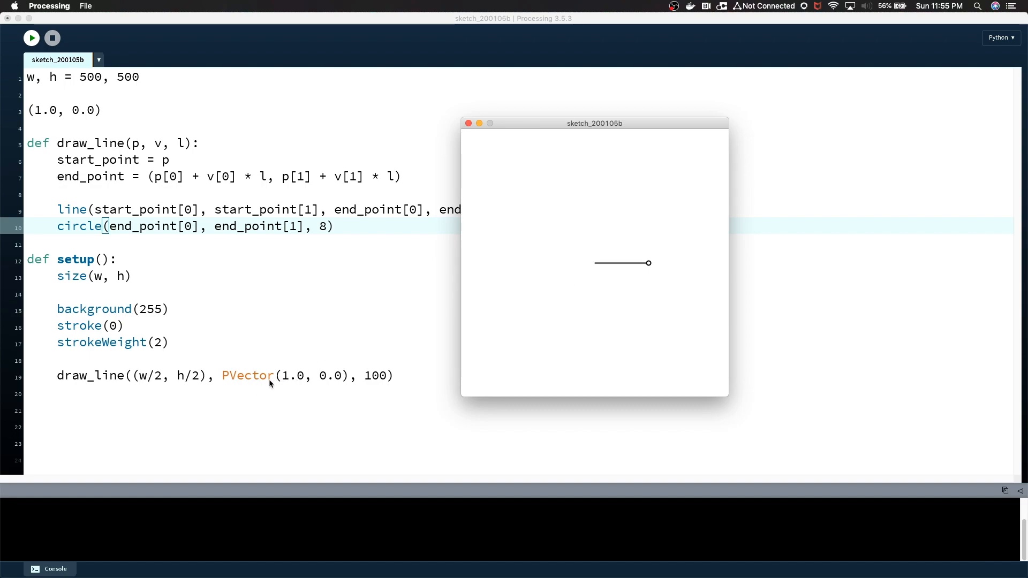
{"action": "mouse_move", "coordinate": [482, 136]}
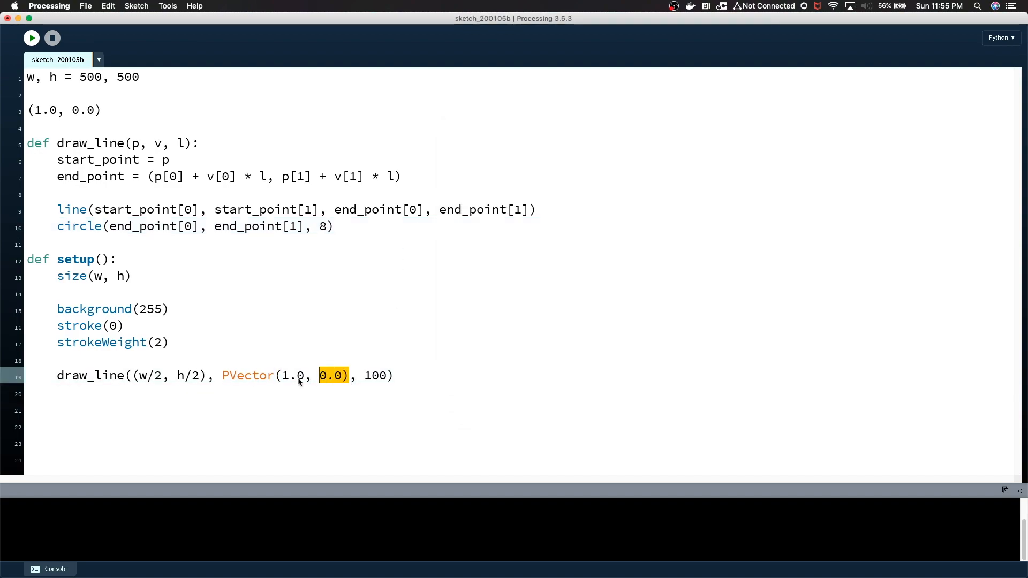
- Store v = PVector(1.0, 0.0) in setup and add v.rotate(PI) before the draw_line call
{"action": "left_click", "coordinate": [275, 360]}
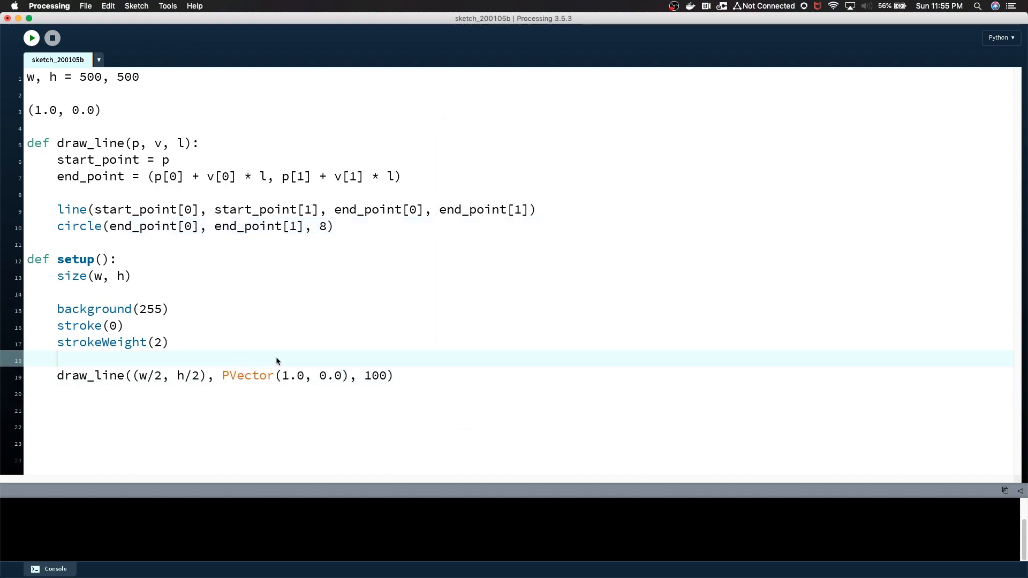
{"action": "type", "text": "v ="}
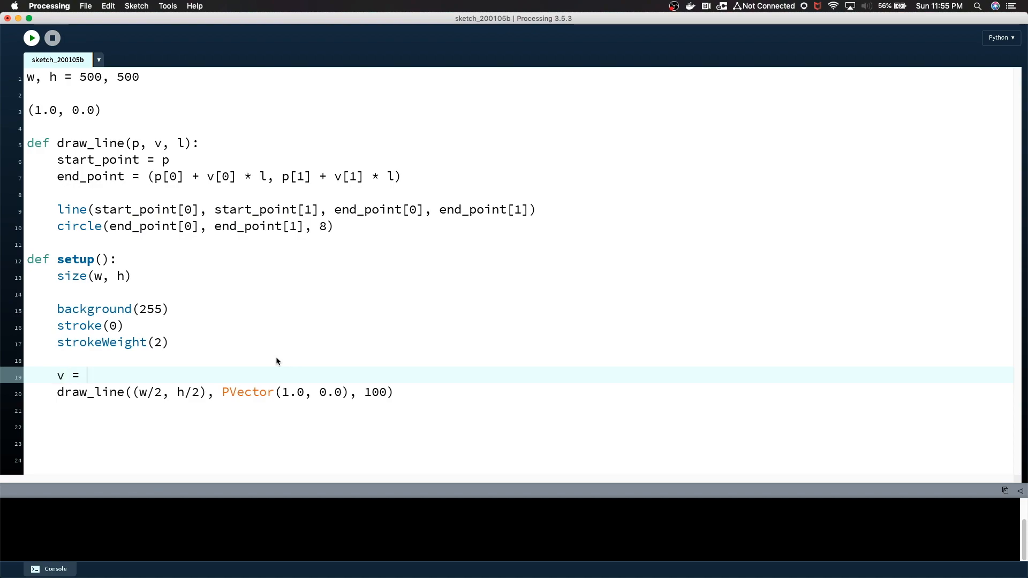
{"action": "type", "text": "PVector(1.0, 0.0)"}
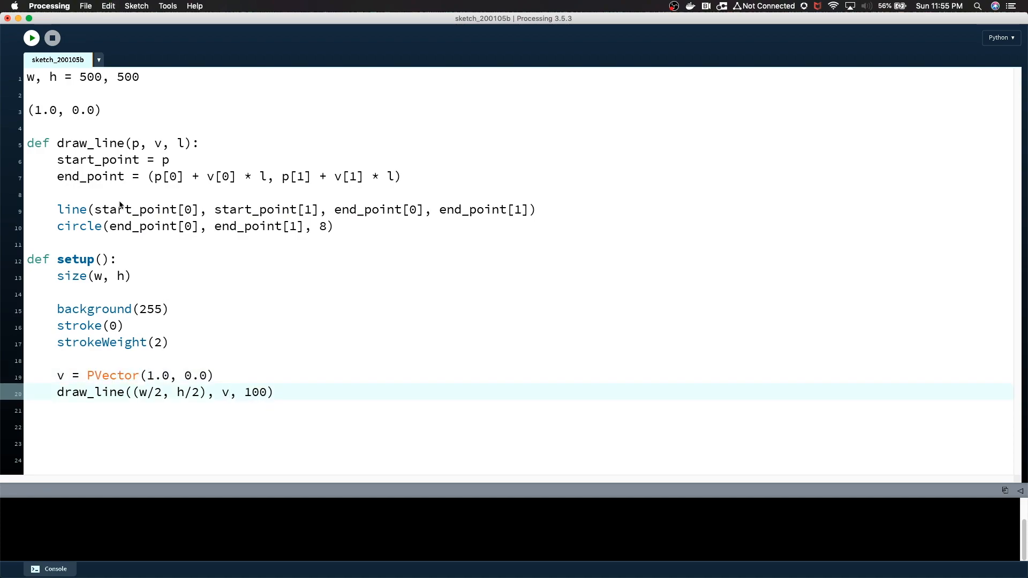
{"action": "left_click", "coordinate": [31, 37]}
{"action": "type", "text": "v"}
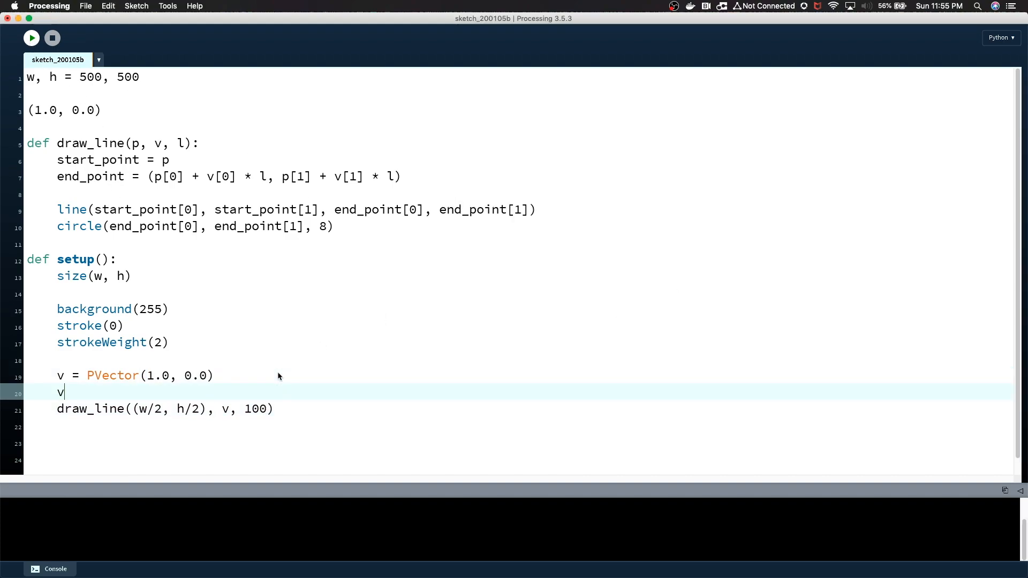
{"action": "type", "text": ".rot"}
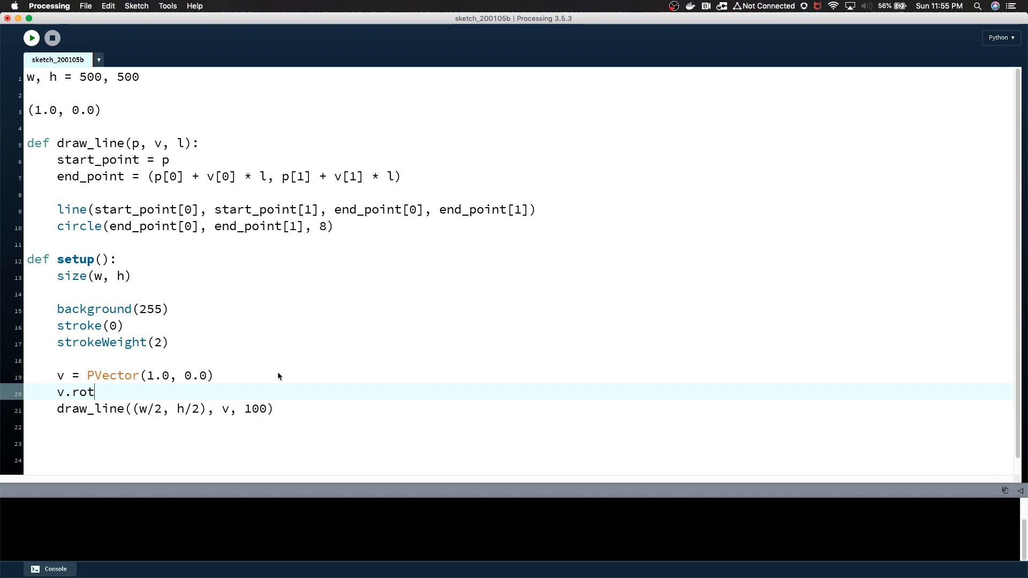
{"action": "type", "text": "ate("}
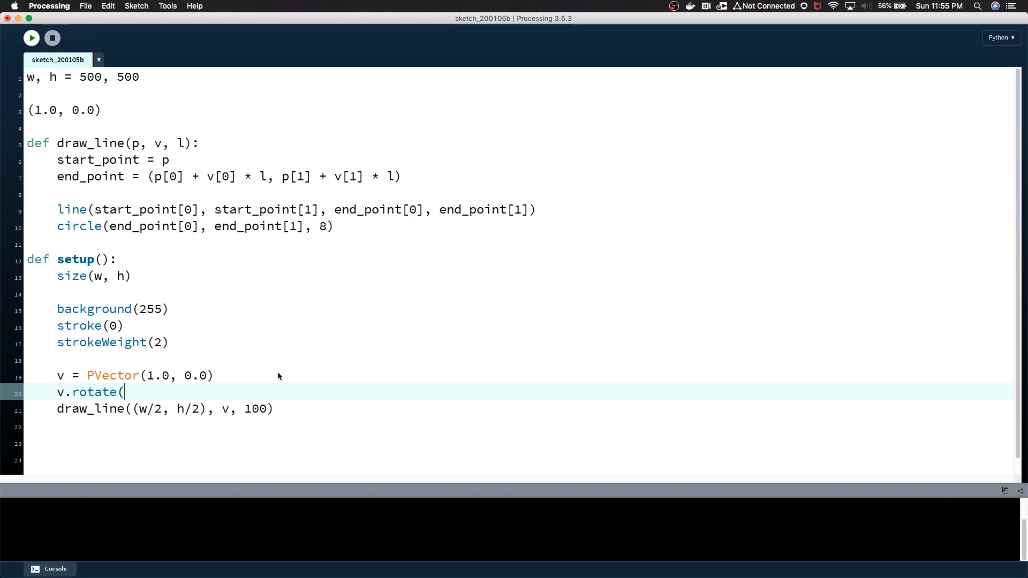
{"action": "type", "text": "PI)"}
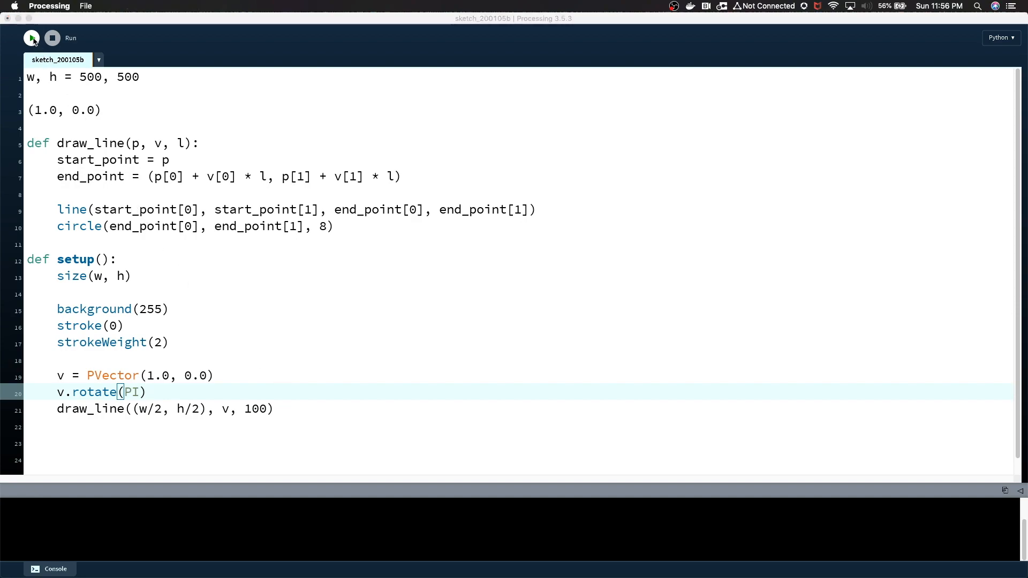
- Change the rotation to .5 * PI and run to check the line now points vertically
{"action": "left_click", "coordinate": [31, 38]}
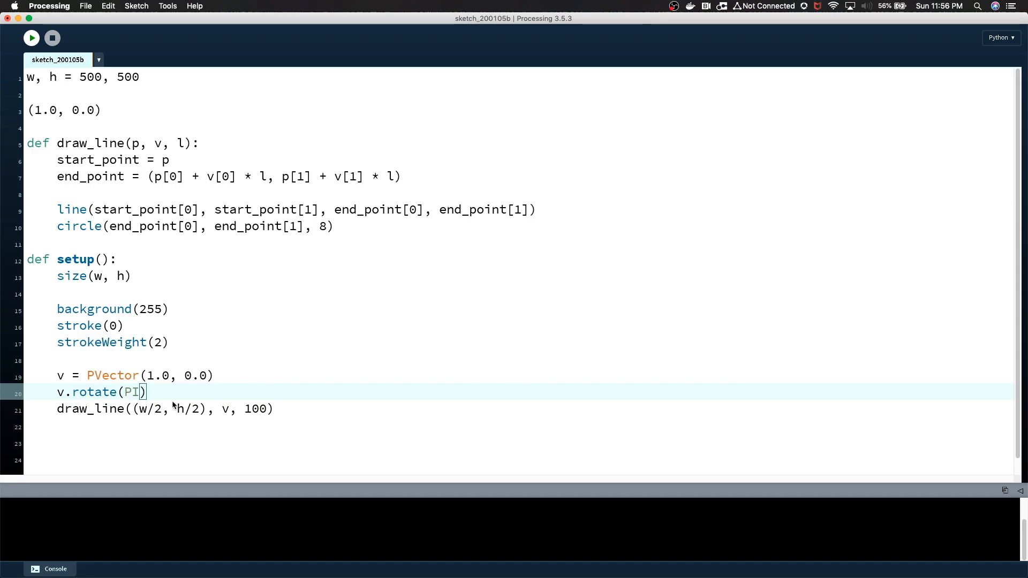
{"action": "type", "text": ".5*"}
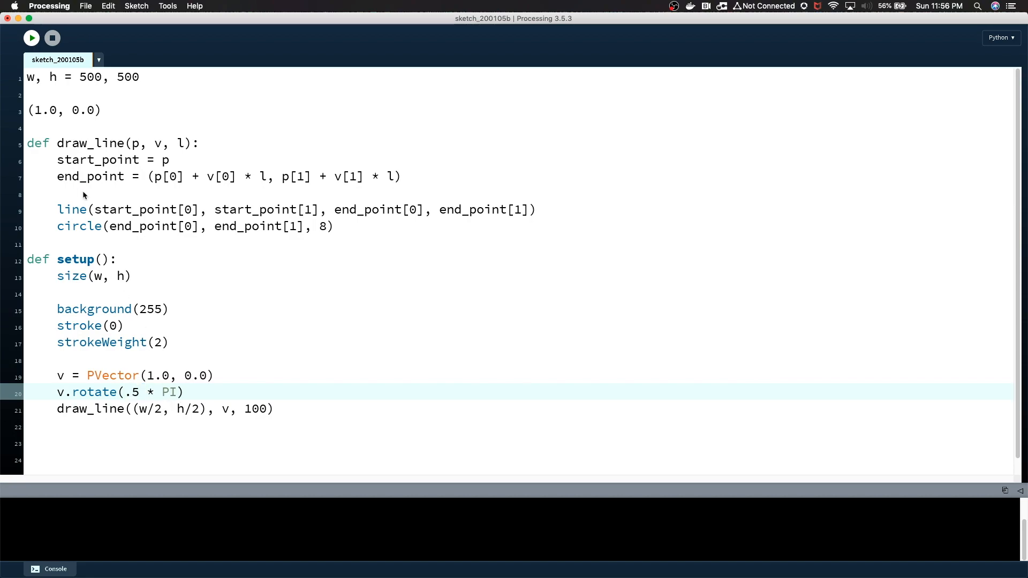
{"action": "left_click", "coordinate": [31, 37]}
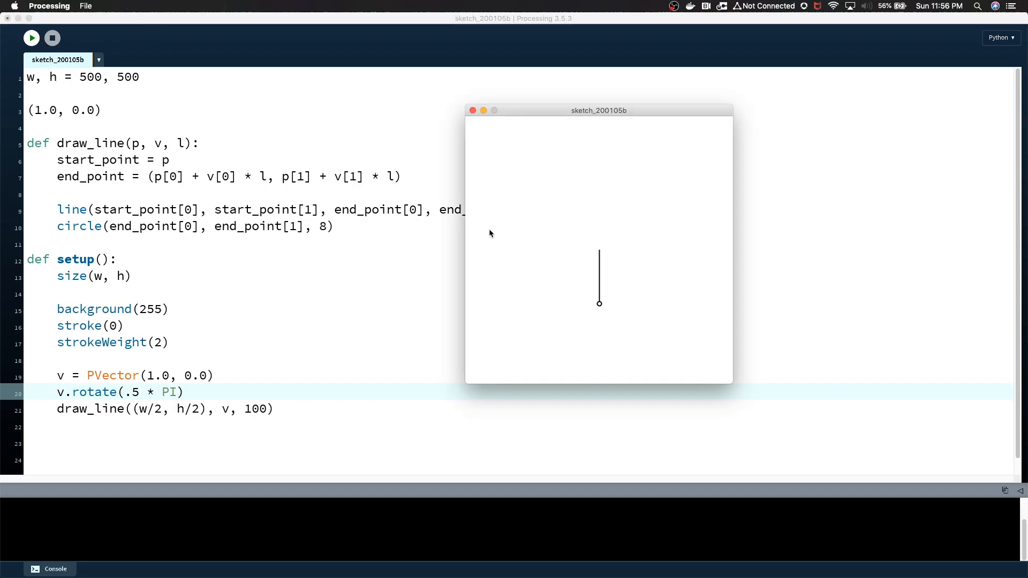
{"action": "mouse_move", "coordinate": [456, 259]}
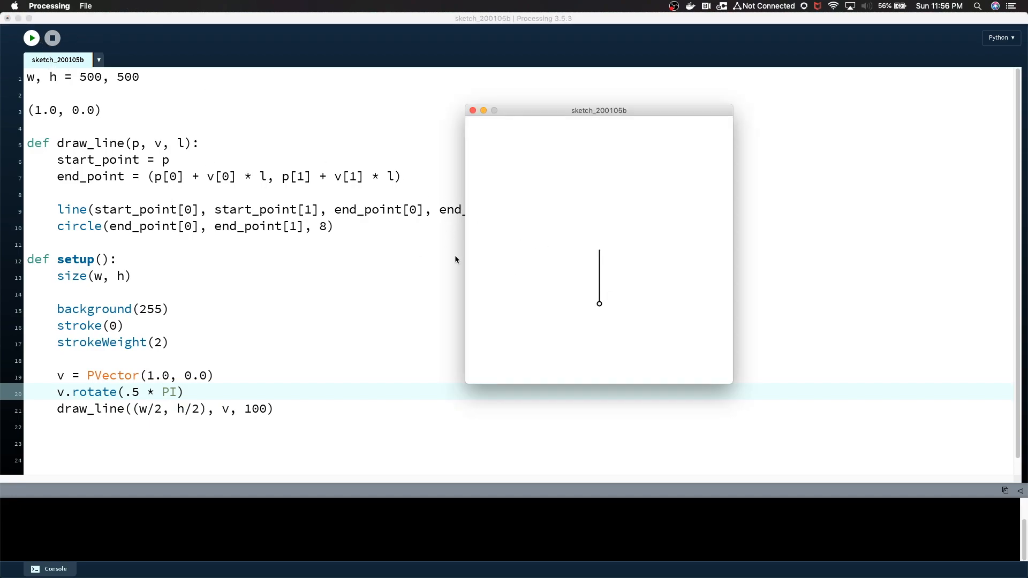
{"action": "mouse_move", "coordinate": [330, 274]}
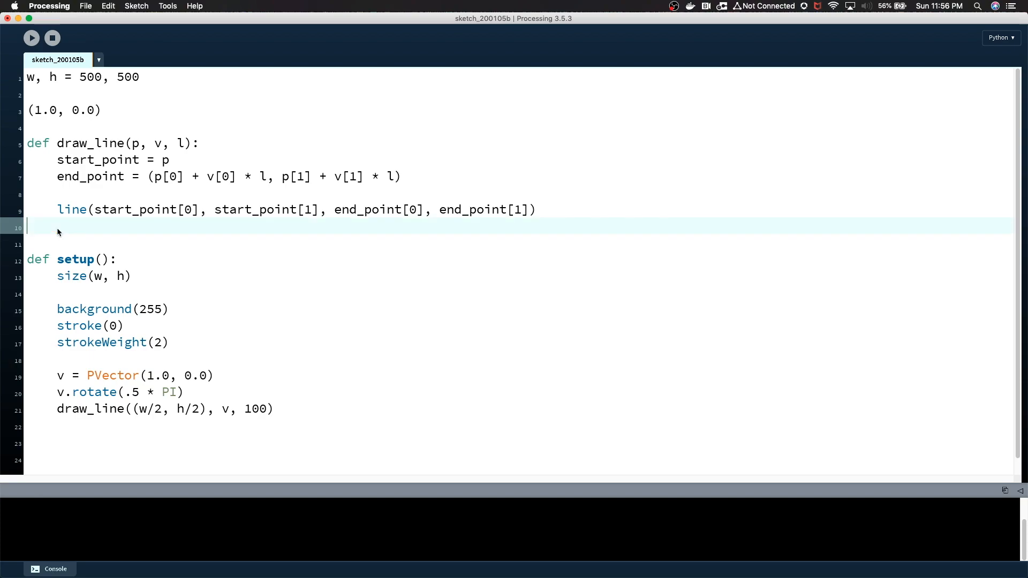
- Remove the leftover line and change the direction vector to PVector(0.0, -1.0)
{"action": "key", "text": "Backspace"}
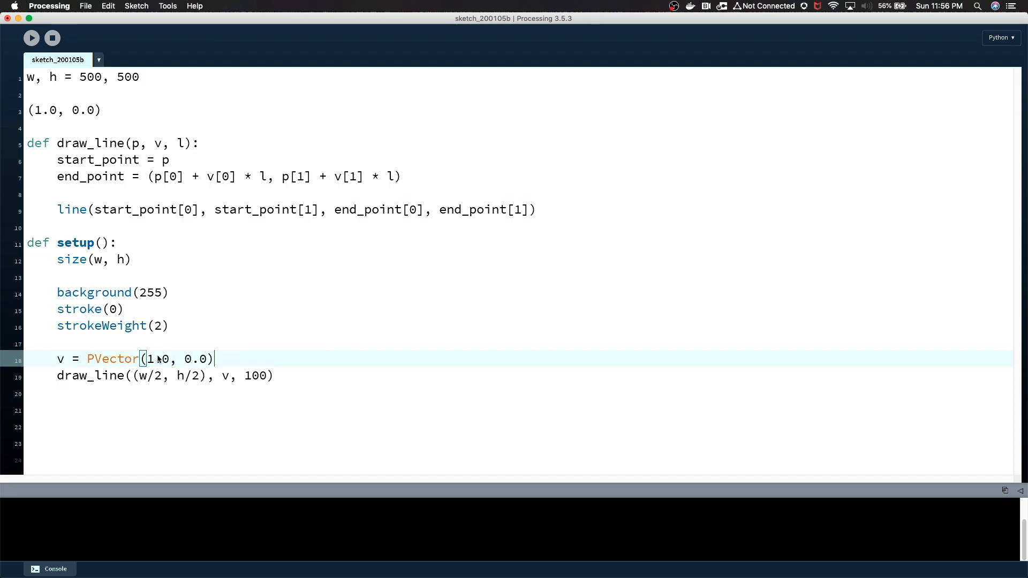
{"action": "key", "text": "Backspace"}
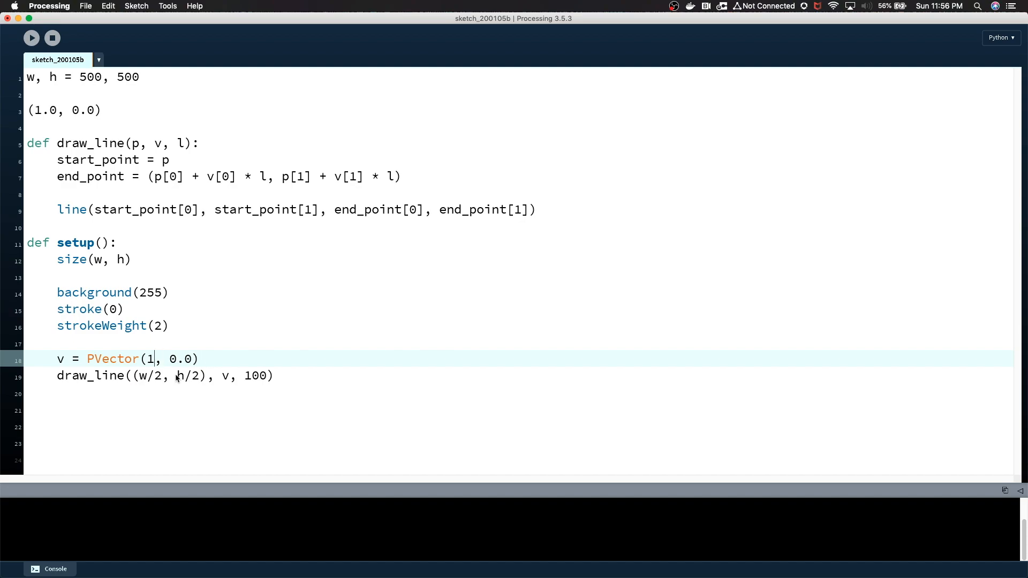
{"action": "type", "text": "0"}
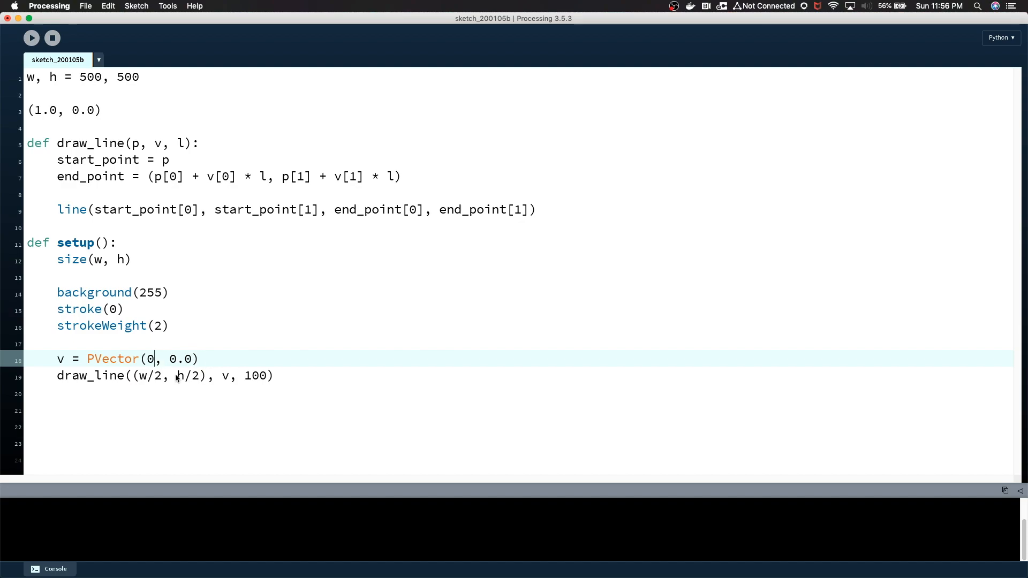
{"action": "type", "text": ".0,"}
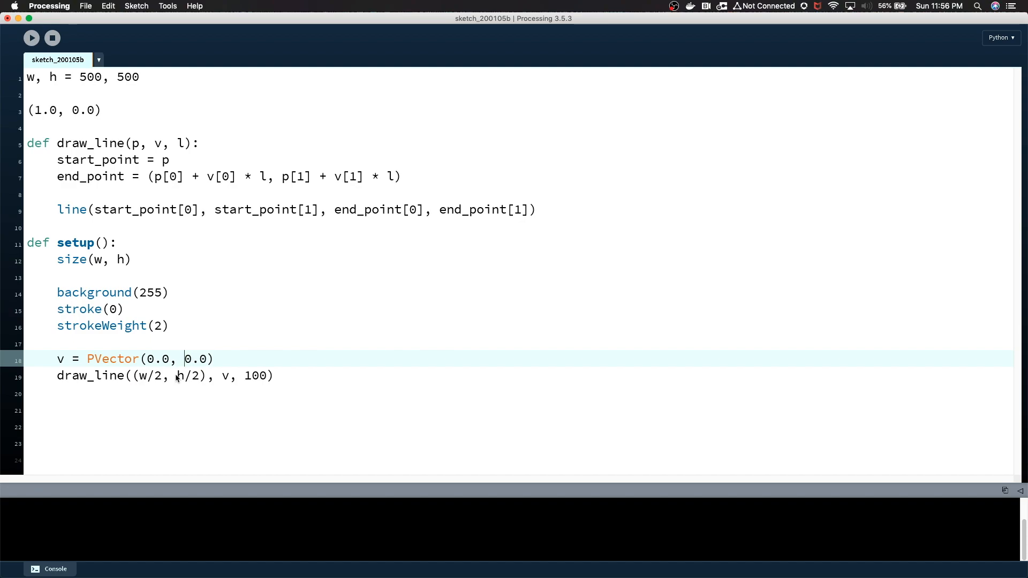
{"action": "type", "text": "-1"}
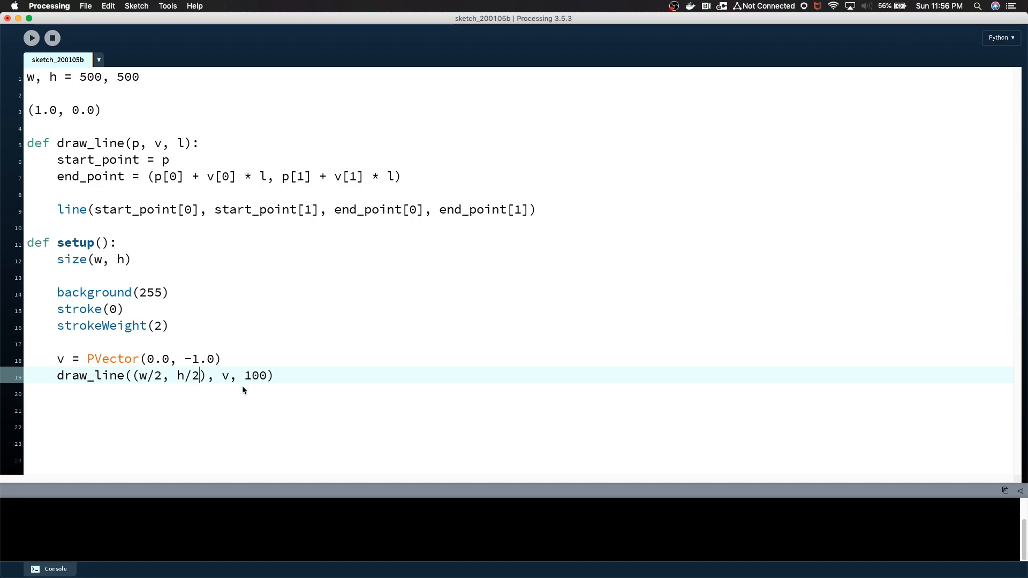
- Start the line at the bottom edge (w/2, h) with length h/2 and run the sketch
{"action": "key", "text": "Backspace"}
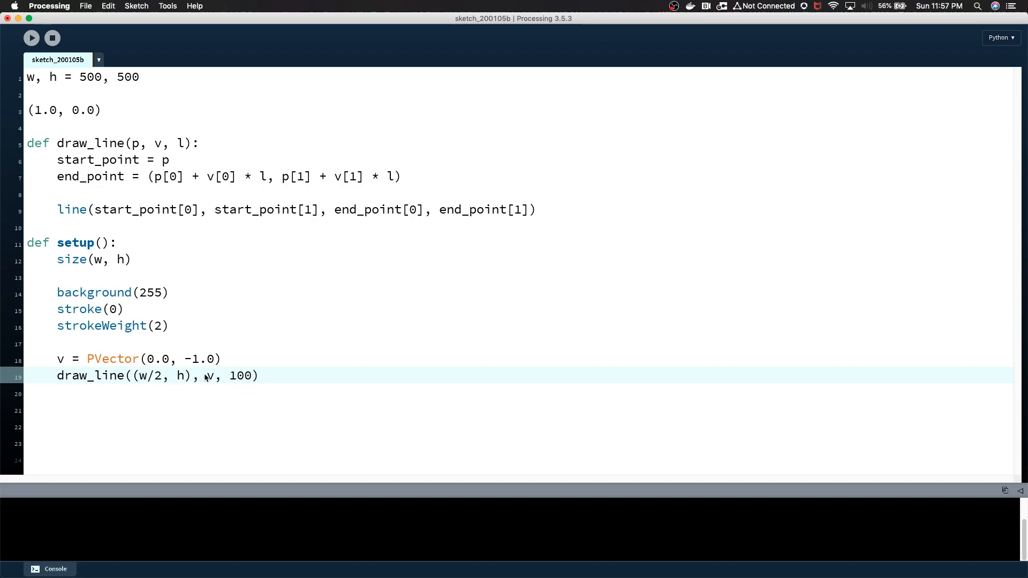
{"action": "double_click", "coordinate": [243, 375]}
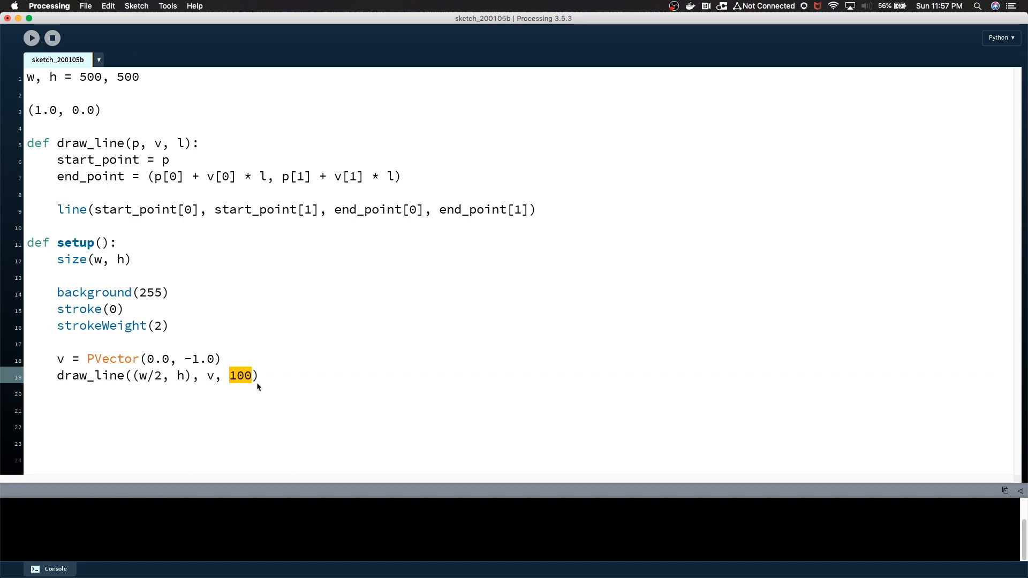
{"action": "type", "text": "h/2"}
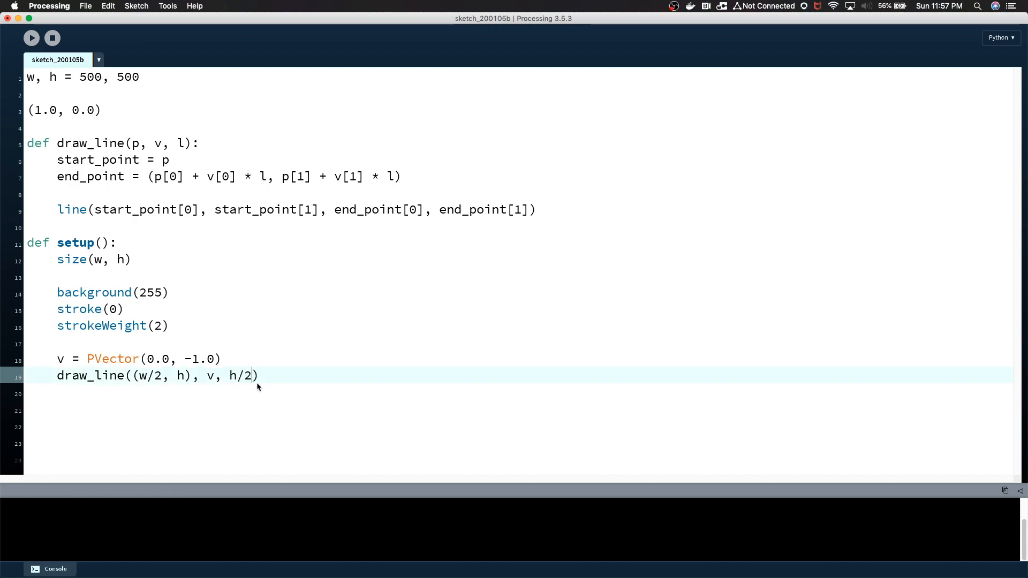
{"action": "left_click", "coordinate": [31, 38]}
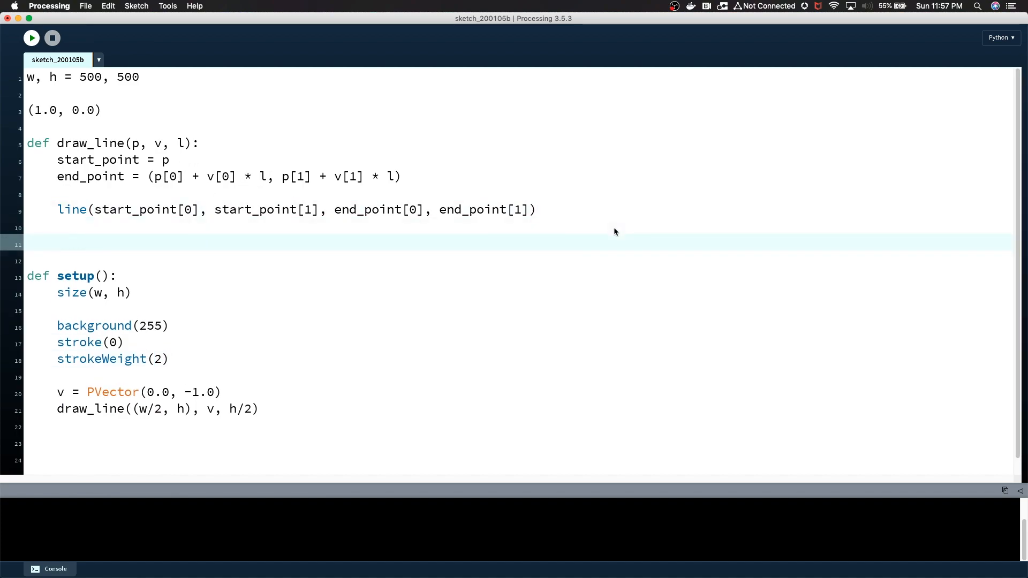
{"action": "mouse_move", "coordinate": [42, 176]}
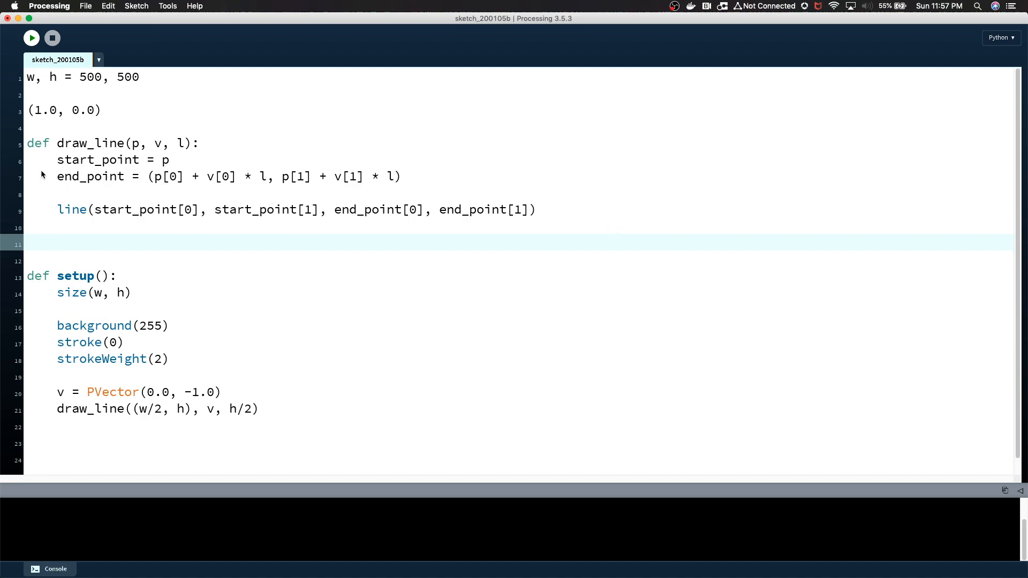
{"action": "mouse_move", "coordinate": [31, 37]}
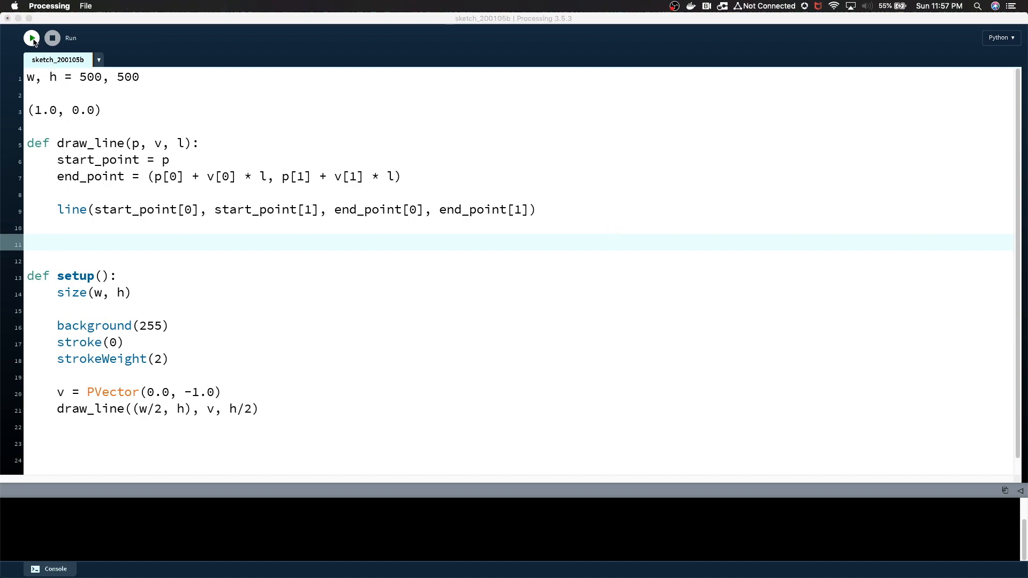
{"action": "left_click", "coordinate": [31, 38]}
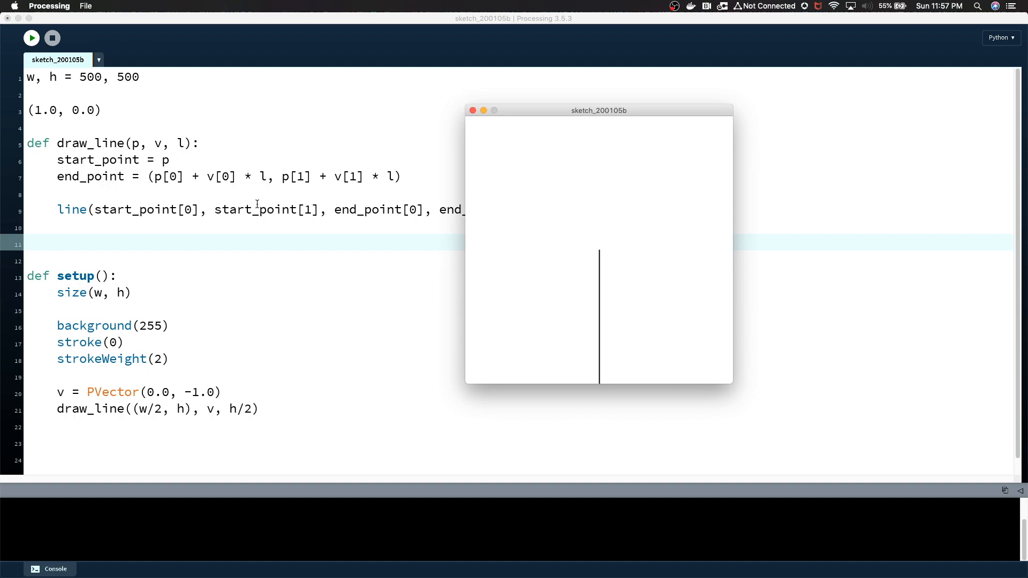
{"action": "mouse_move", "coordinate": [469, 120]}
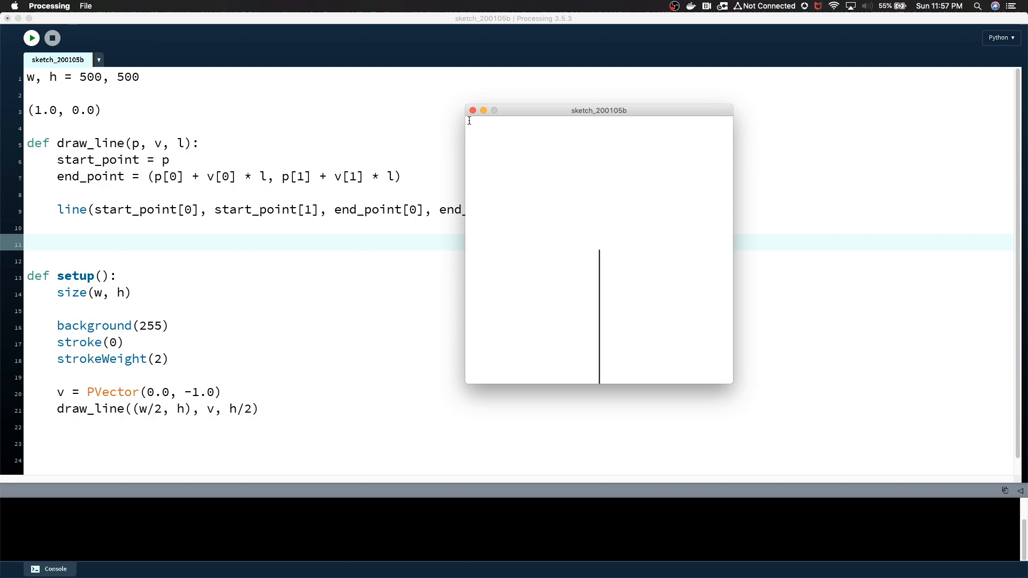
{"action": "left_click", "coordinate": [471, 109]}
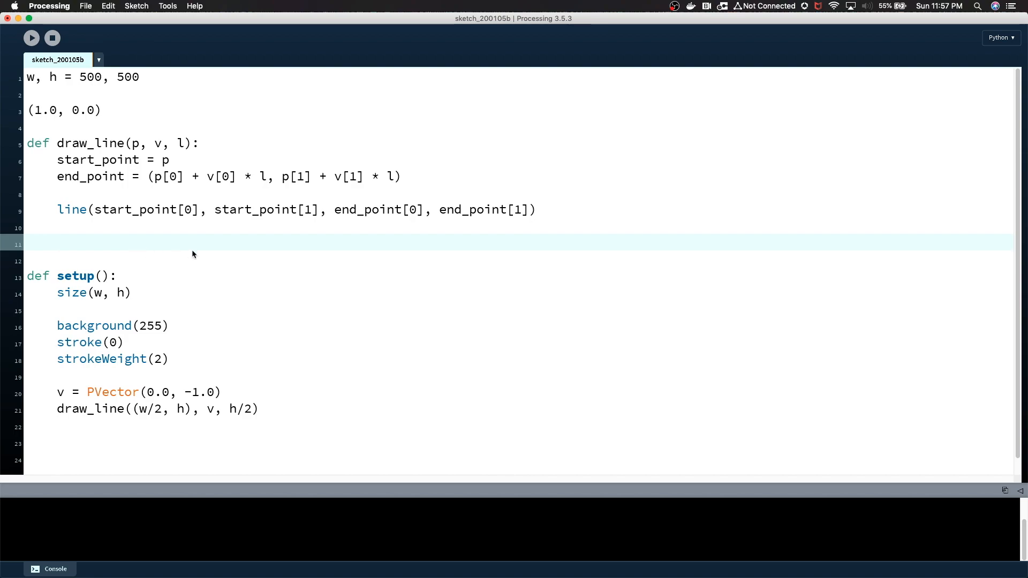
- Make draw_line call itself as draw_line(end_point, v, l)
{"action": "type", "text": "draw_line("}
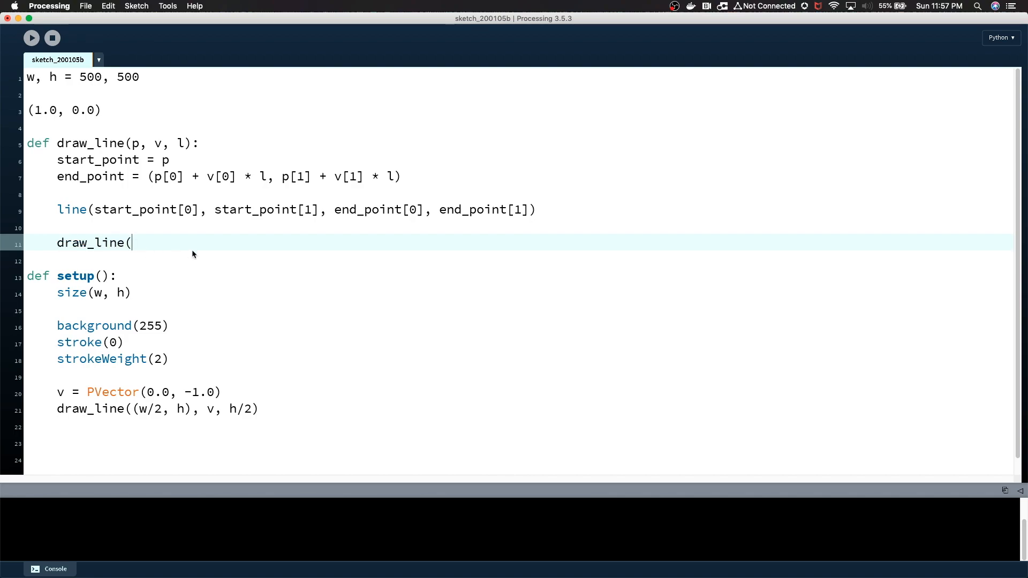
{"action": "type", "text": "end_point("}
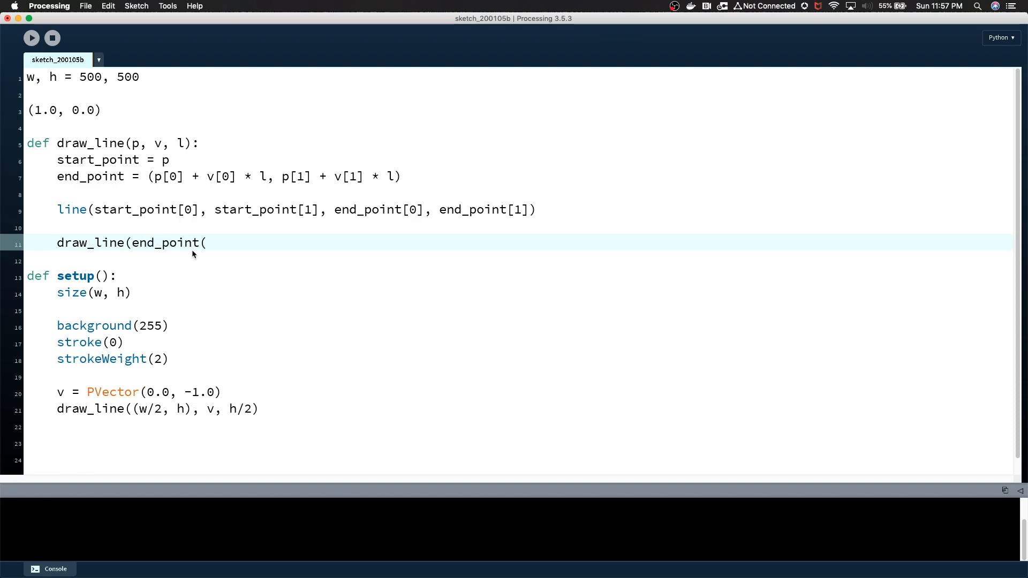
{"action": "type", "text": ","}
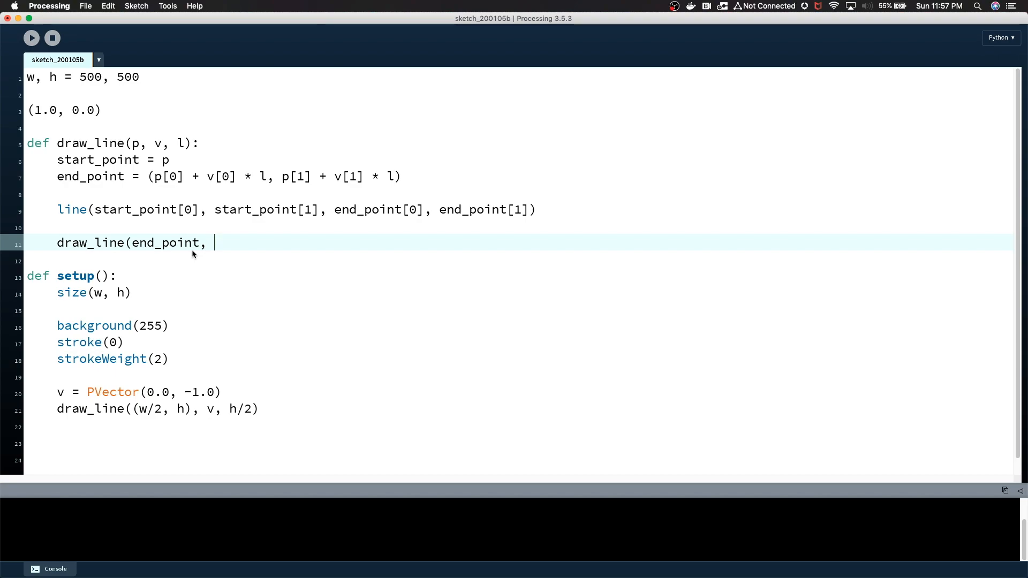
{"action": "type", "text": "v,"}
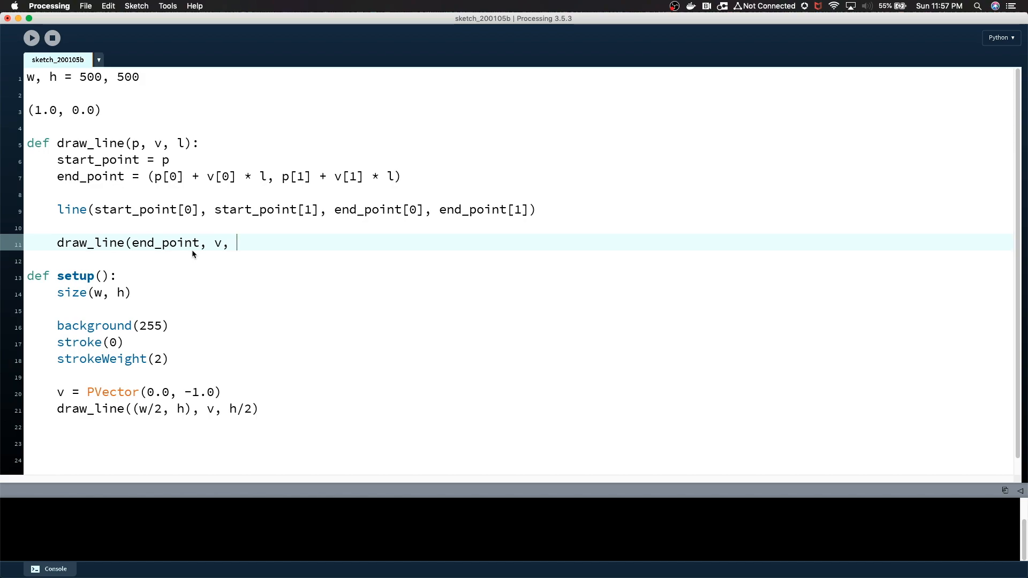
{"action": "type", "text": "l"}
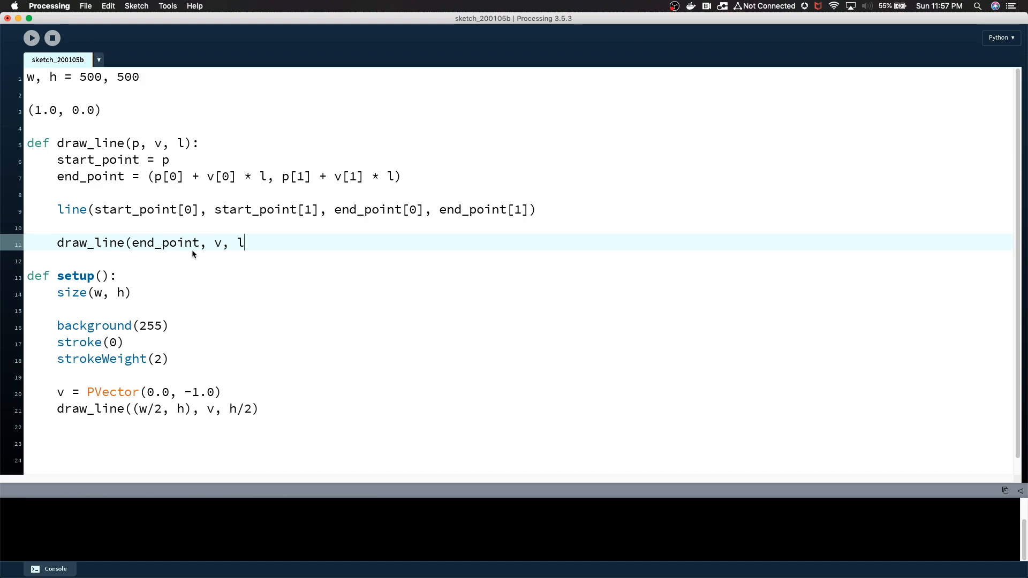
- Add the constant length_depr = .8 on line 3
{"action": "left_click", "coordinate": [129, 109]}
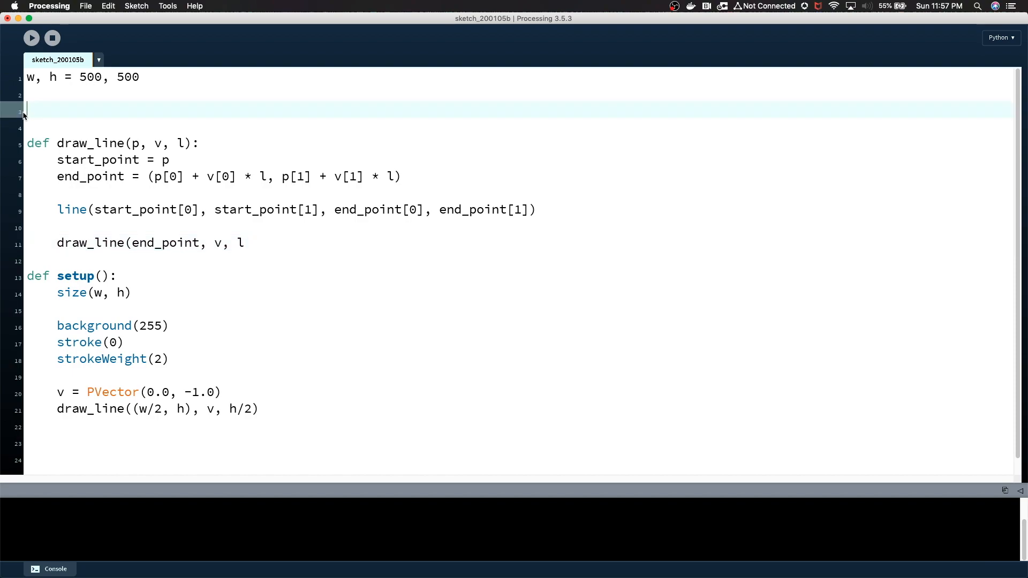
{"action": "type", "text": "length"}
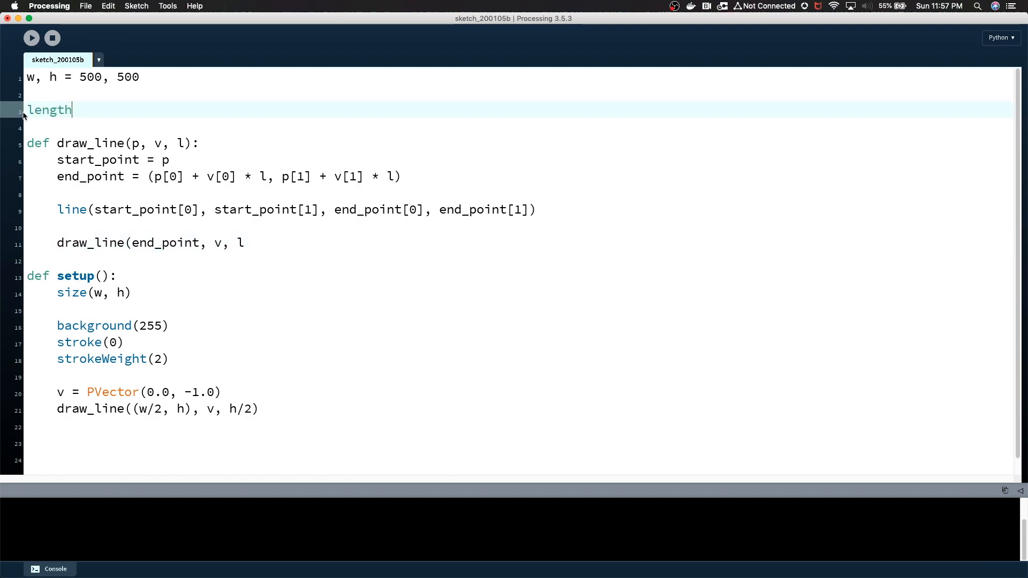
{"action": "type", "text": "_depr = ."}
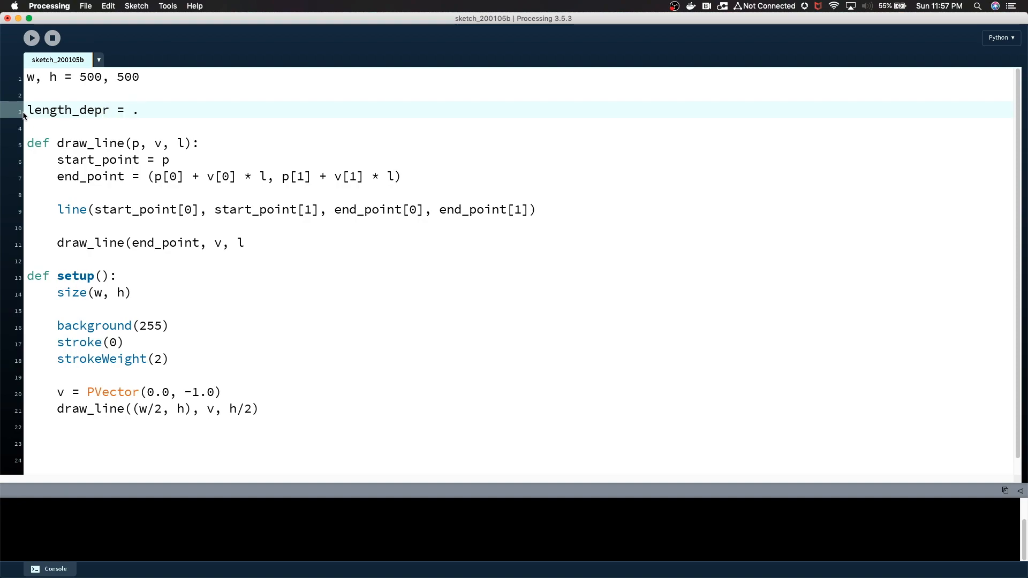
{"action": "type", "text": "8"}
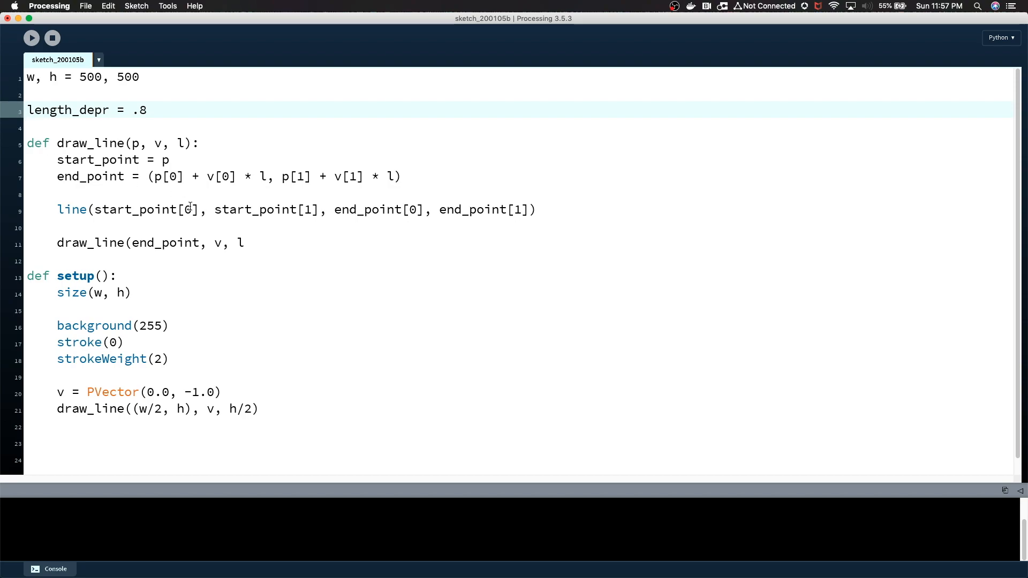
- Shorten the recursive call's length to l * length_depr
{"action": "left_click", "coordinate": [287, 243]}
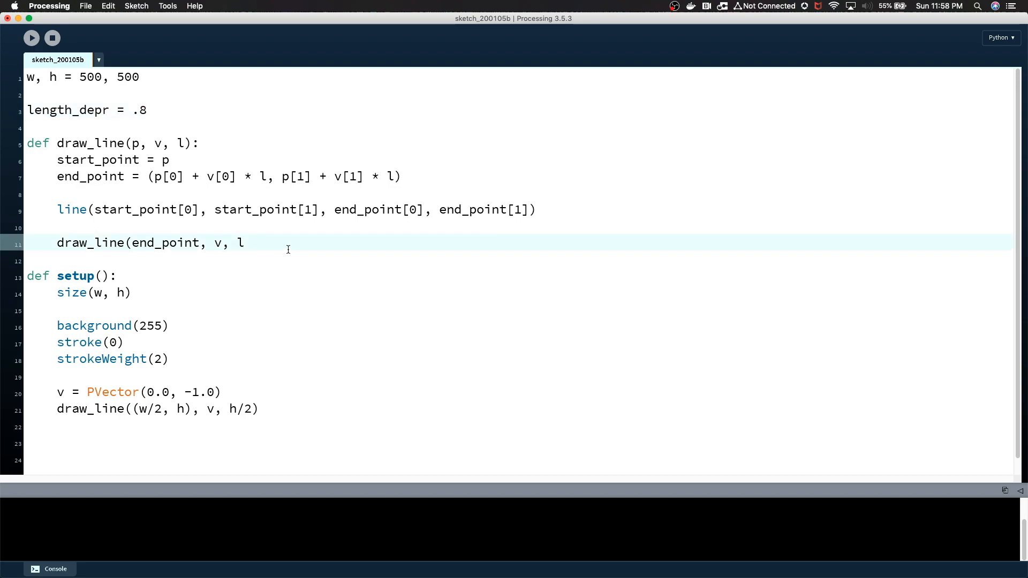
{"action": "type", "text": "*"}
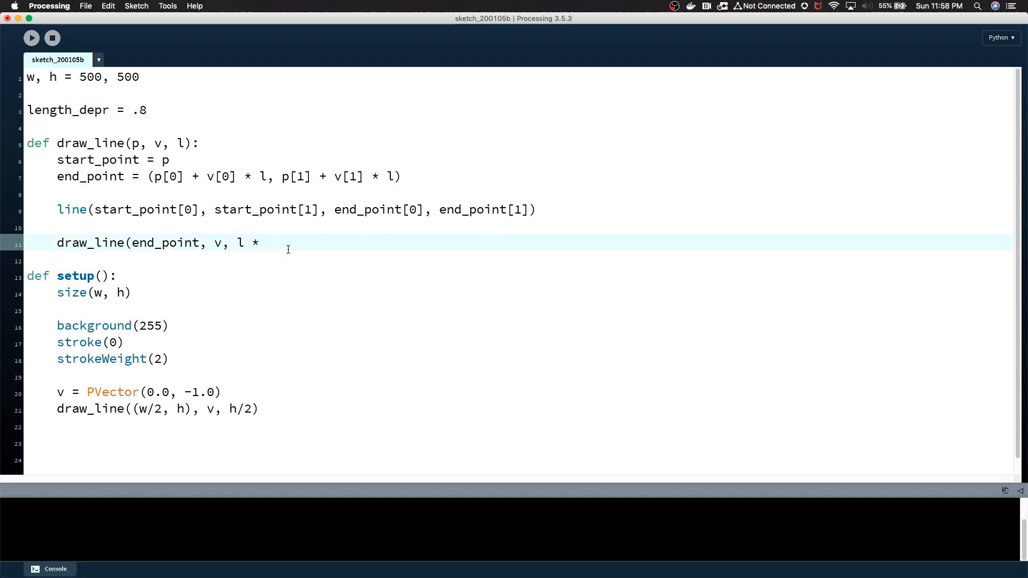
{"action": "type", "text": "."}
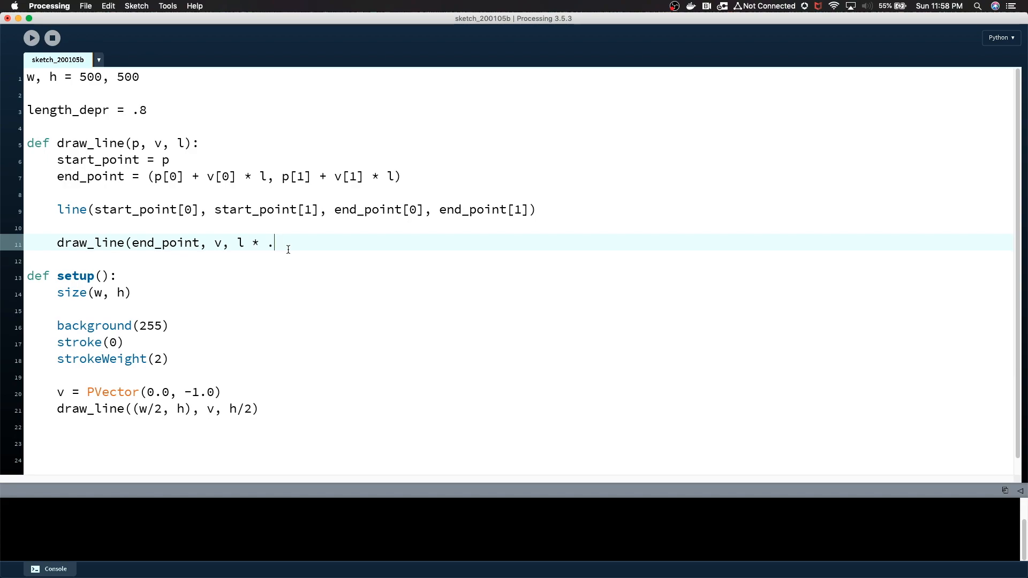
{"action": "type", "text": "length_d"}
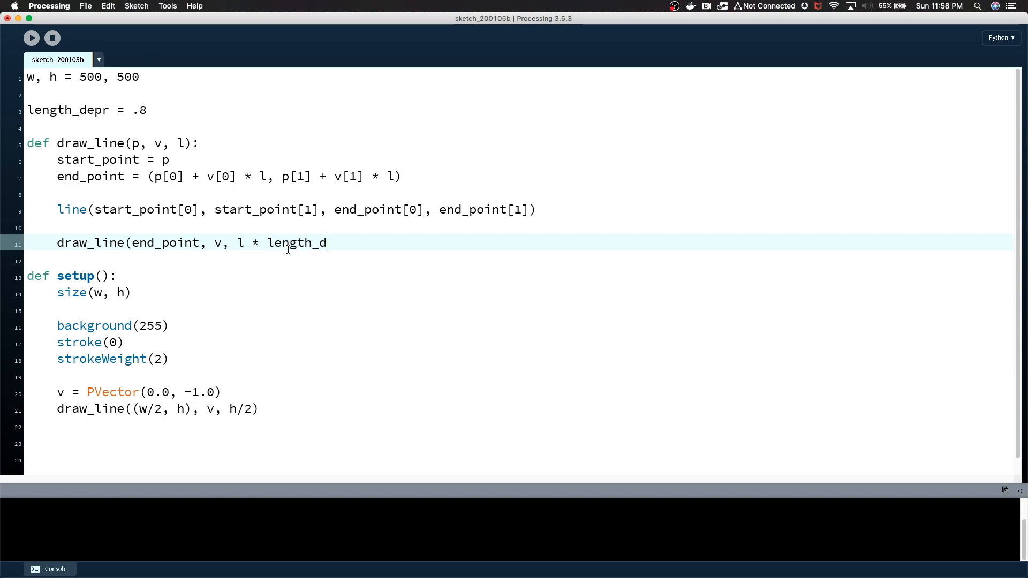
{"action": "type", "text": "epr"}
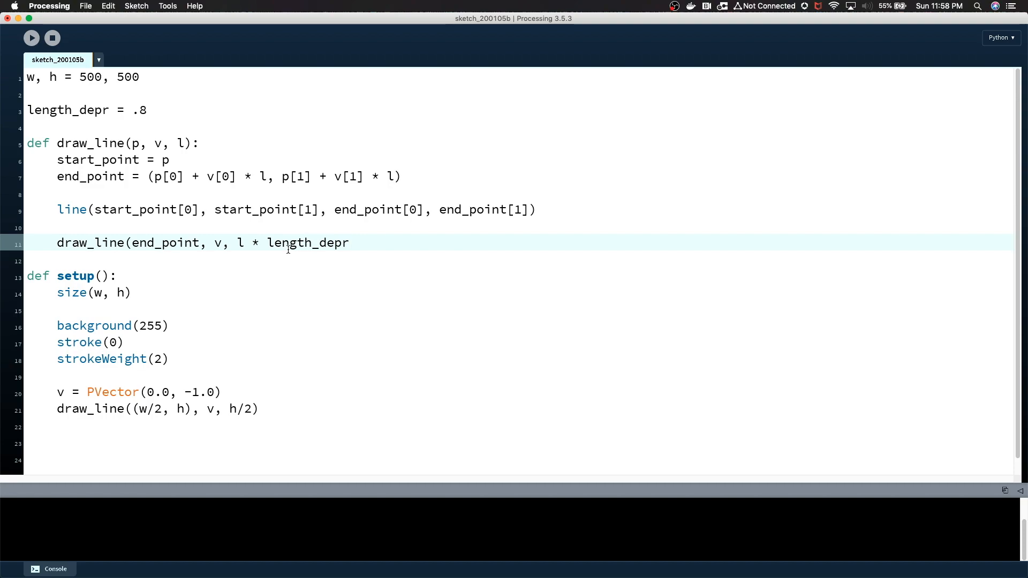
{"action": "mouse_move", "coordinate": [371, 249]}
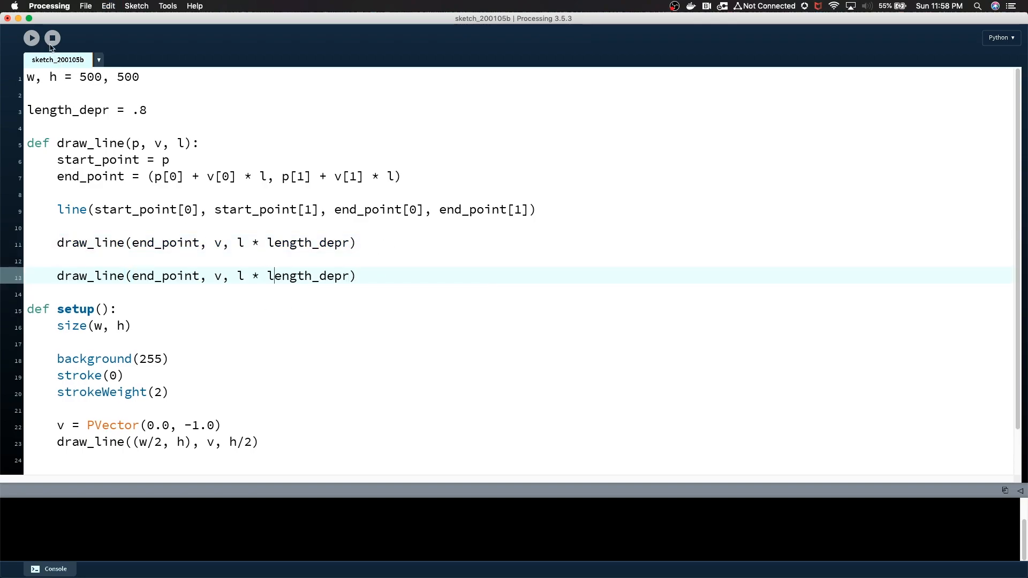
- Run the sketch, which raises a maximum recursion depth RuntimeError, and return to draw_line's parameters
{"action": "left_click", "coordinate": [31, 37]}
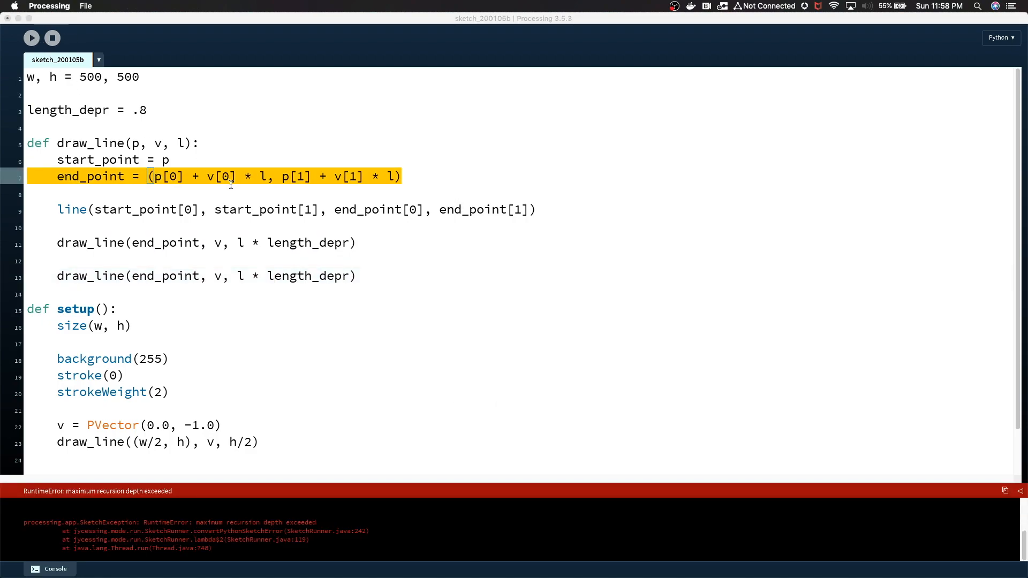
{"action": "mouse_move", "coordinate": [65, 497]}
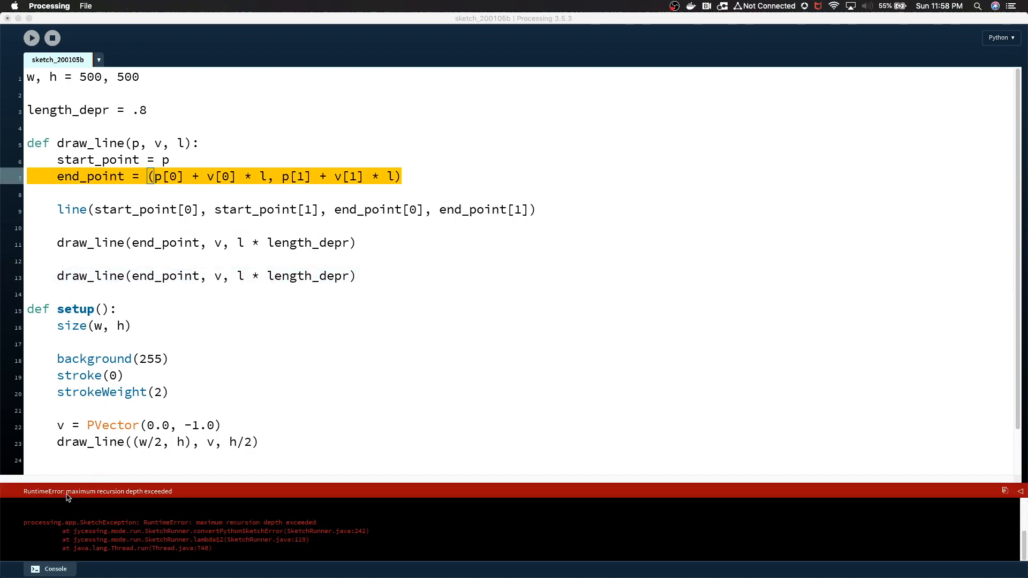
{"action": "mouse_move", "coordinate": [126, 496]}
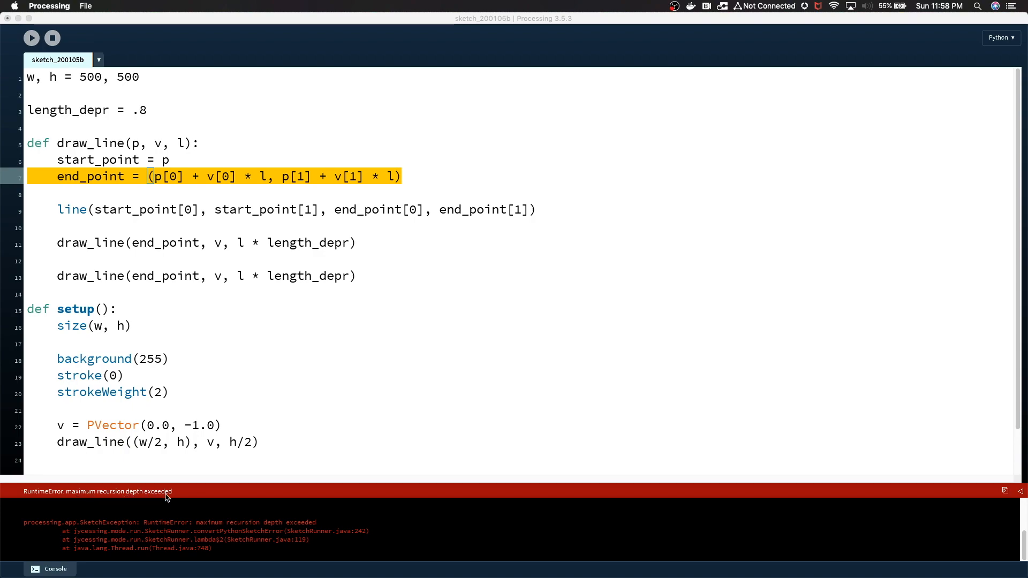
{"action": "left_click", "coordinate": [354, 176]}
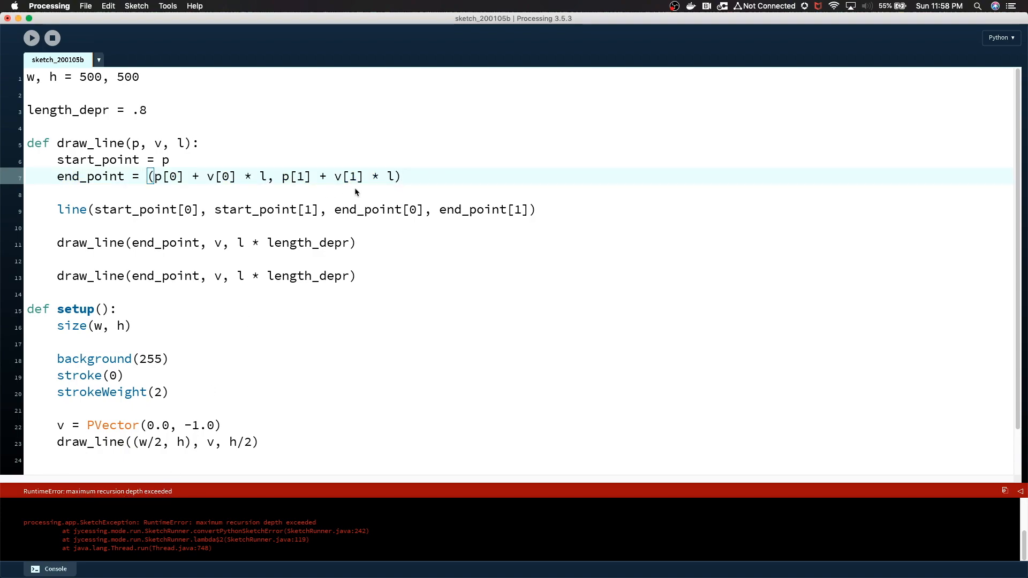
{"action": "mouse_move", "coordinate": [324, 200]}
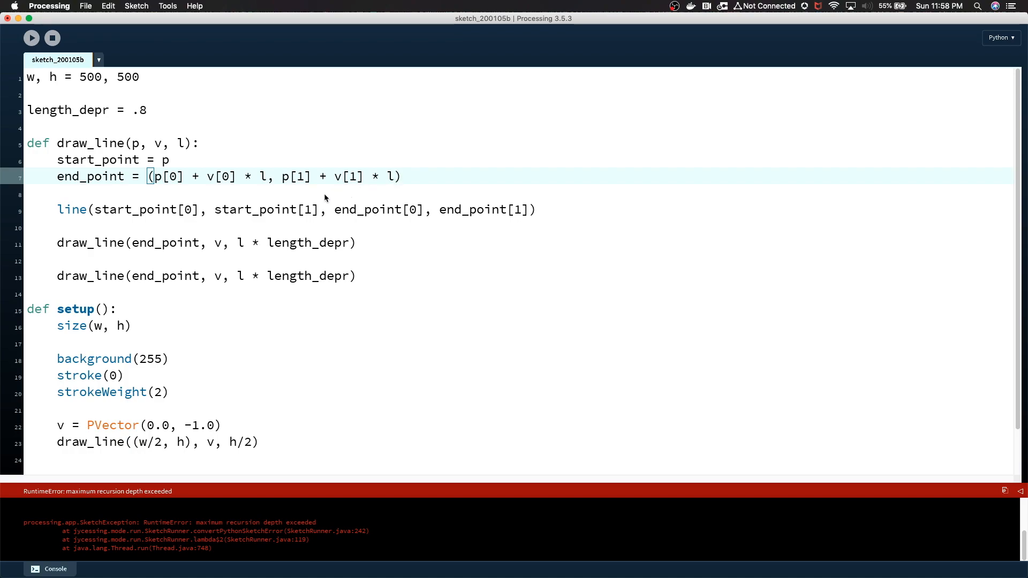
{"action": "mouse_move", "coordinate": [313, 232]}
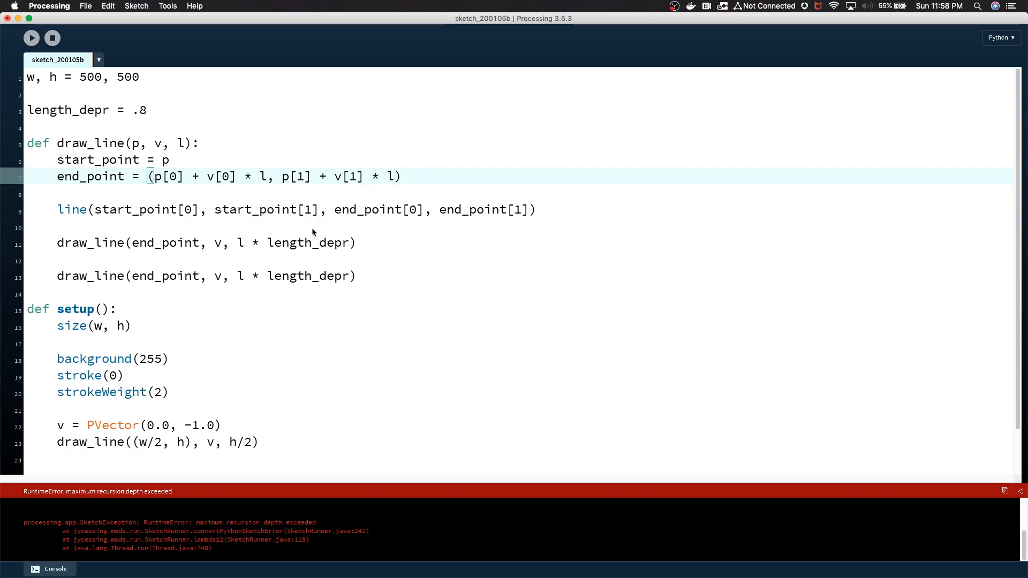
{"action": "left_click", "coordinate": [78, 226]}
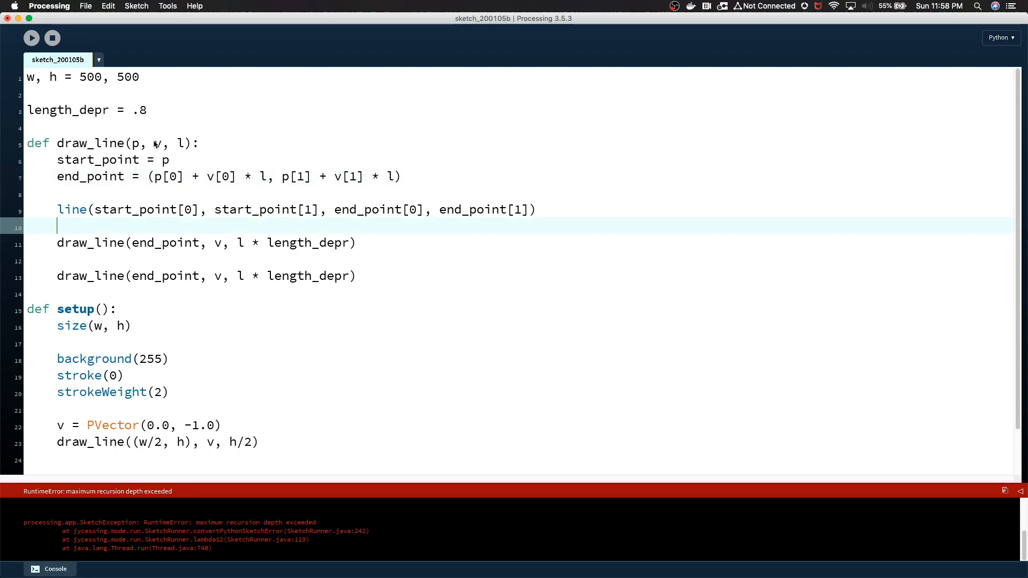
- Give draw_line a depth parameter d and pass 0 from the initial call
{"action": "type", "text": ", d"}
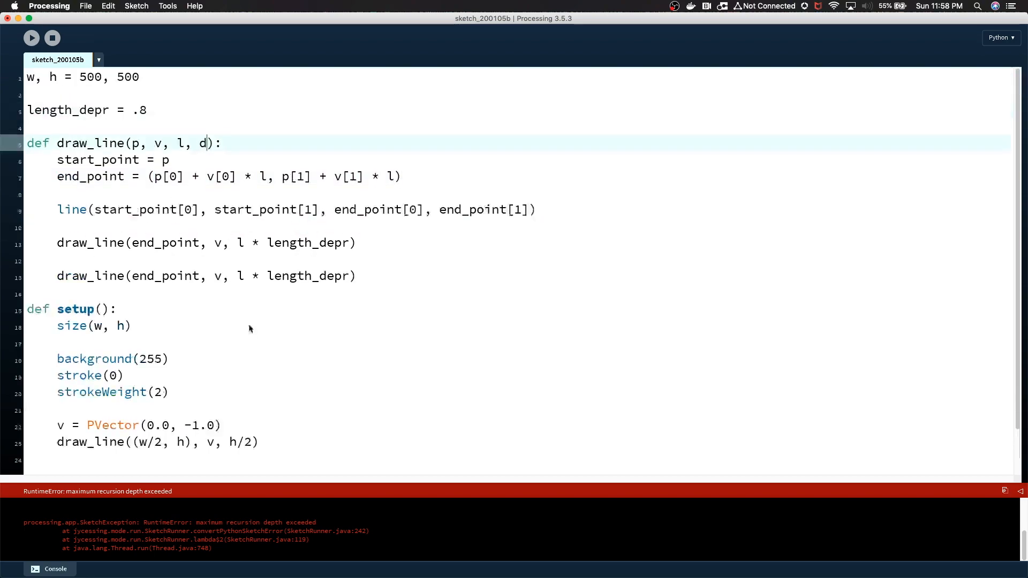
{"action": "type", "text": ", 1"}
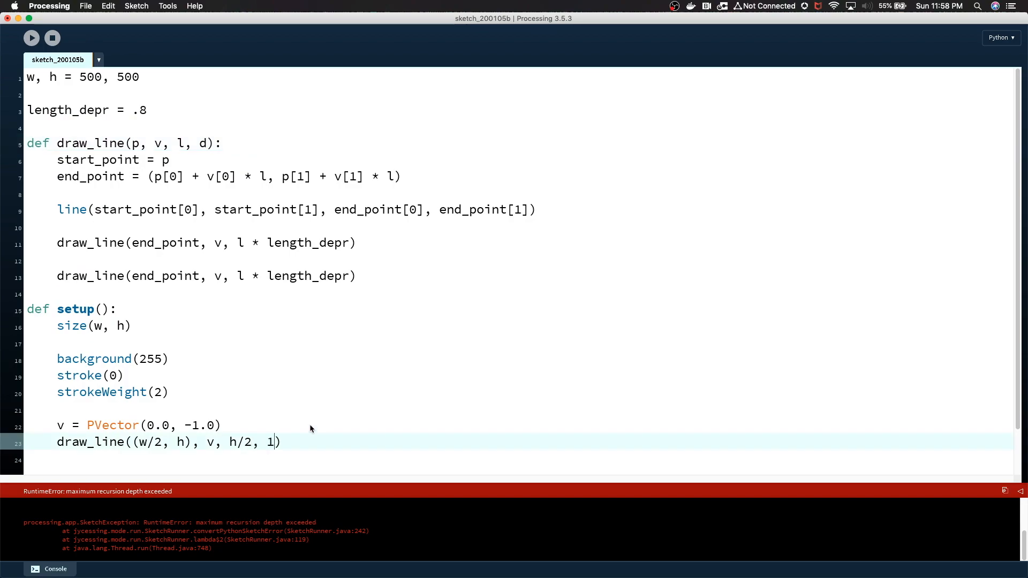
{"action": "type", "text": "0"}
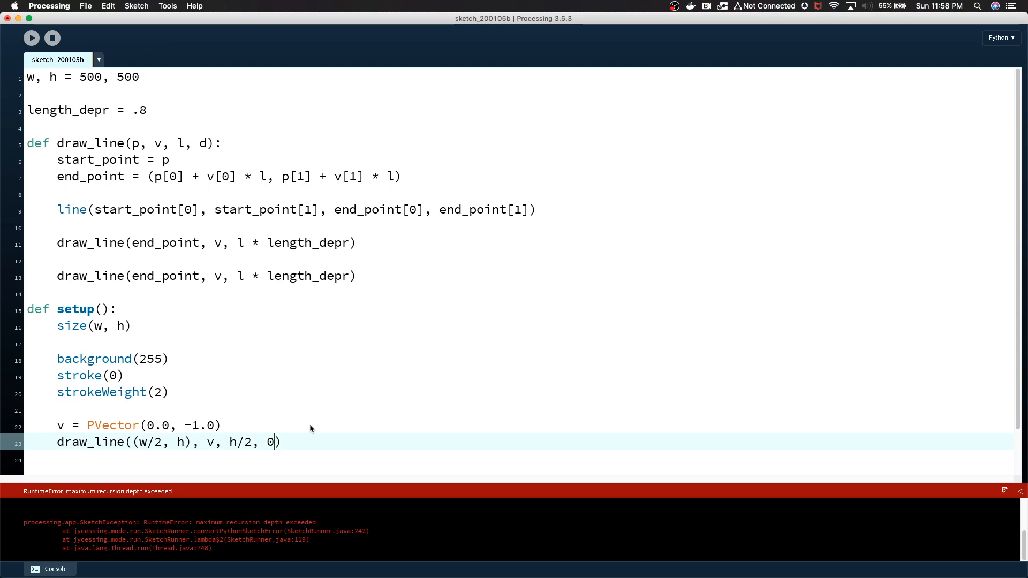
{"action": "left_click", "coordinate": [200, 143]}
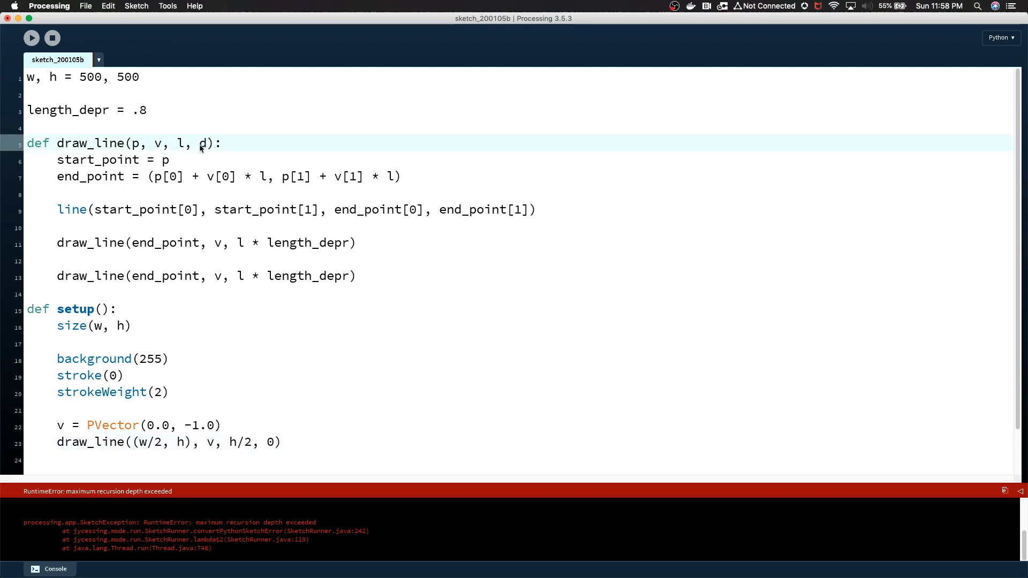
{"action": "mouse_move", "coordinate": [229, 146]}
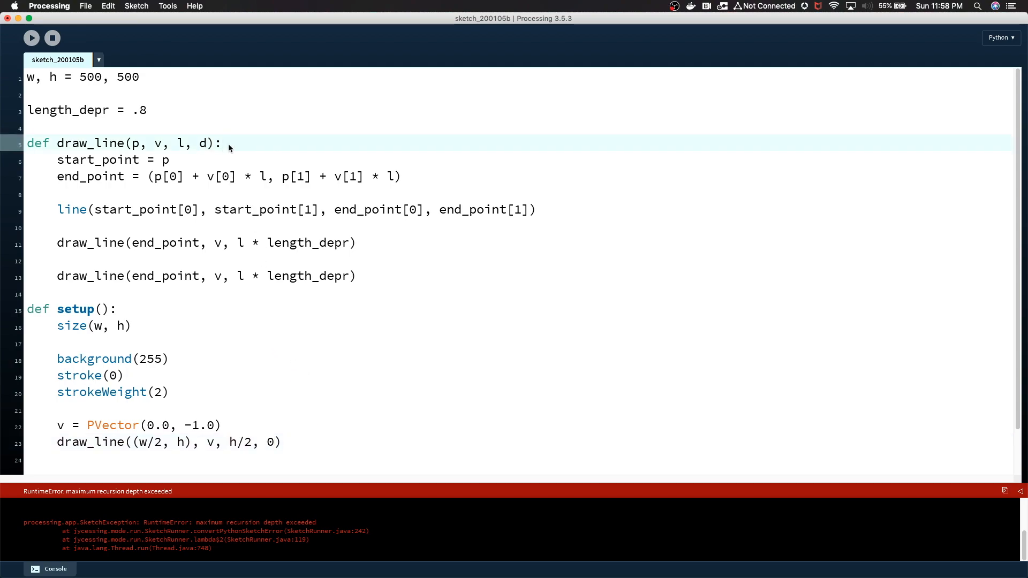
{"action": "key", "text": "Return"}
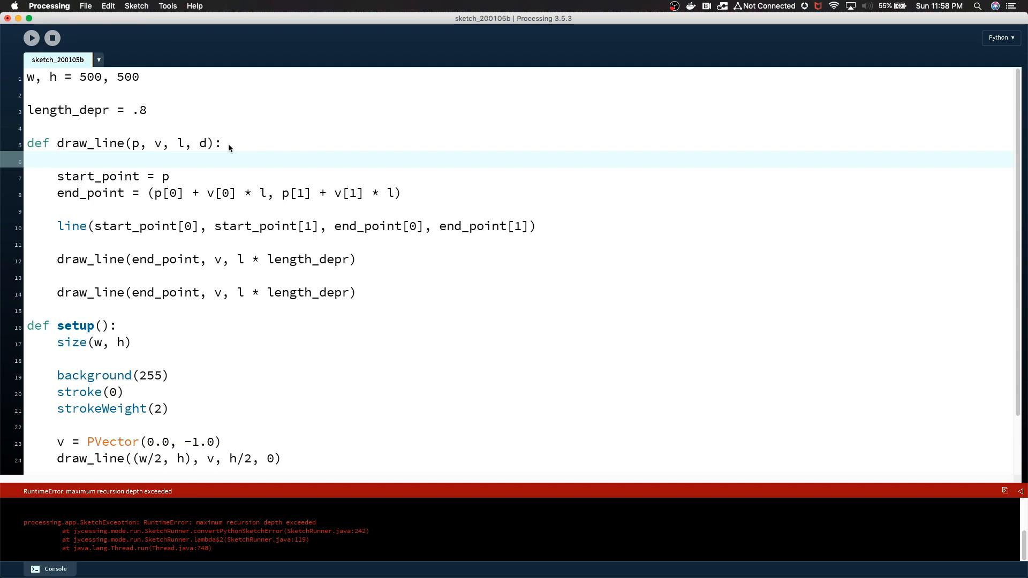
- Return early from draw_line when d > max_depth, with max_depth = 2 defined globally
{"action": "type", "text": "if (d > m"}
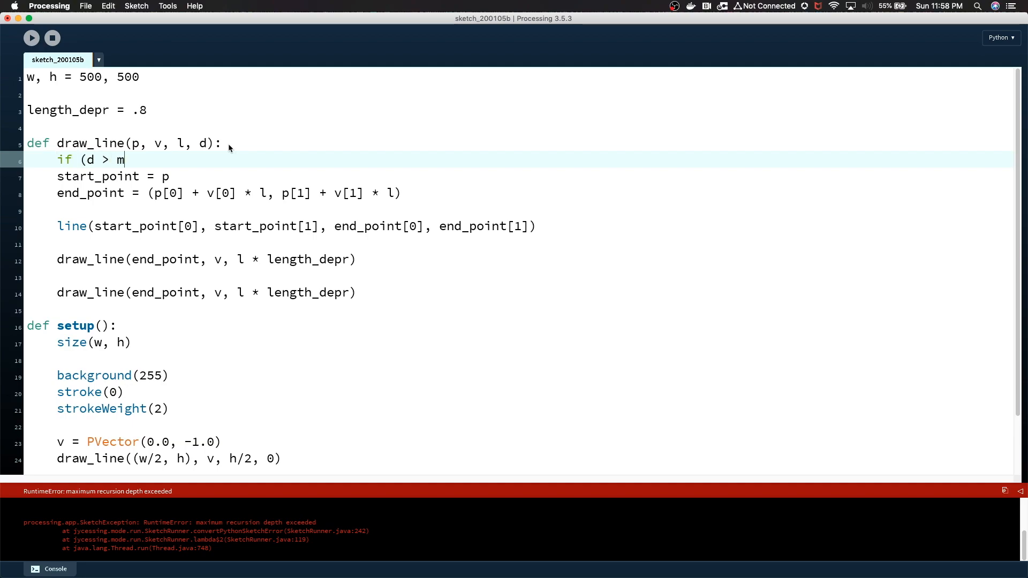
{"action": "type", "text": "ax_depth):"}
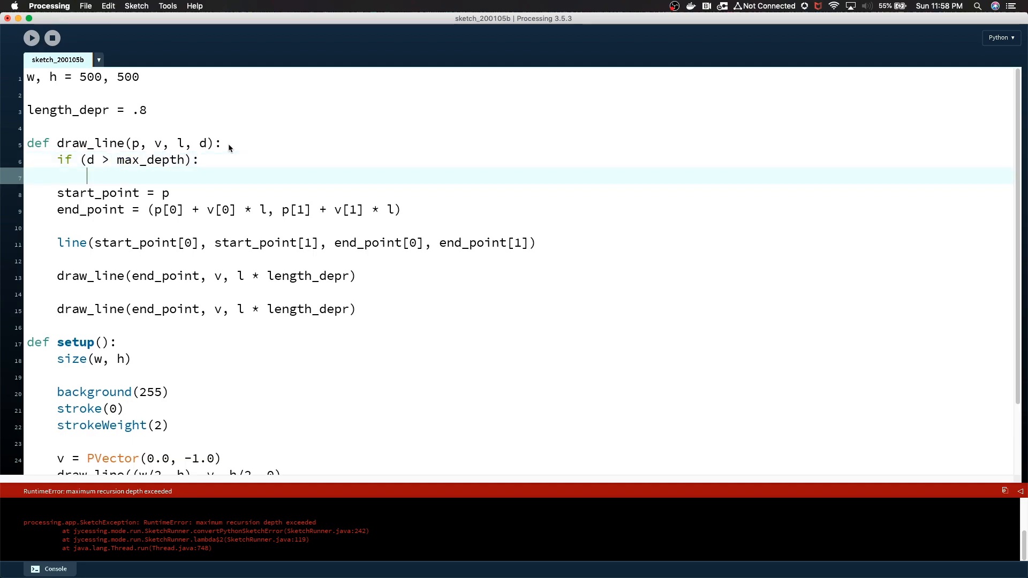
{"action": "type", "text": "return"}
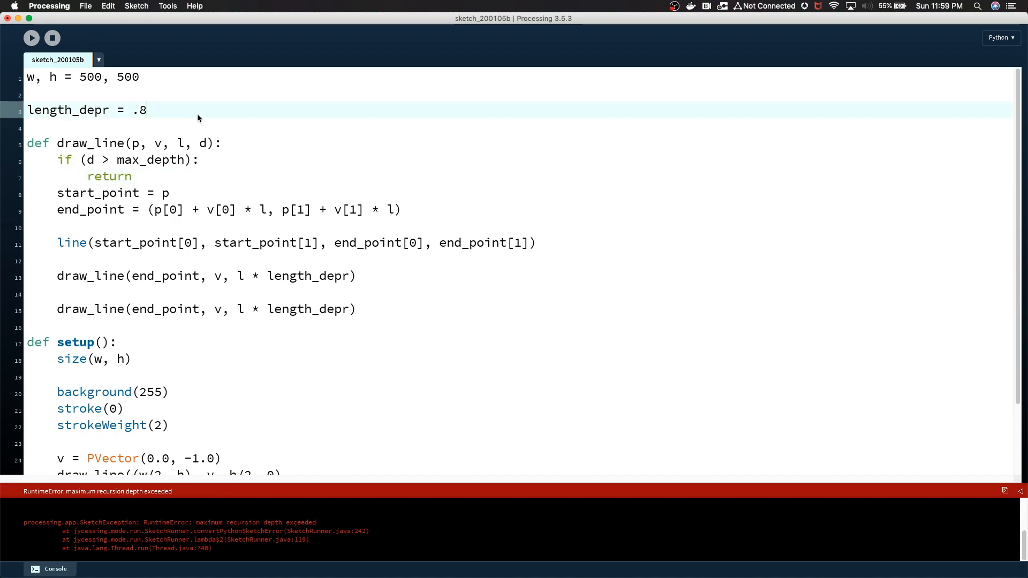
{"action": "type", "text": "max_depth"}
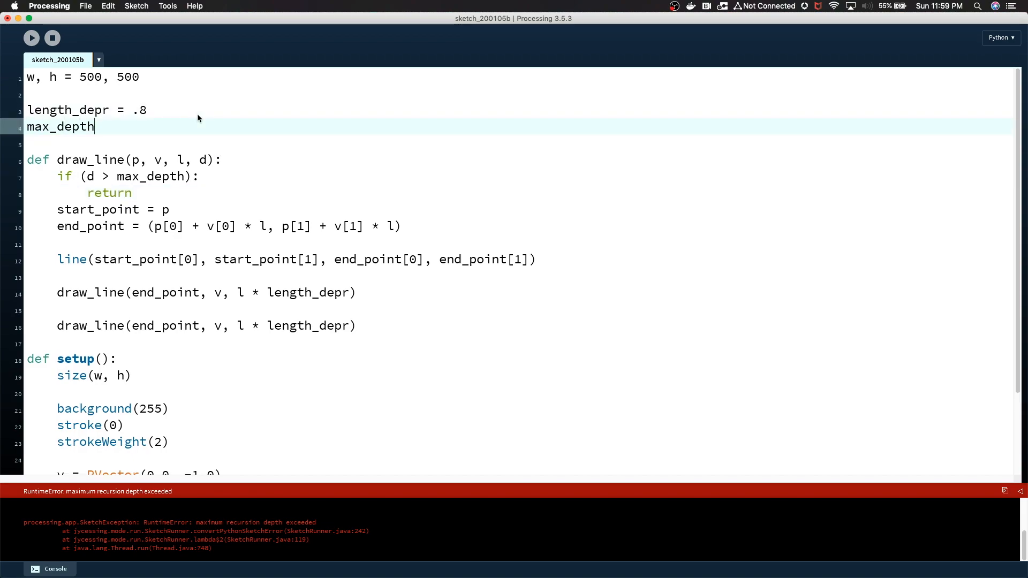
{"action": "type", "text": "= 2"}
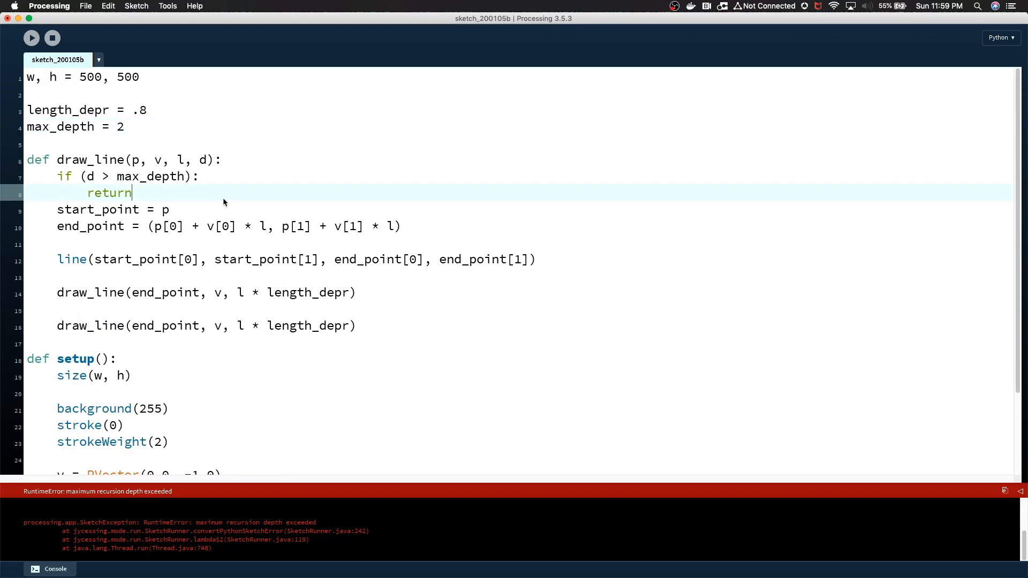
{"action": "key", "text": "Return"}
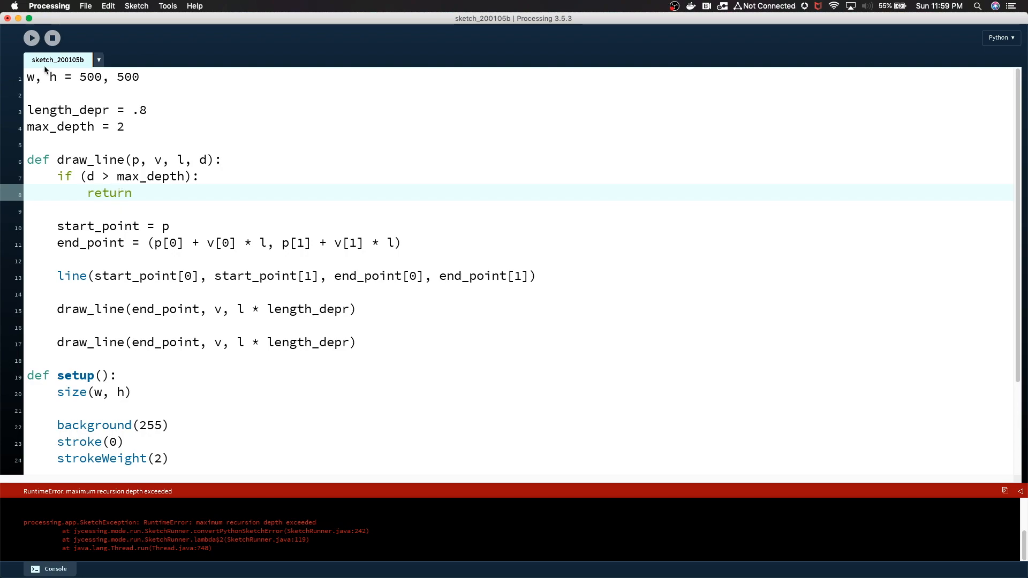
- Pass d + 1 to both recursive draw_line calls and rerun, drawing a vertical line
{"action": "left_click", "coordinate": [31, 38]}
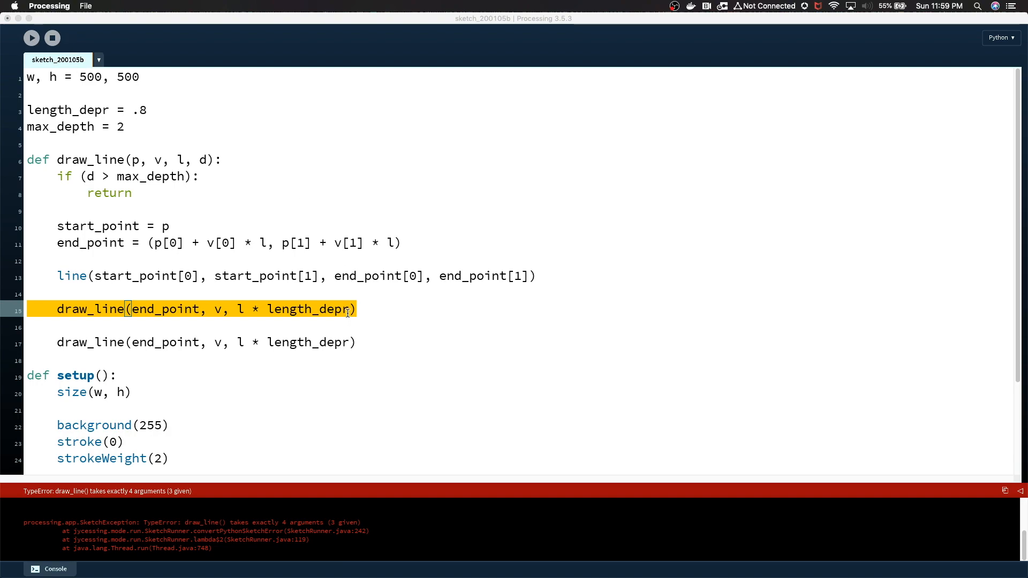
{"action": "left_click", "coordinate": [422, 319]}
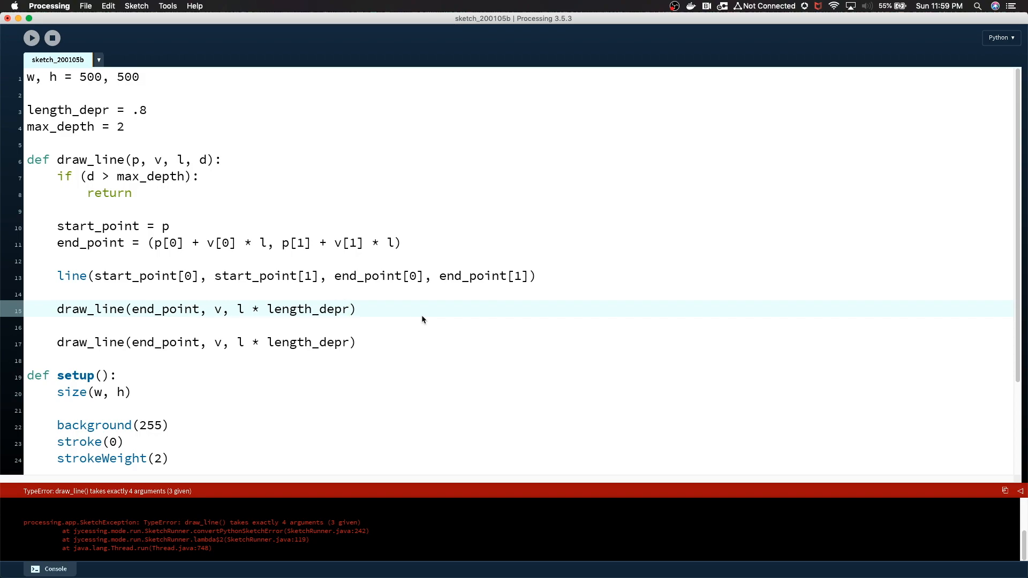
{"action": "type", "text": ", d +"}
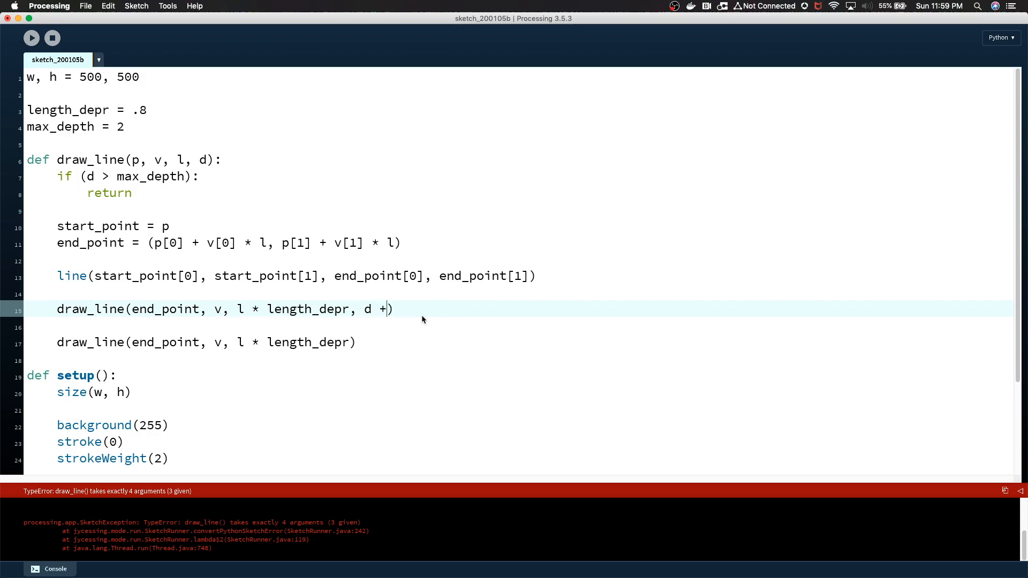
{"action": "type", "text": "1"}
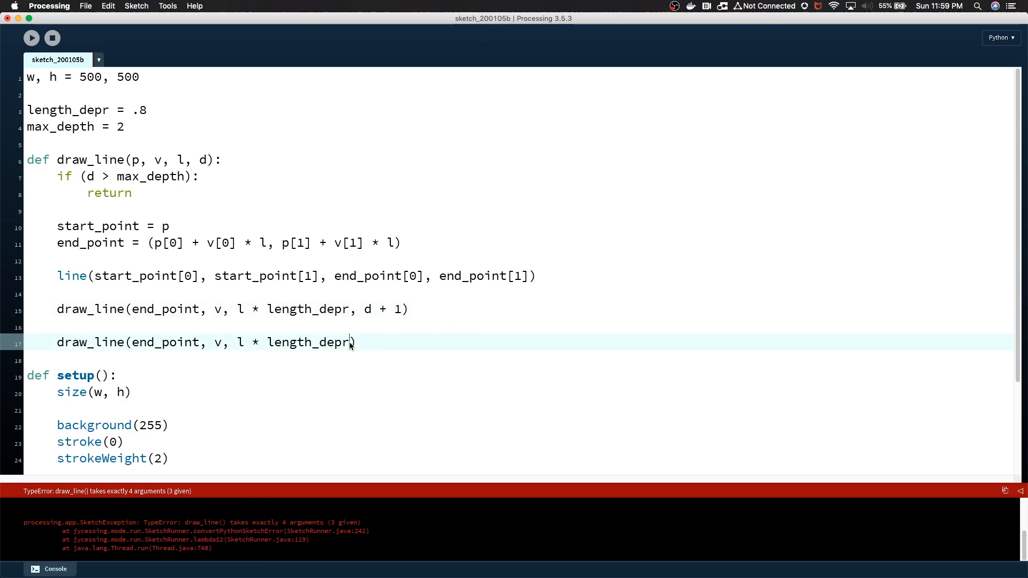
{"action": "type", "text": ", d + 1"}
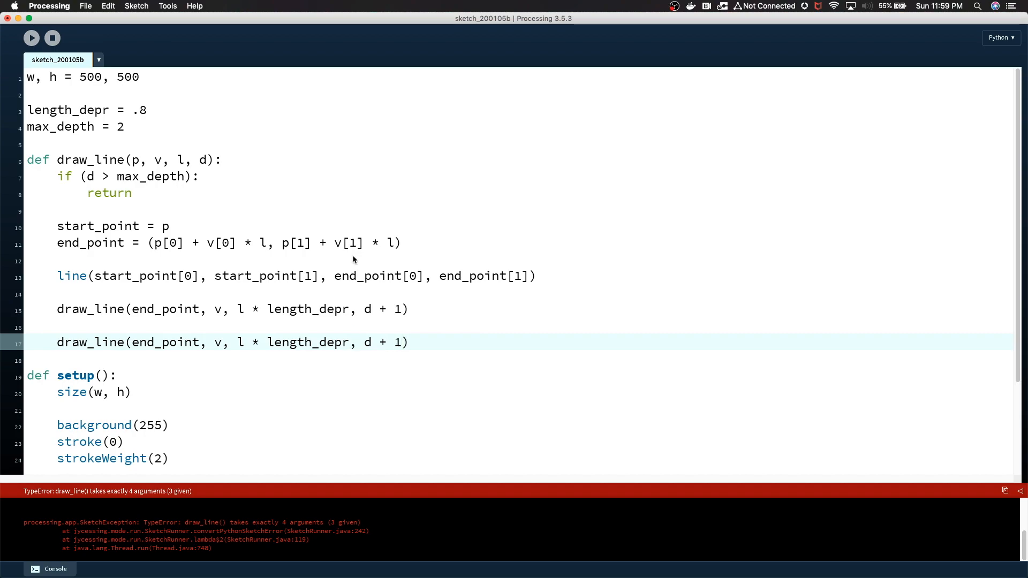
{"action": "left_click", "coordinate": [32, 37]}
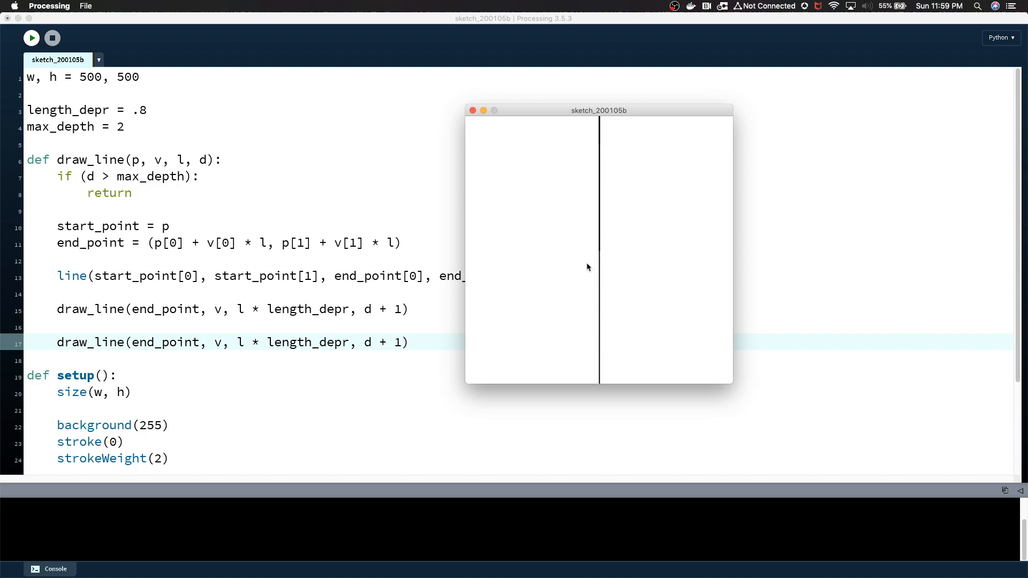
{"action": "mouse_move", "coordinate": [605, 209]}
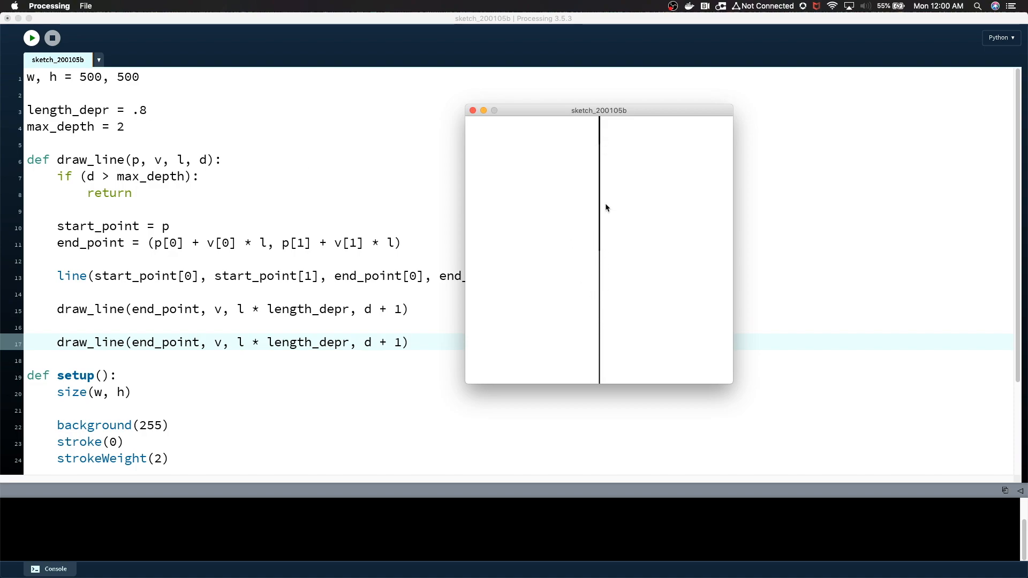
{"action": "mouse_move", "coordinate": [608, 245]}
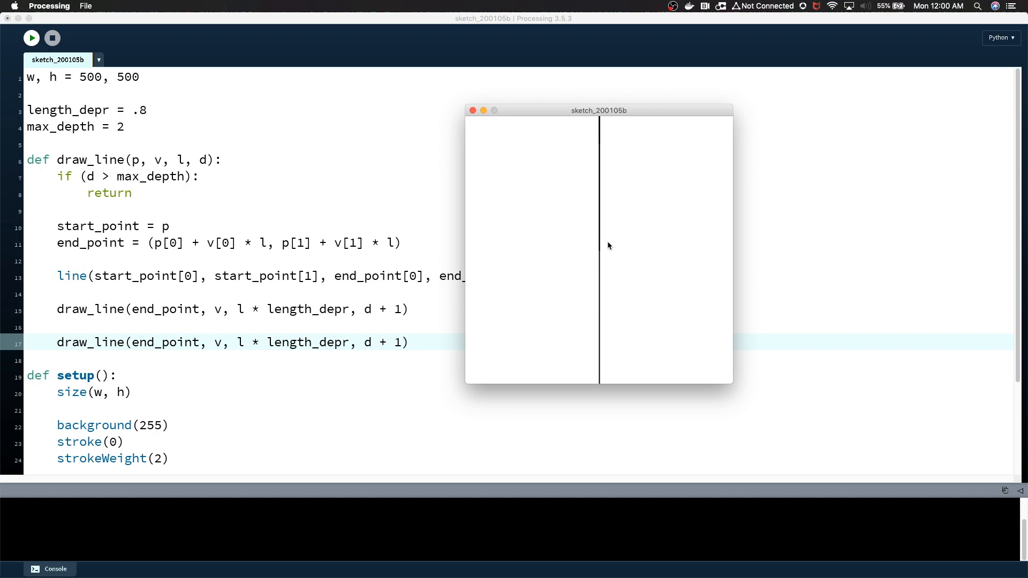
{"action": "mouse_move", "coordinate": [599, 142]}
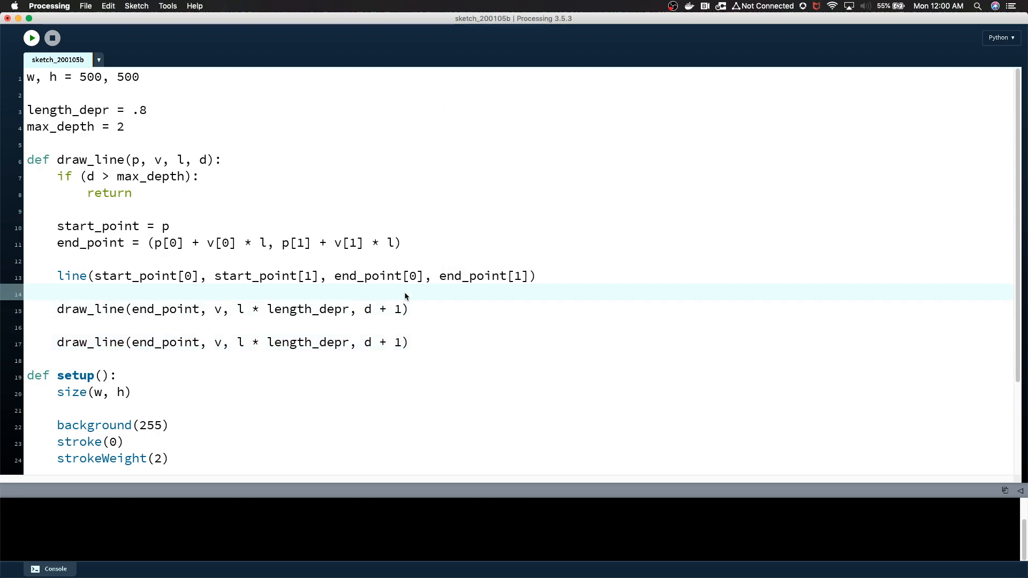
- Copy the branch vector and rotate it by .5 * PI before the first recursive call
{"action": "type", "text": "v."}
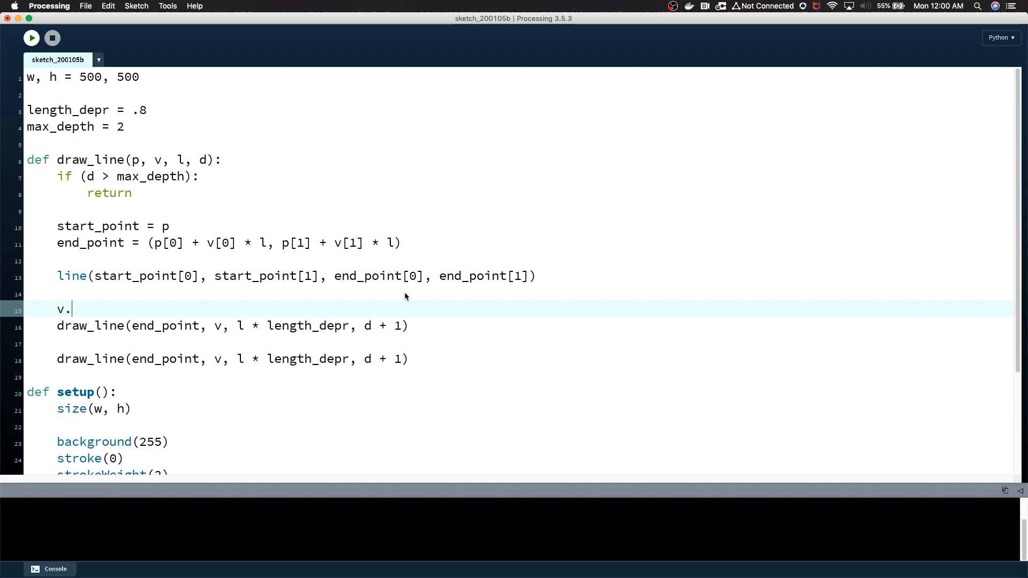
{"action": "key", "text": "Backspace"}
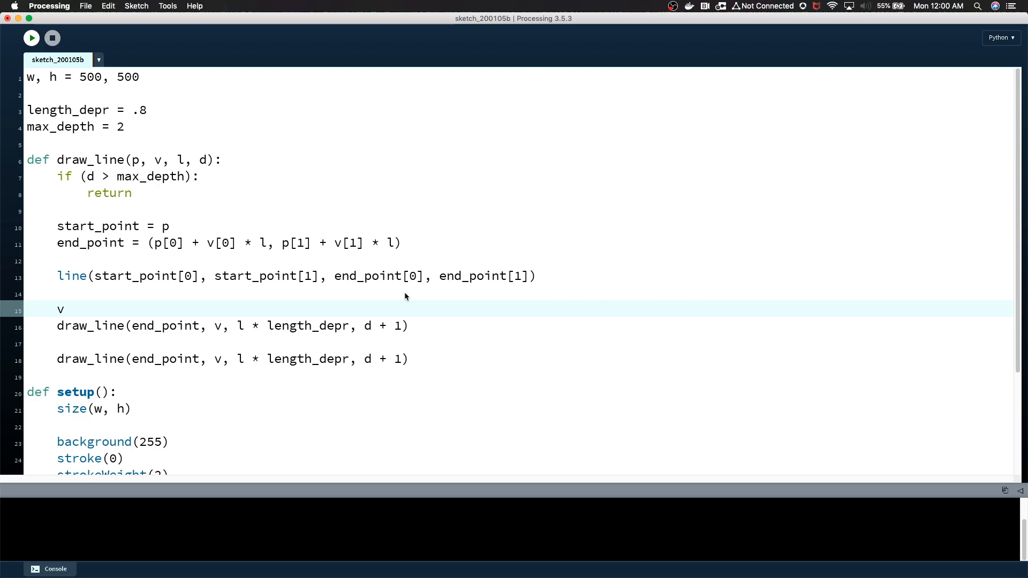
{"action": "key", "text": "backspace"}
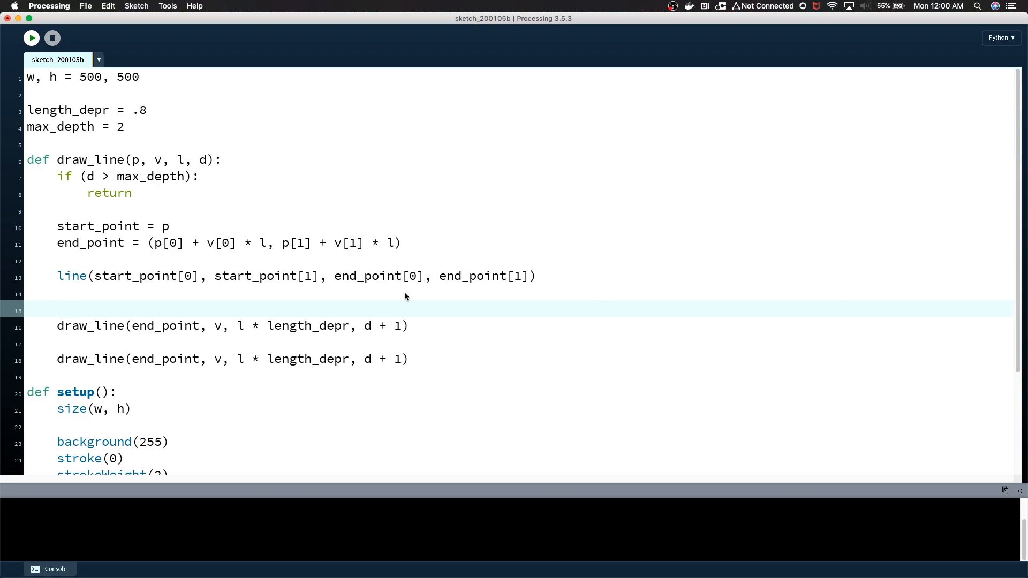
{"action": "type", "text": "v = v."}
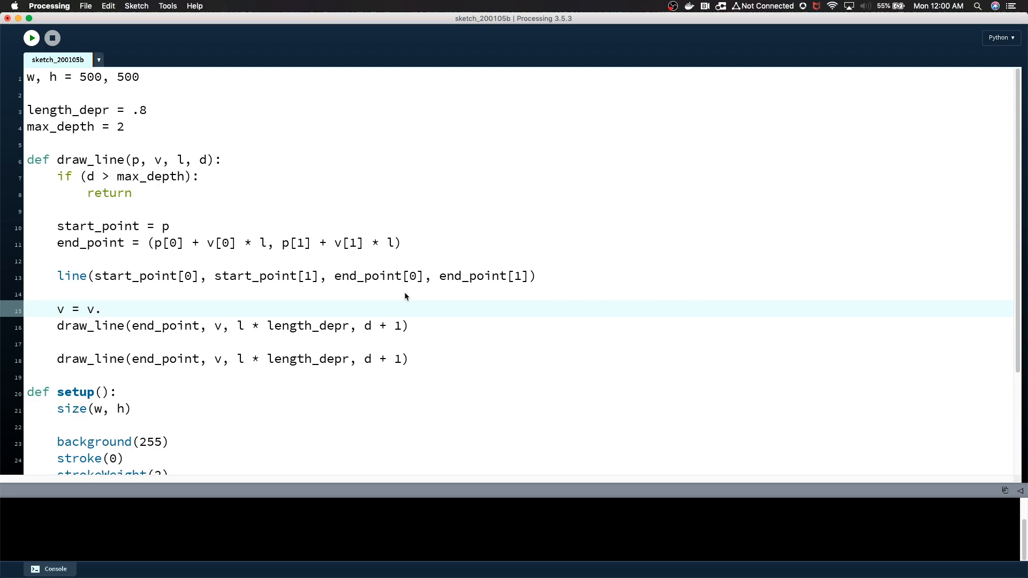
{"action": "type", "text": "copy()"}
{"action": "type", "text": "v."}
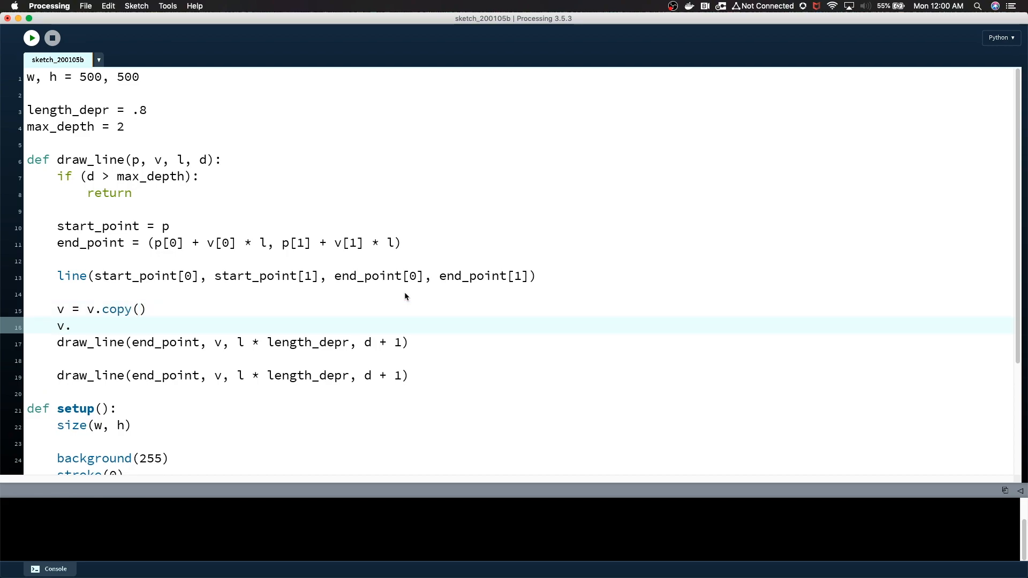
{"action": "type", "text": "rotate("}
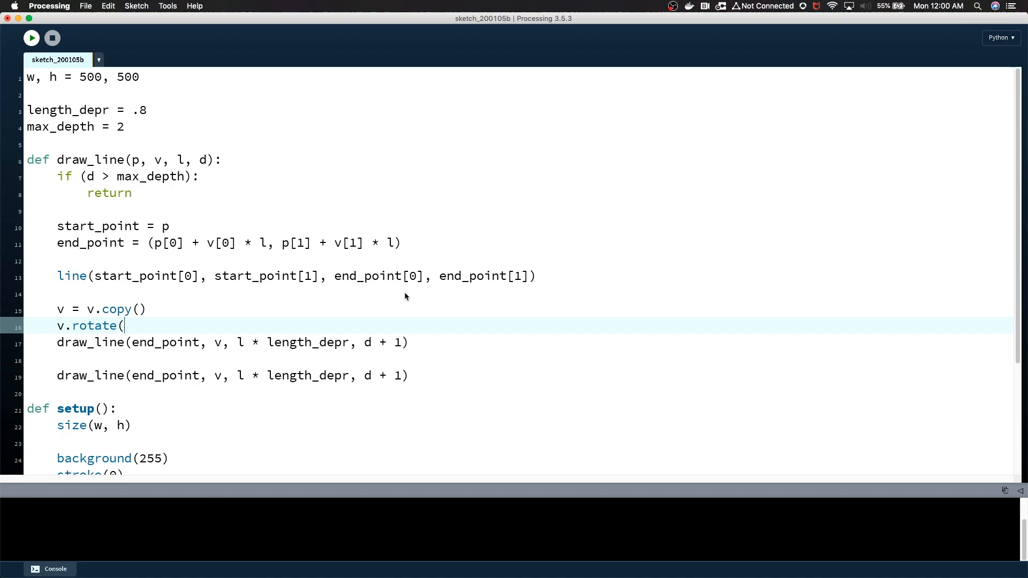
{"action": "type", "text": ".5 * PI"}
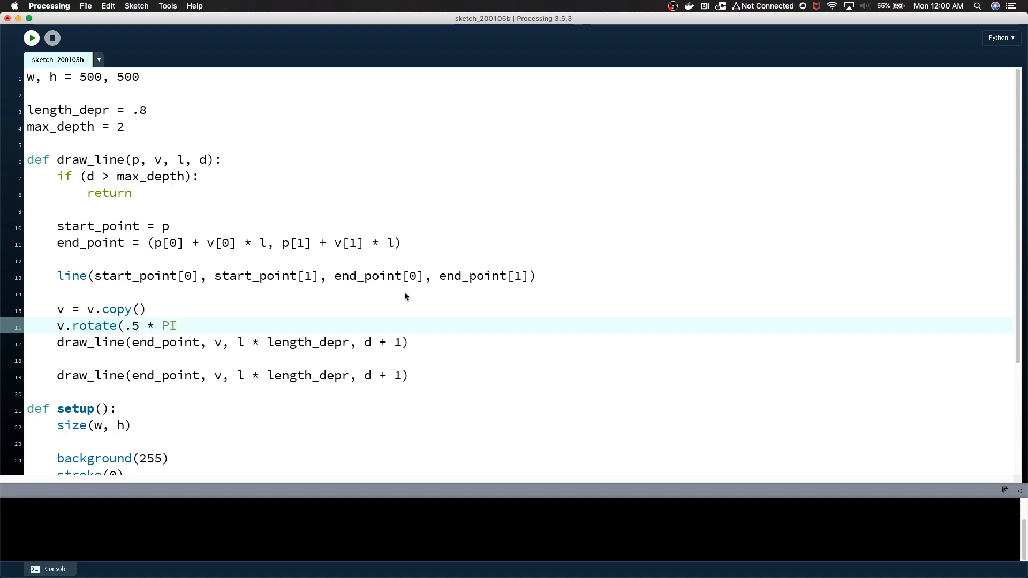
{"action": "key", "text": "Return"}
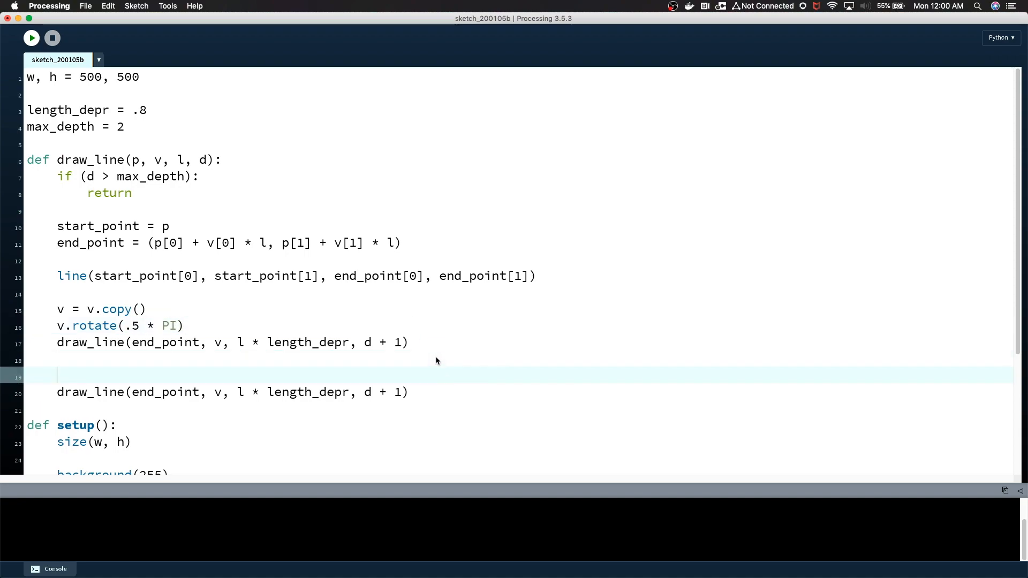
{"action": "type", "text": "v = v."}
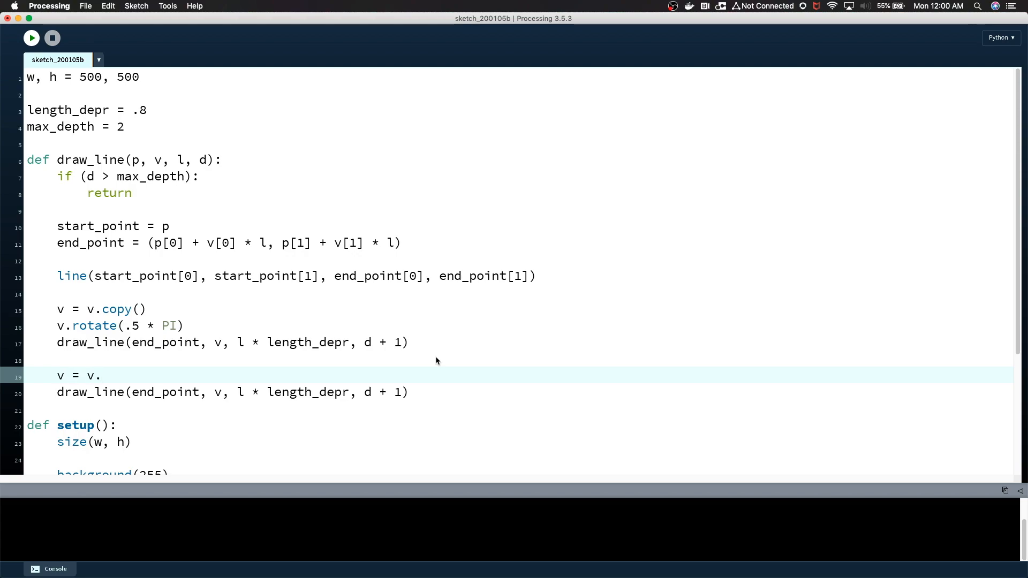
{"action": "key", "text": "backspace"}
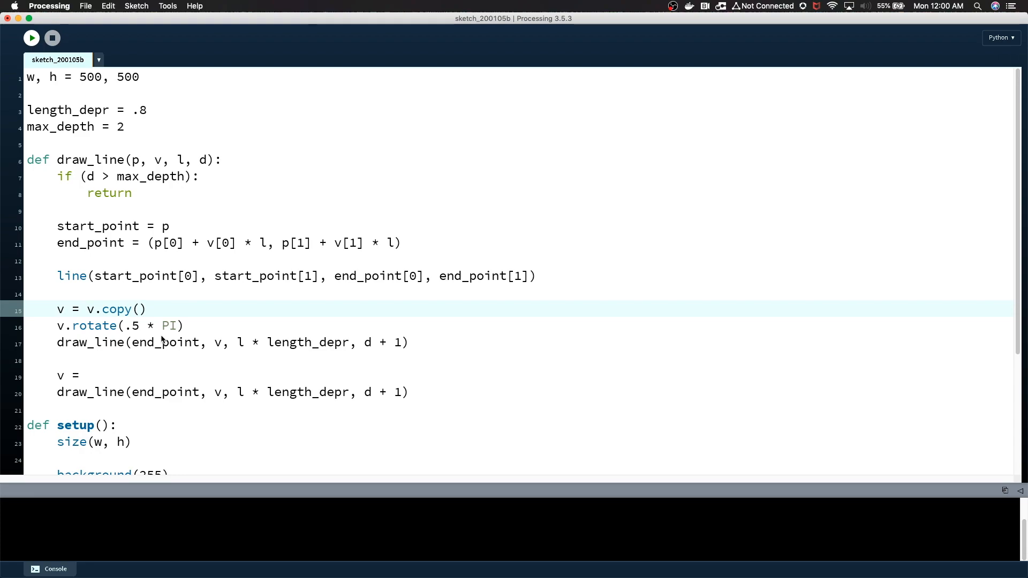
- Rename the first copy v_one and add v_two as a copy rotated by 1.5 * PI
{"action": "left_click", "coordinate": [65, 308]}
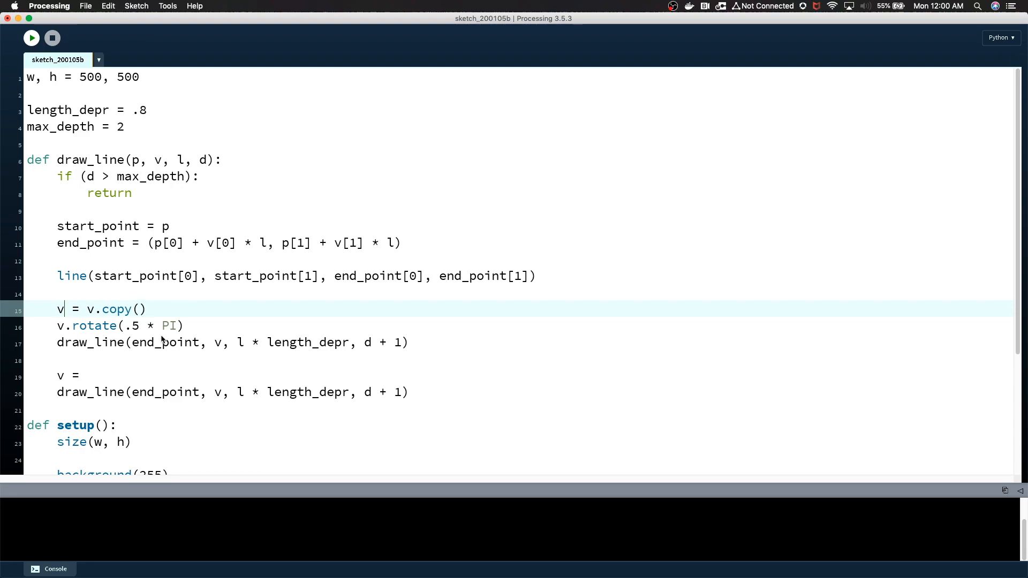
{"action": "type", "text": "_one"}
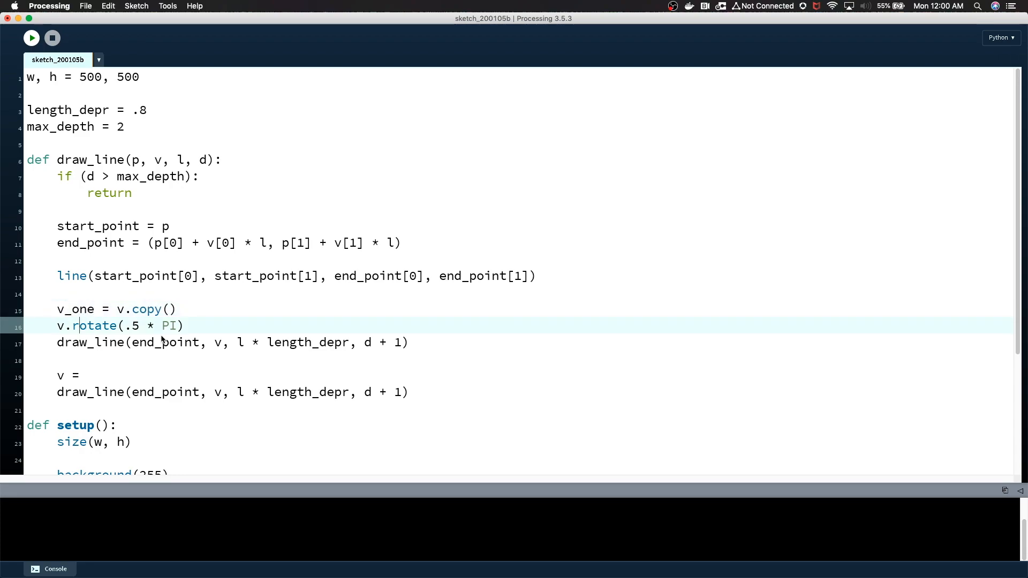
{"action": "type", "text": "_one"}
{"action": "left_click", "coordinate": [518, 375]}
{"action": "type", "text": "_two"}
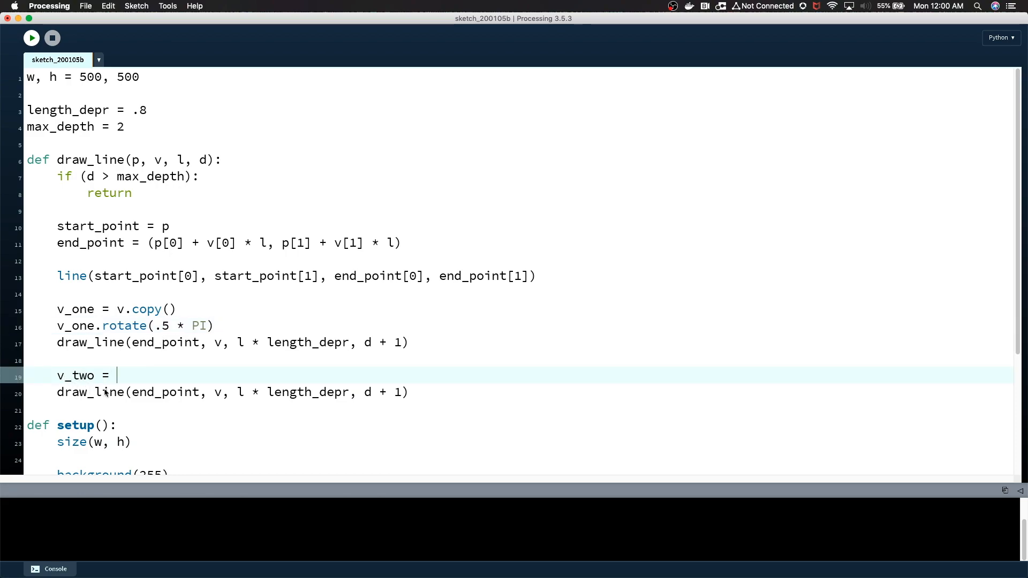
{"action": "type", "text": "v.copy()"}
{"action": "type", "text": "v_two"}
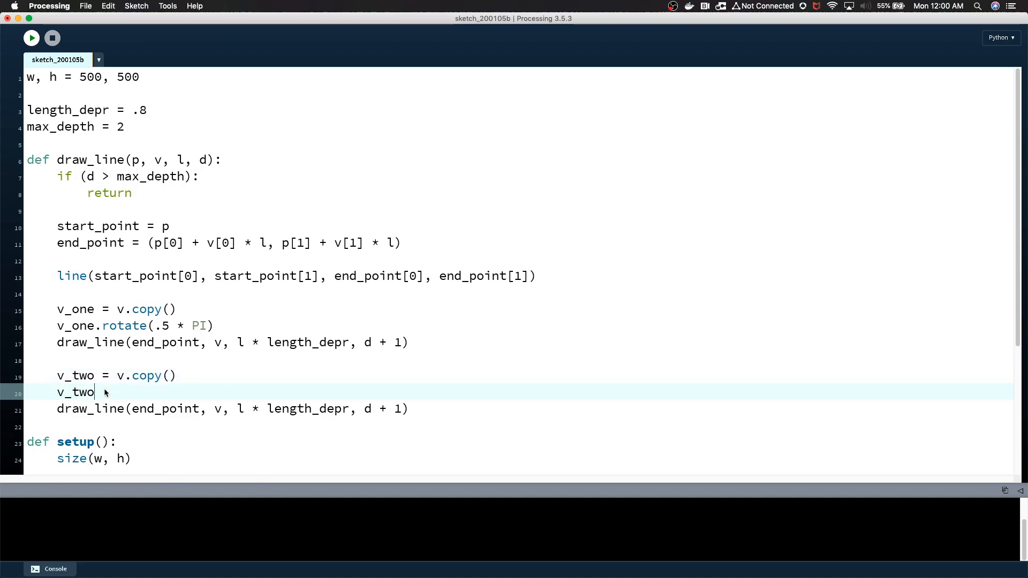
{"action": "type", "text": "."}
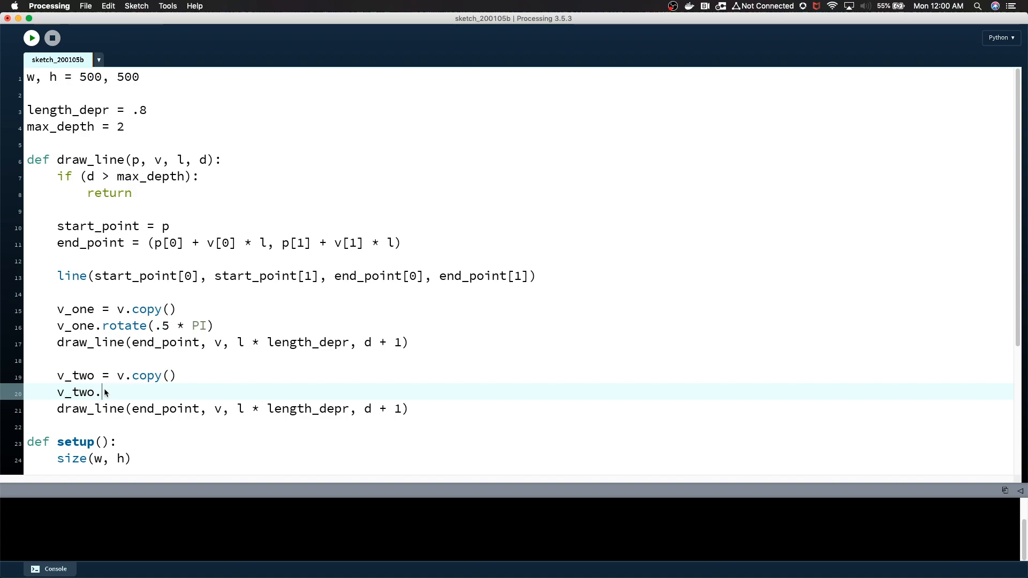
{"action": "type", "text": "rotate("}
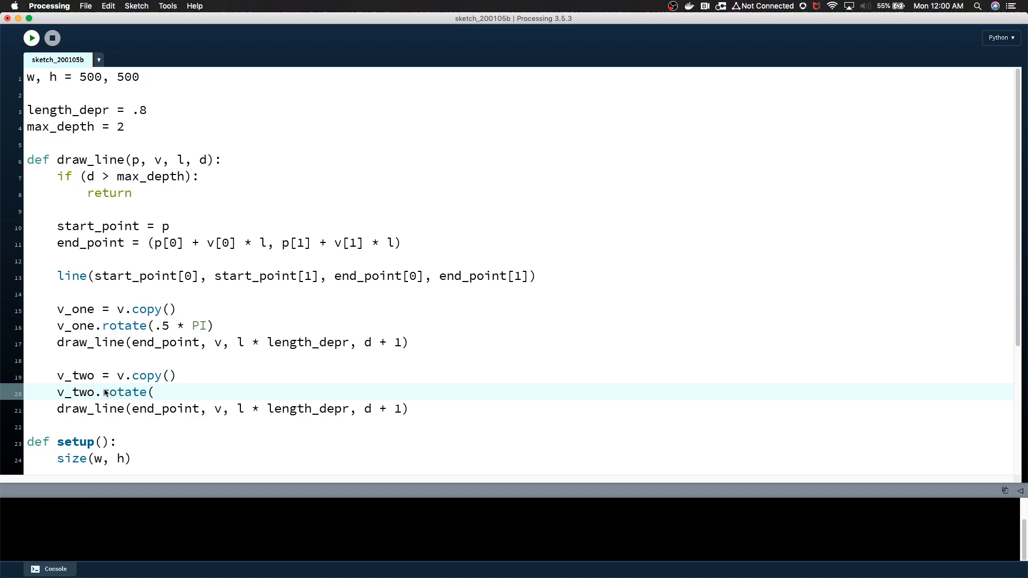
{"action": "type", "text": "1.5 * PI"}
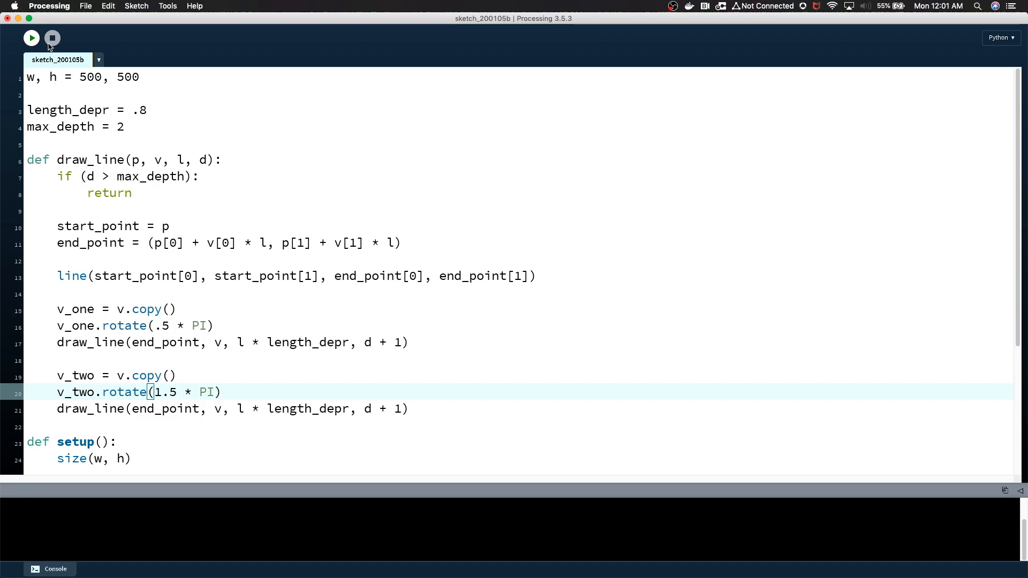
{"action": "left_click", "coordinate": [31, 38]}
{"action": "type", "text": "_one"}
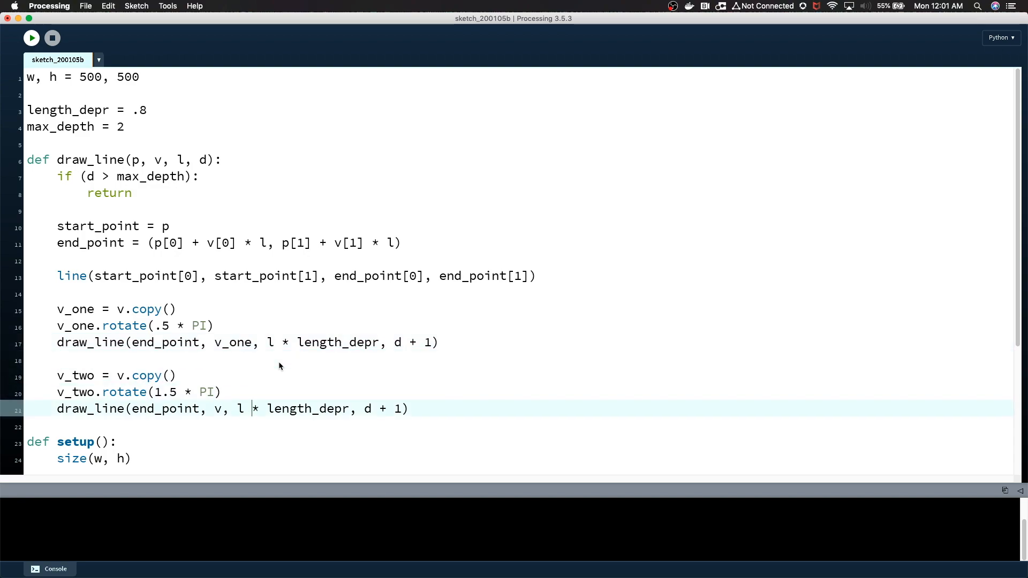
- Use v_two in the second recursive call and run to see the H-shaped branching
{"action": "type", "text": "_two"}
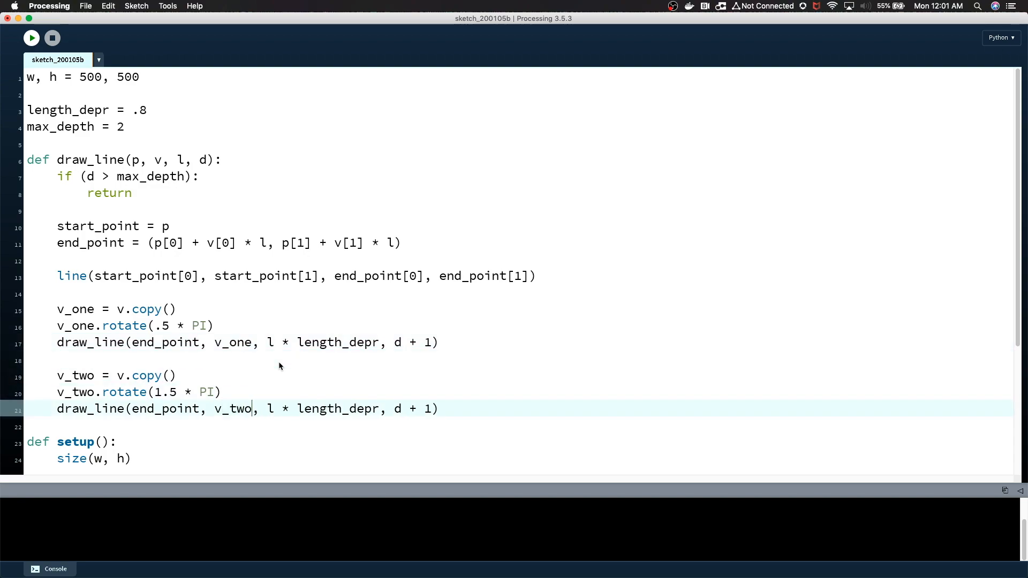
{"action": "mouse_move", "coordinate": [31, 37]}
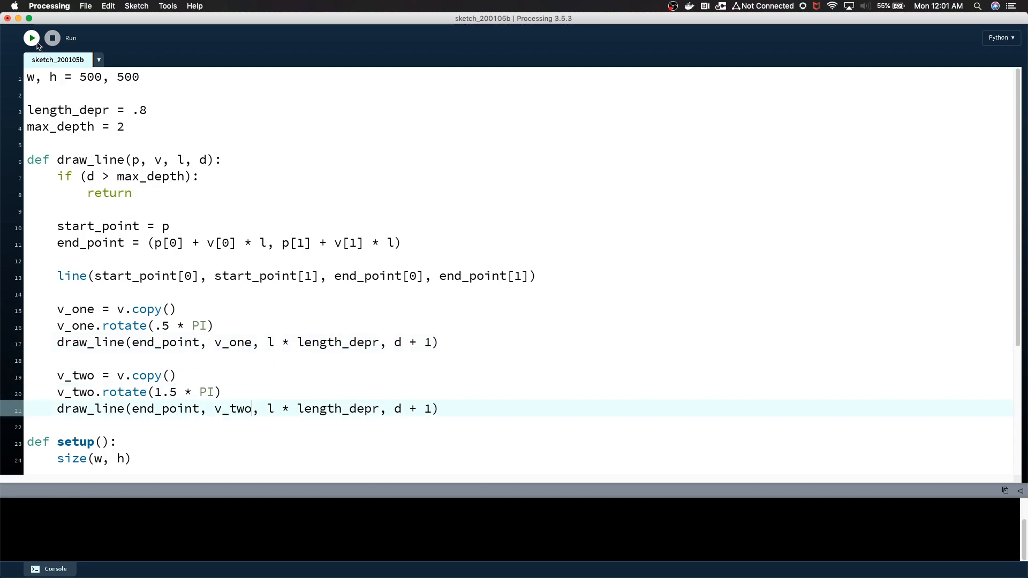
{"action": "left_click", "coordinate": [31, 38]}
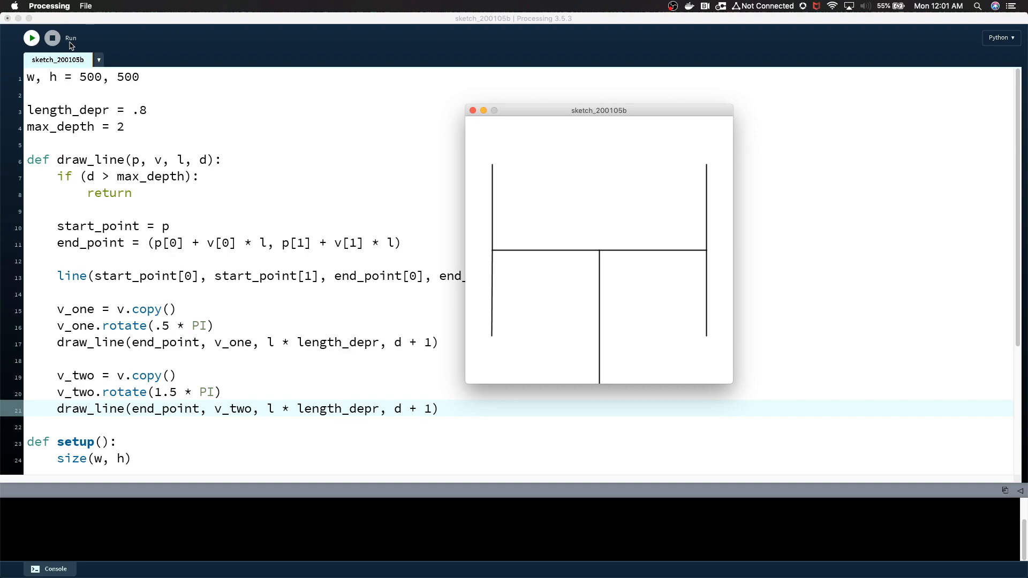
{"action": "mouse_move", "coordinate": [598, 320]}
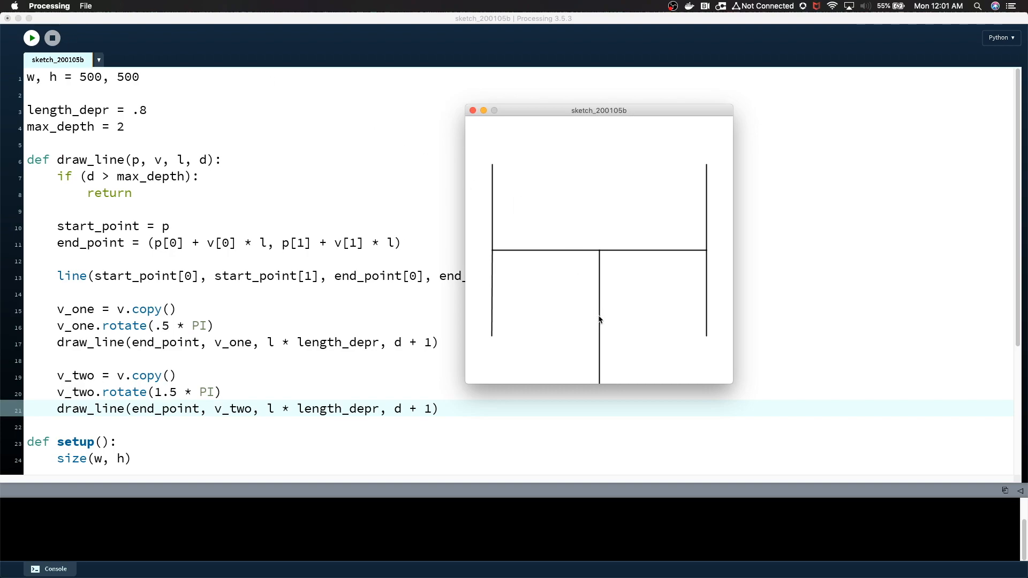
{"action": "mouse_move", "coordinate": [551, 259]}
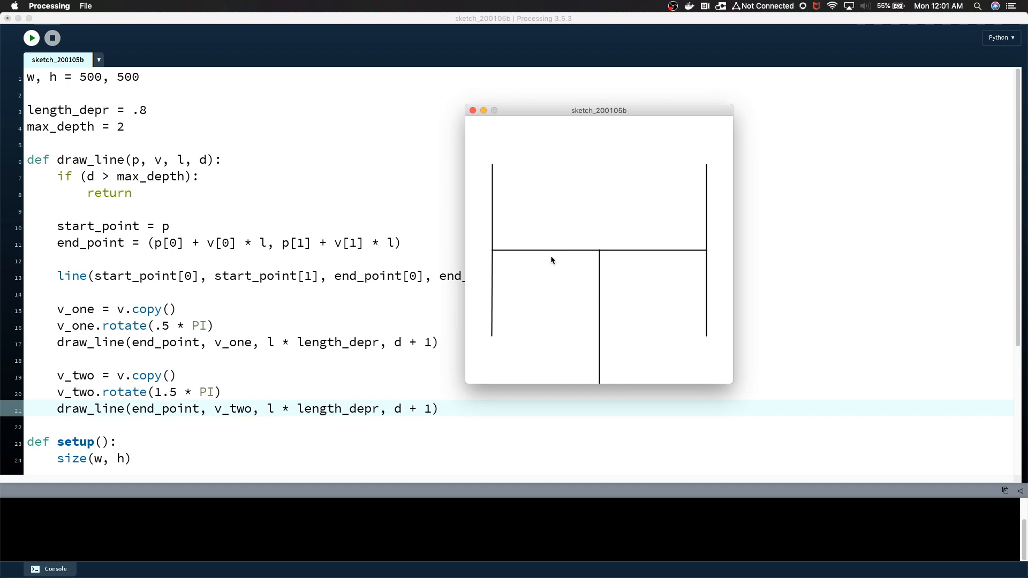
{"action": "mouse_move", "coordinate": [539, 221]}
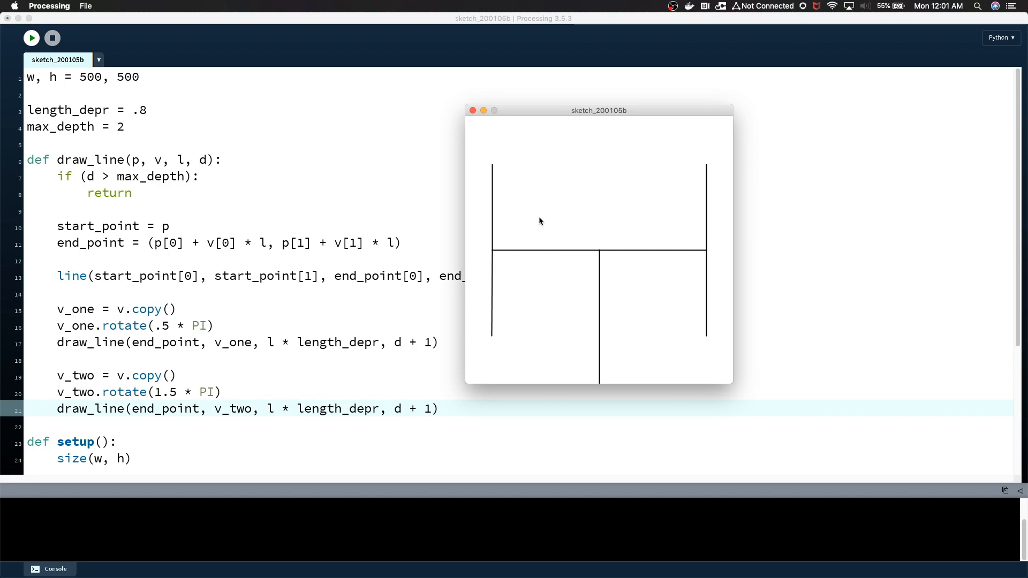
{"action": "mouse_move", "coordinate": [492, 288]}
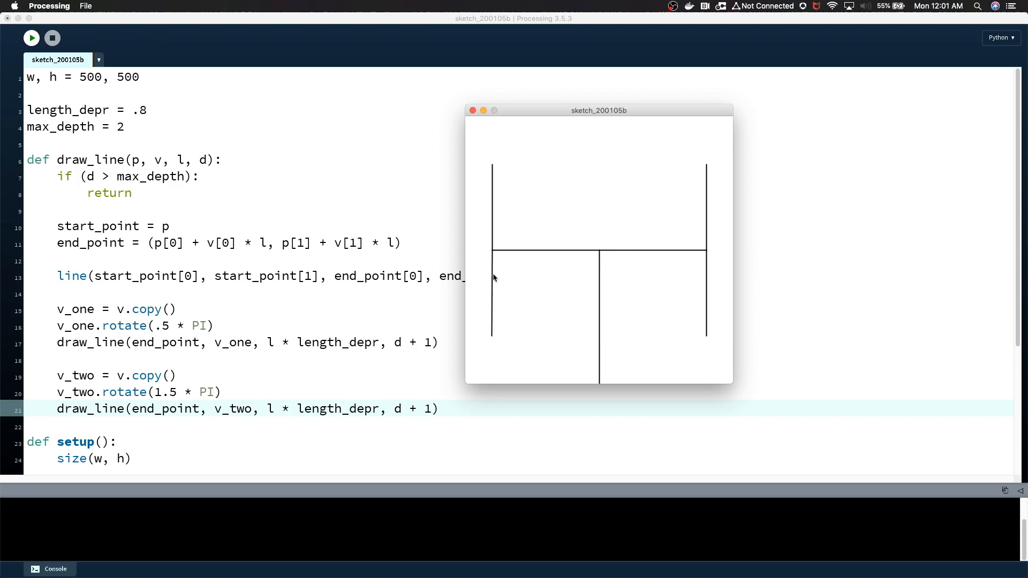
{"action": "mouse_move", "coordinate": [169, 185]}
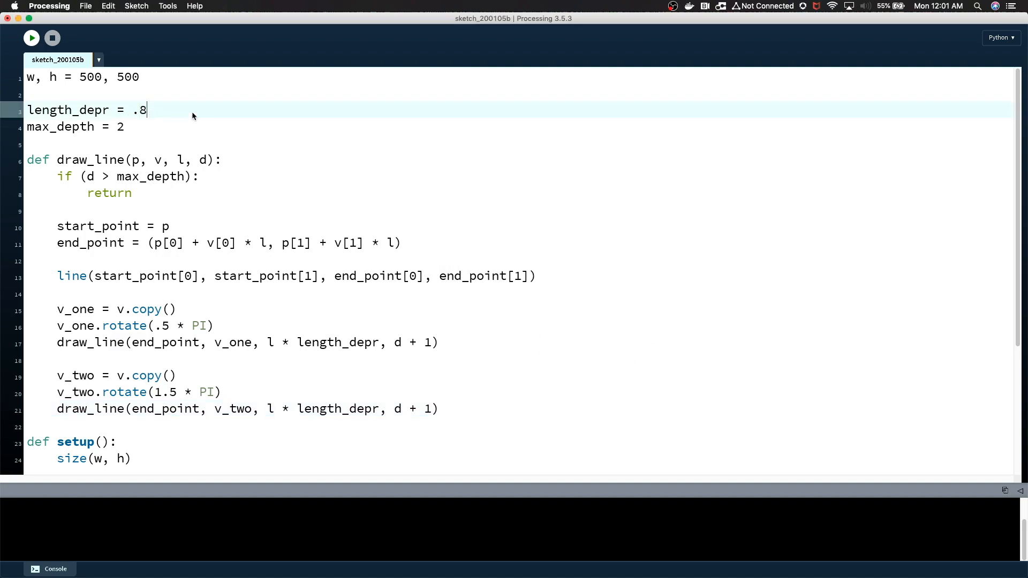
- Test length_depr .4, then settle on a 1000x1000 canvas, length_depr .6 and max_depth 8
{"action": "type", "text": "4"}
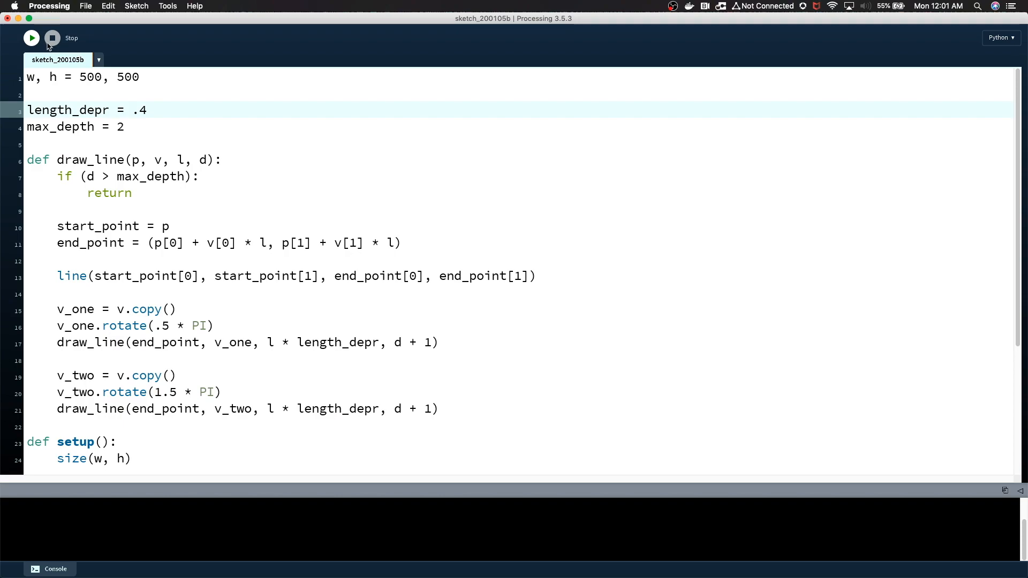
{"action": "left_click", "coordinate": [31, 37]}
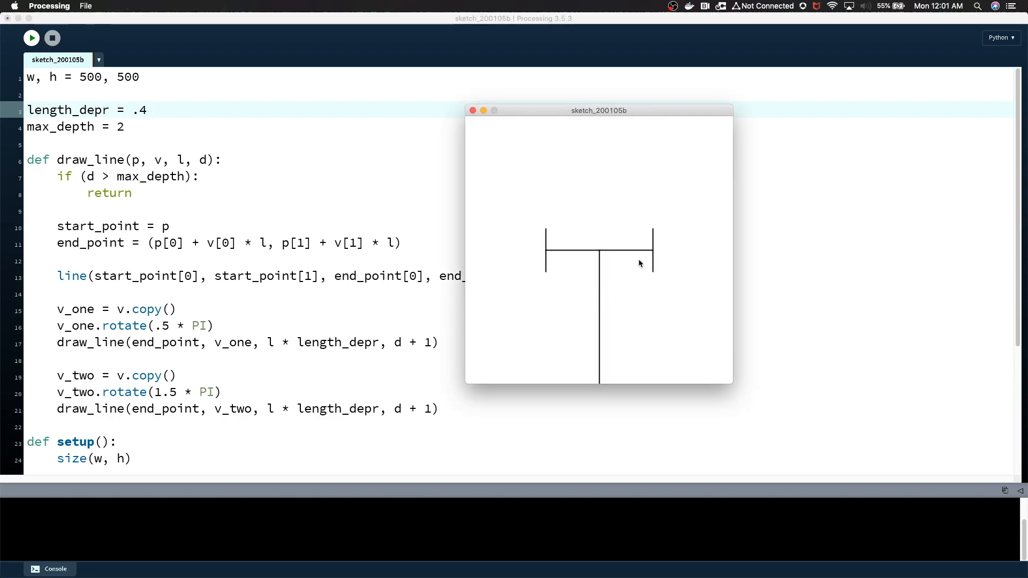
{"action": "mouse_move", "coordinate": [132, 129]}
{"action": "type", "text": "4"}
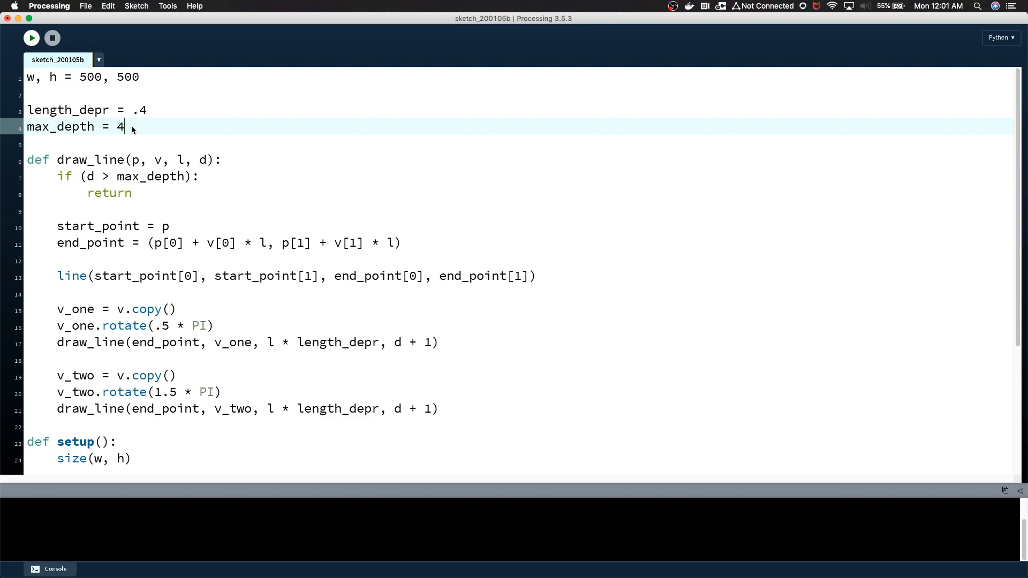
{"action": "left_click", "coordinate": [31, 37]}
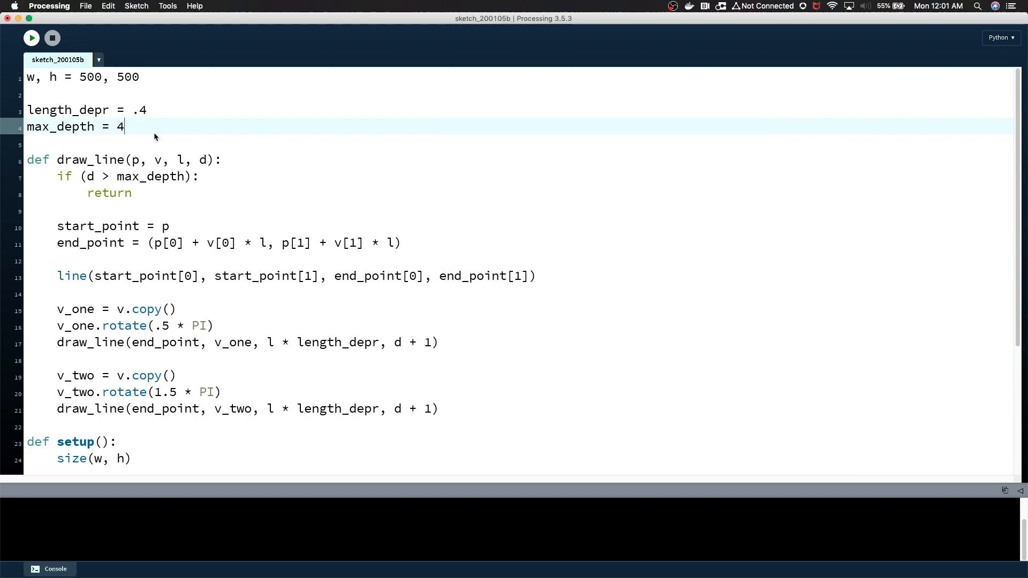
{"action": "type", "text": "8"}
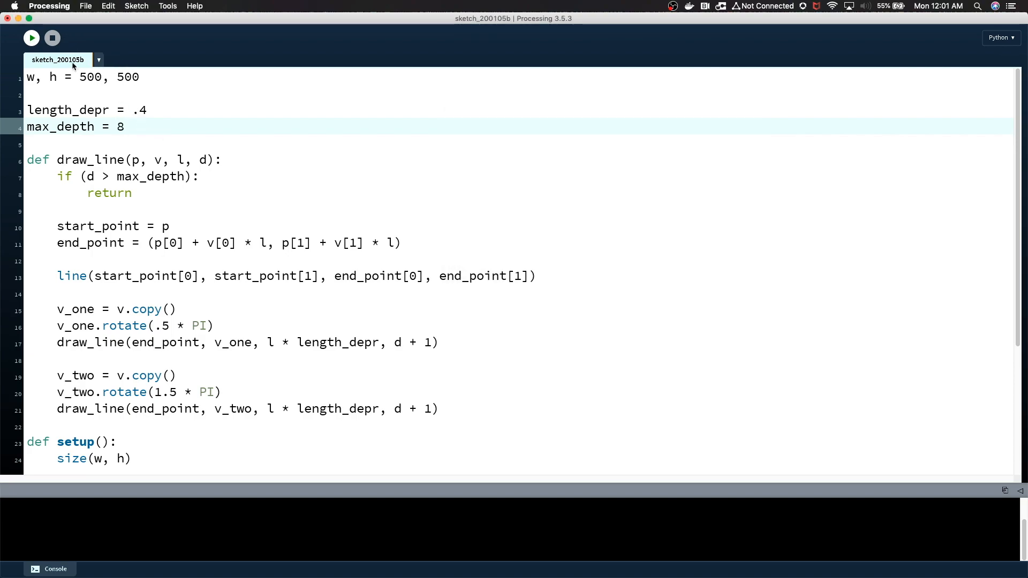
{"action": "left_click", "coordinate": [31, 37]}
{"action": "type", "text": "6"}
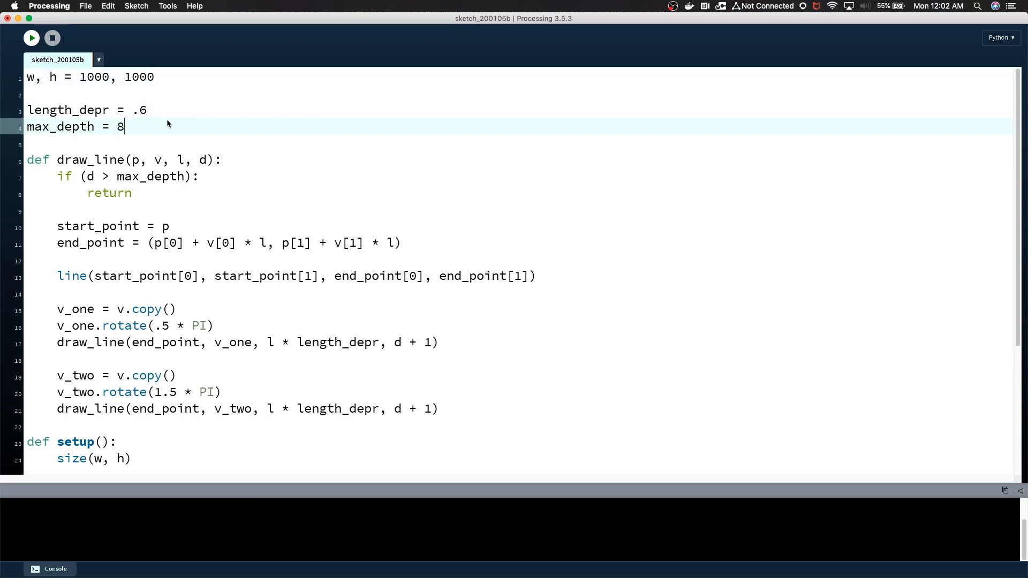
- Raise max_depth to 12 and render the dense H-tree fractal
{"action": "type", "text": "12"}
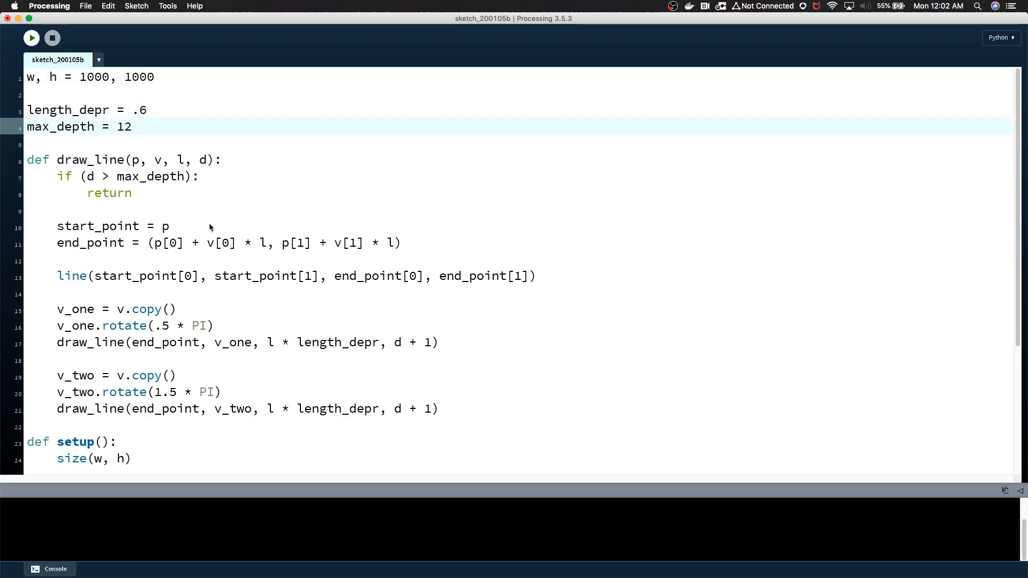
{"action": "scroll", "scroll_direction": "down", "scroll_amount": 3}
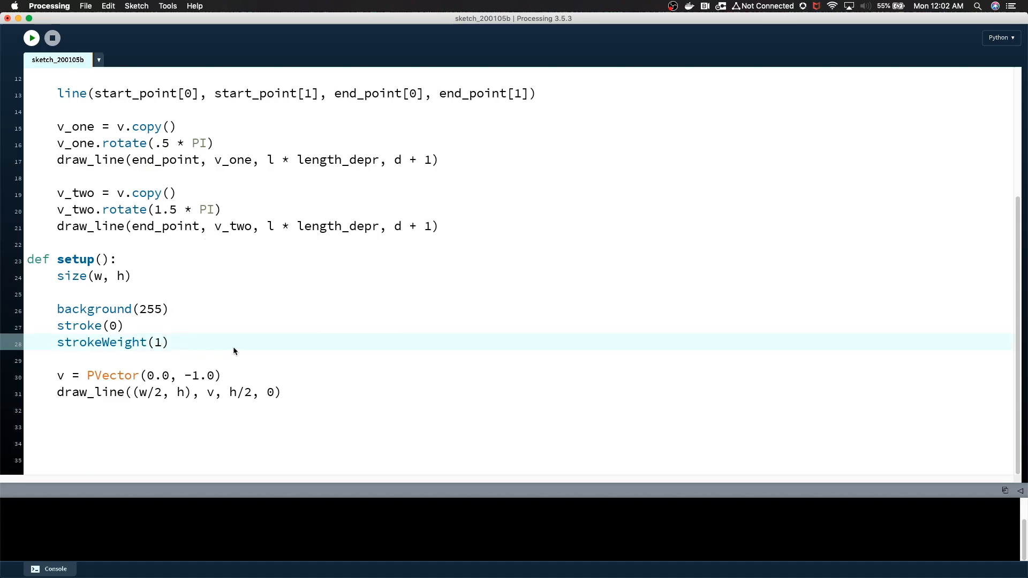
{"action": "mouse_move", "coordinate": [223, 383]}
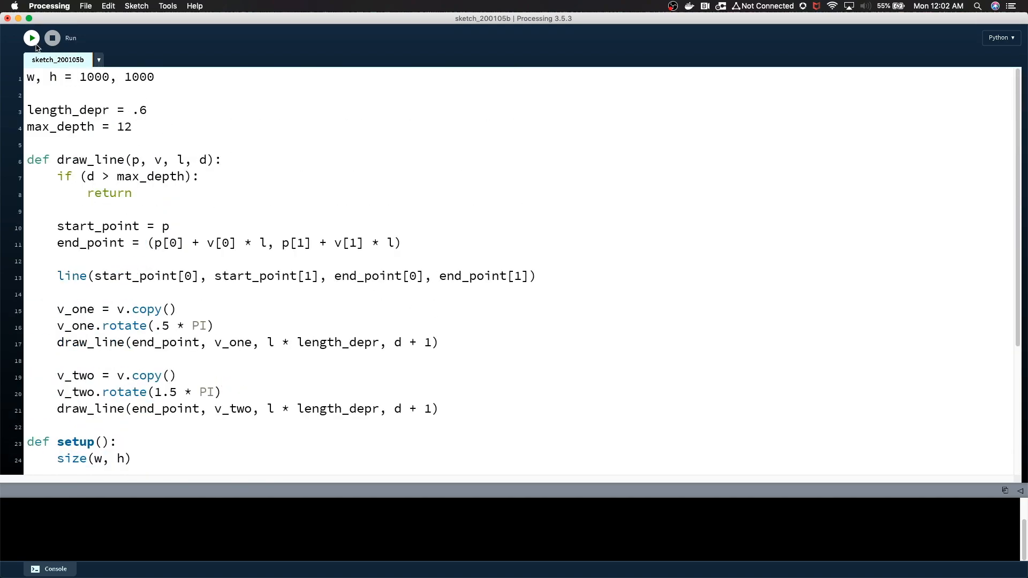
{"action": "left_click", "coordinate": [32, 37]}
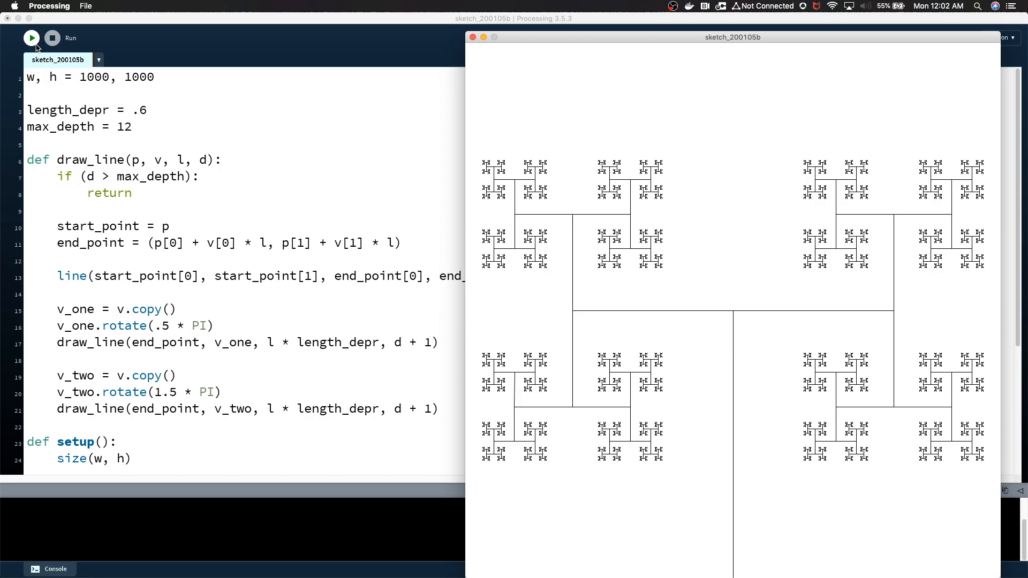
{"action": "mouse_move", "coordinate": [129, 349]}
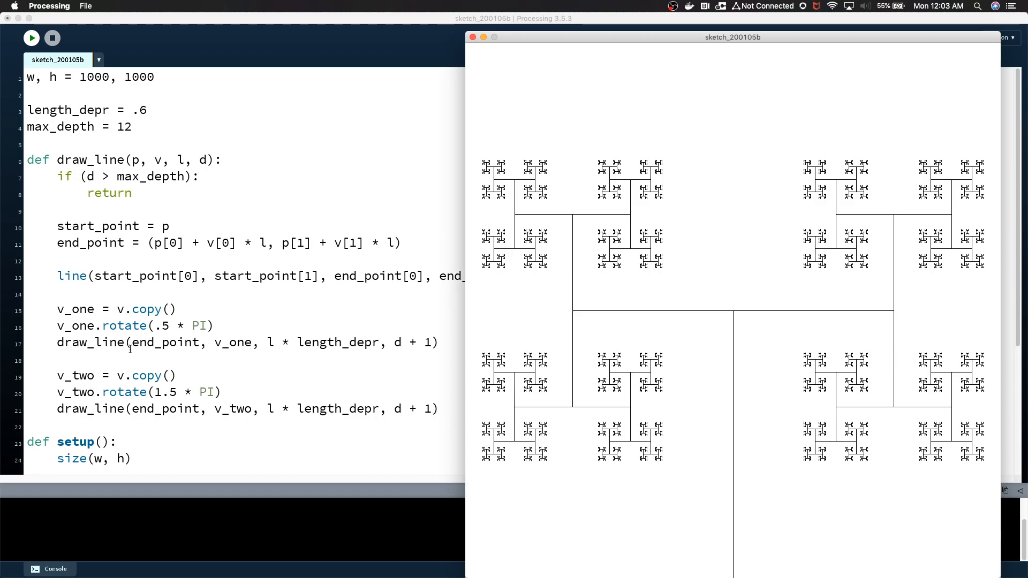
{"action": "mouse_move", "coordinate": [231, 314]}
{"action": "type", "text": "random("}
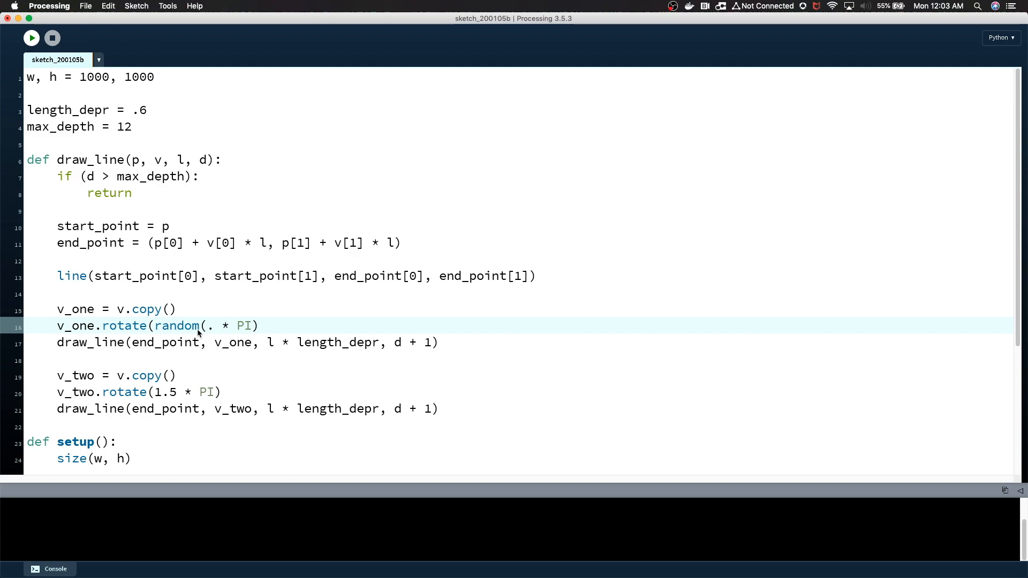
- Rotate v_two by random(1.4, 1.6) * PI and v_one by random(.2) * PI, rendering the organic tree
{"action": "type", "text": "4, .6)"}
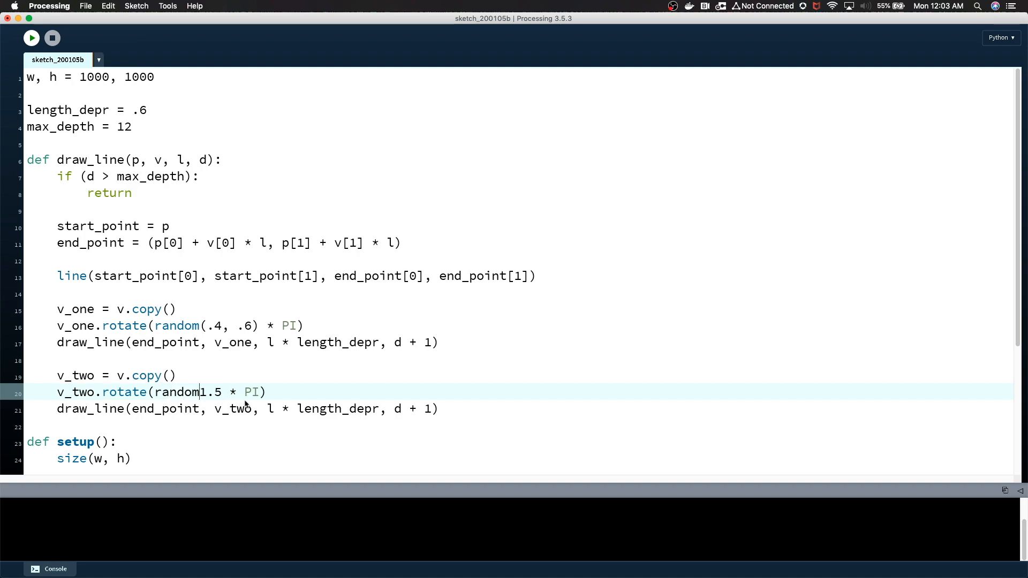
{"action": "key", "text": "backspace"}
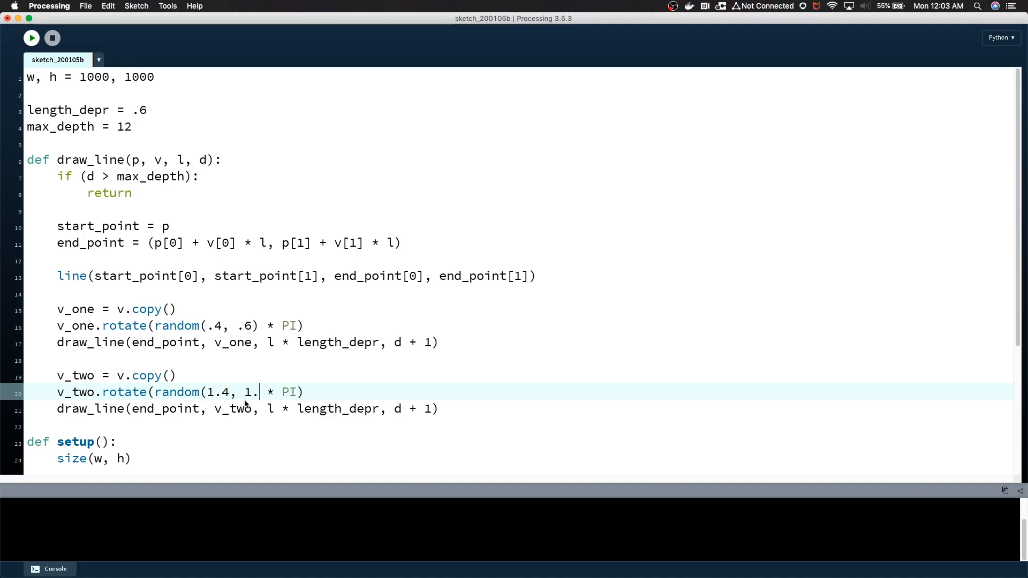
{"action": "type", "text": "6)"}
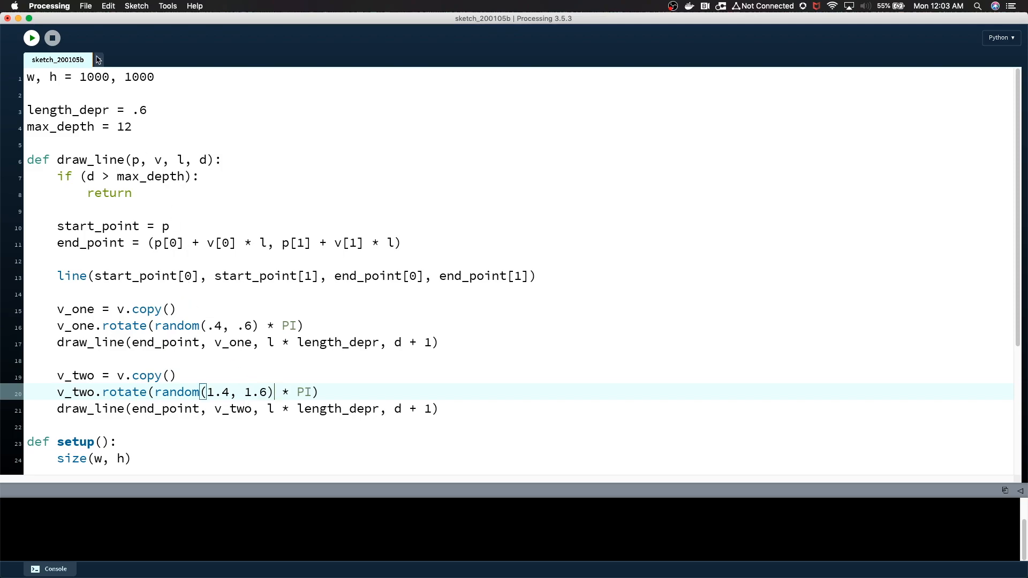
{"action": "left_click", "coordinate": [31, 38]}
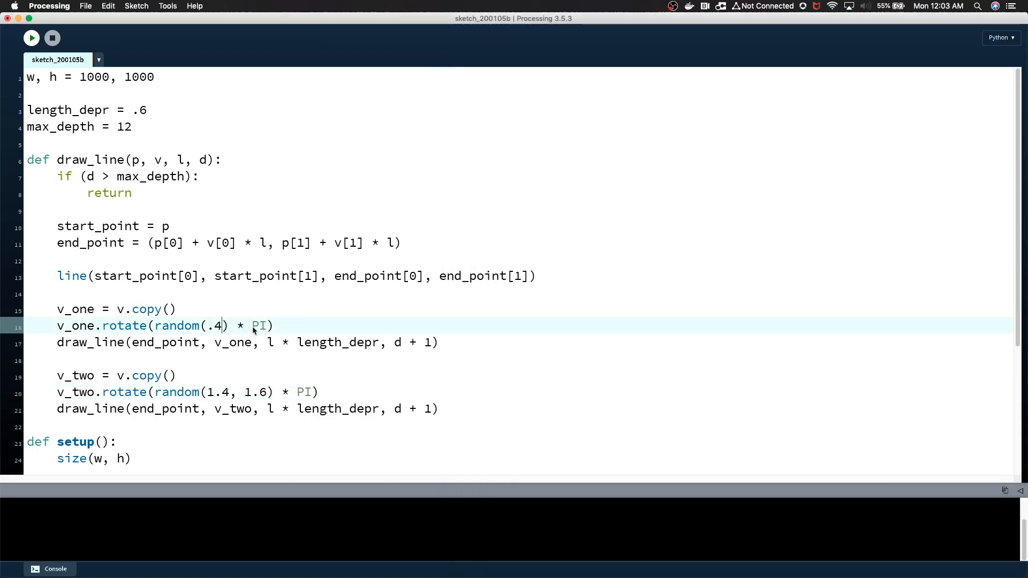
{"action": "type", "text": "2"}
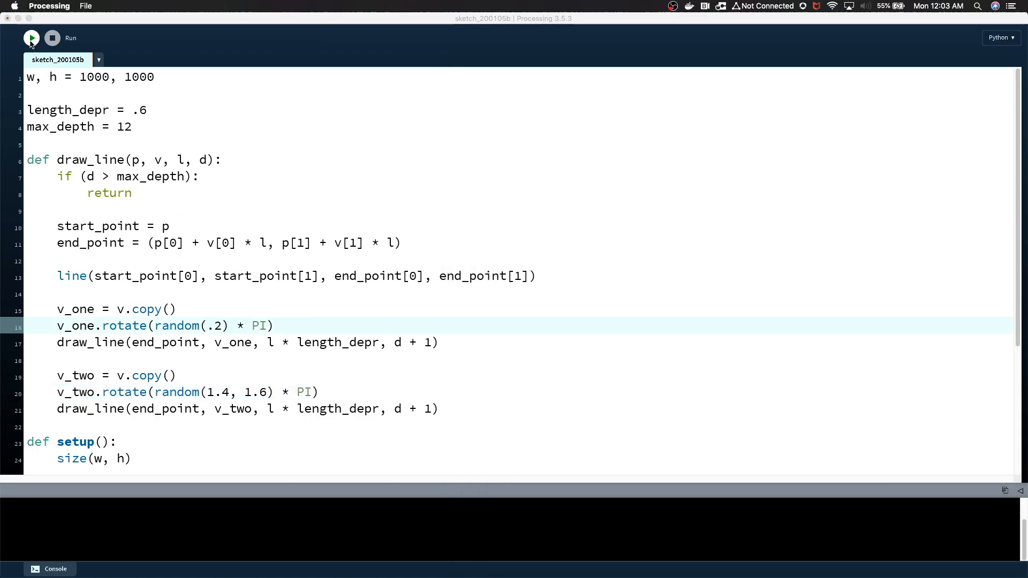
{"action": "left_click", "coordinate": [31, 38]}
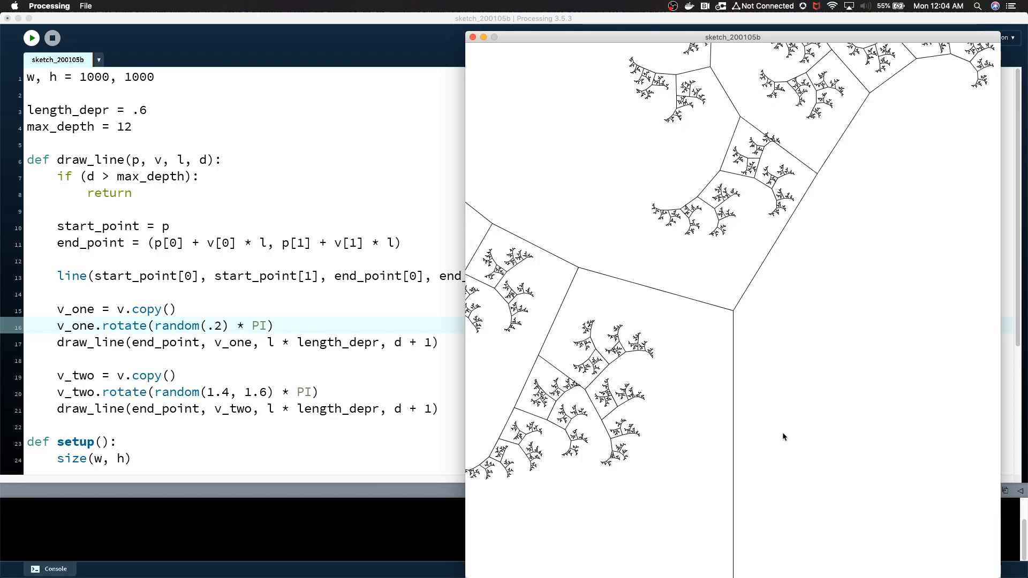